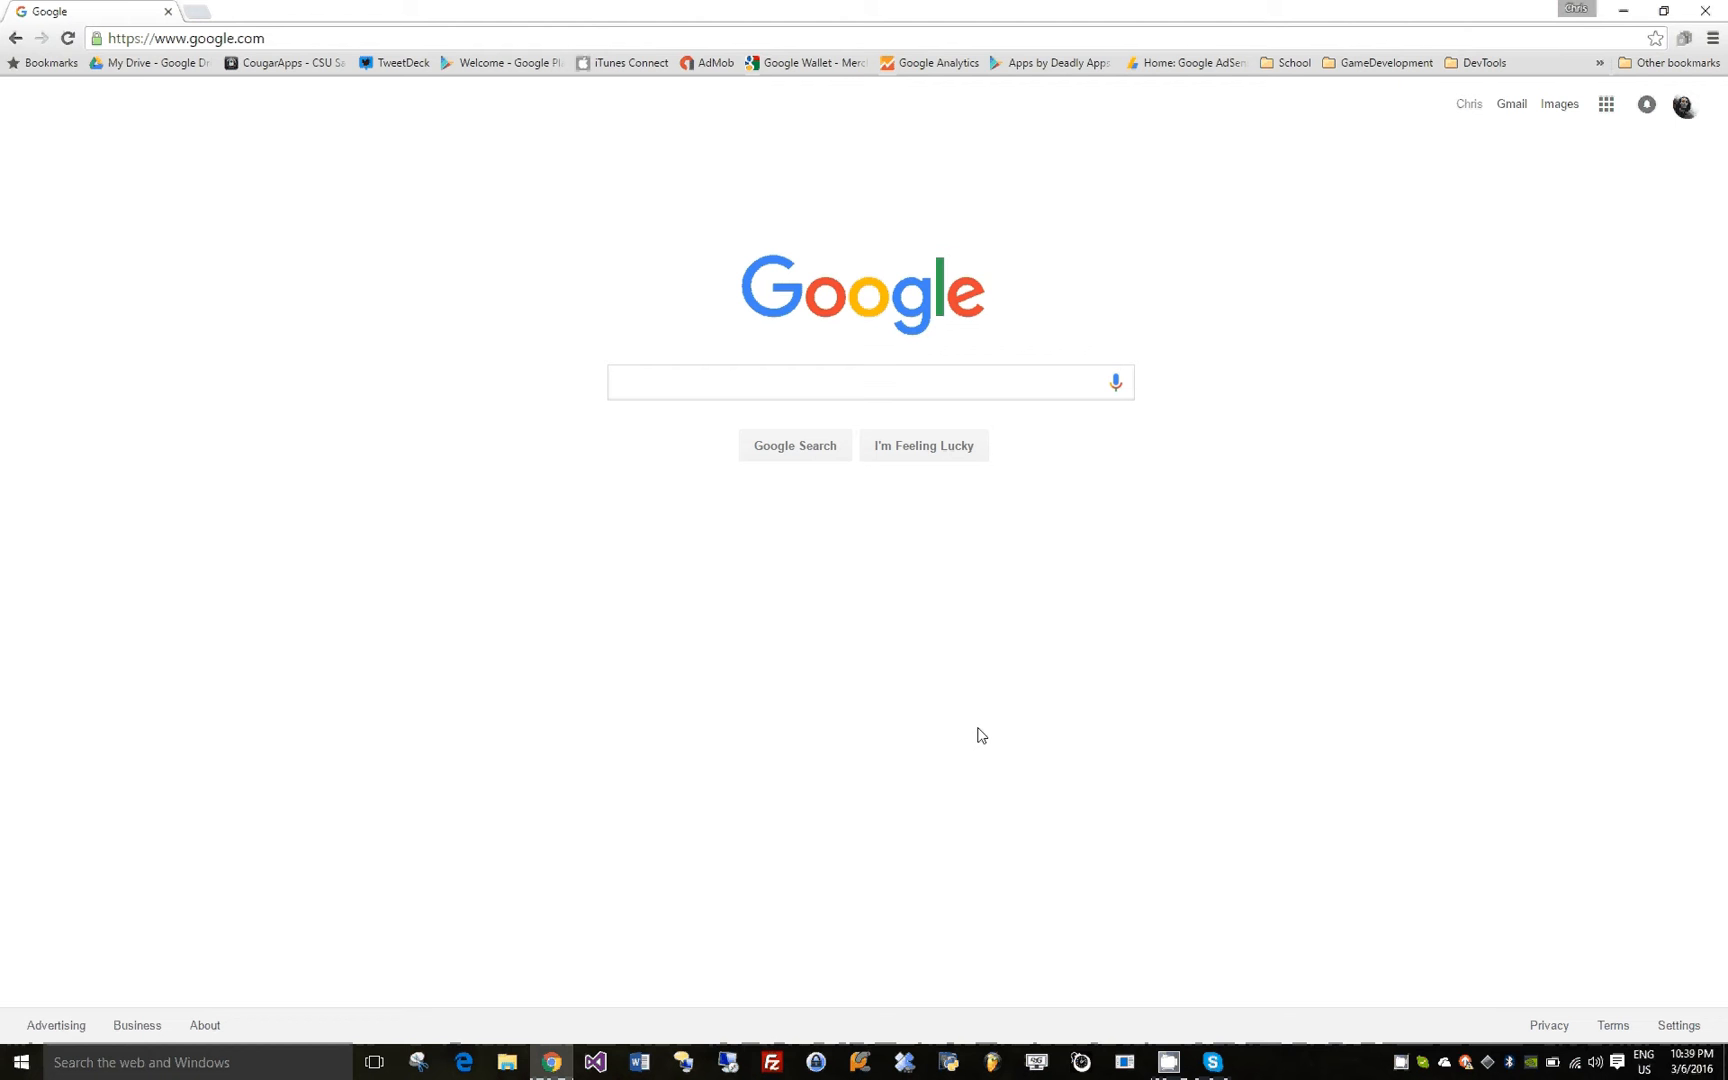
Search Google for 'mobtimer python'
left_click(870, 382)
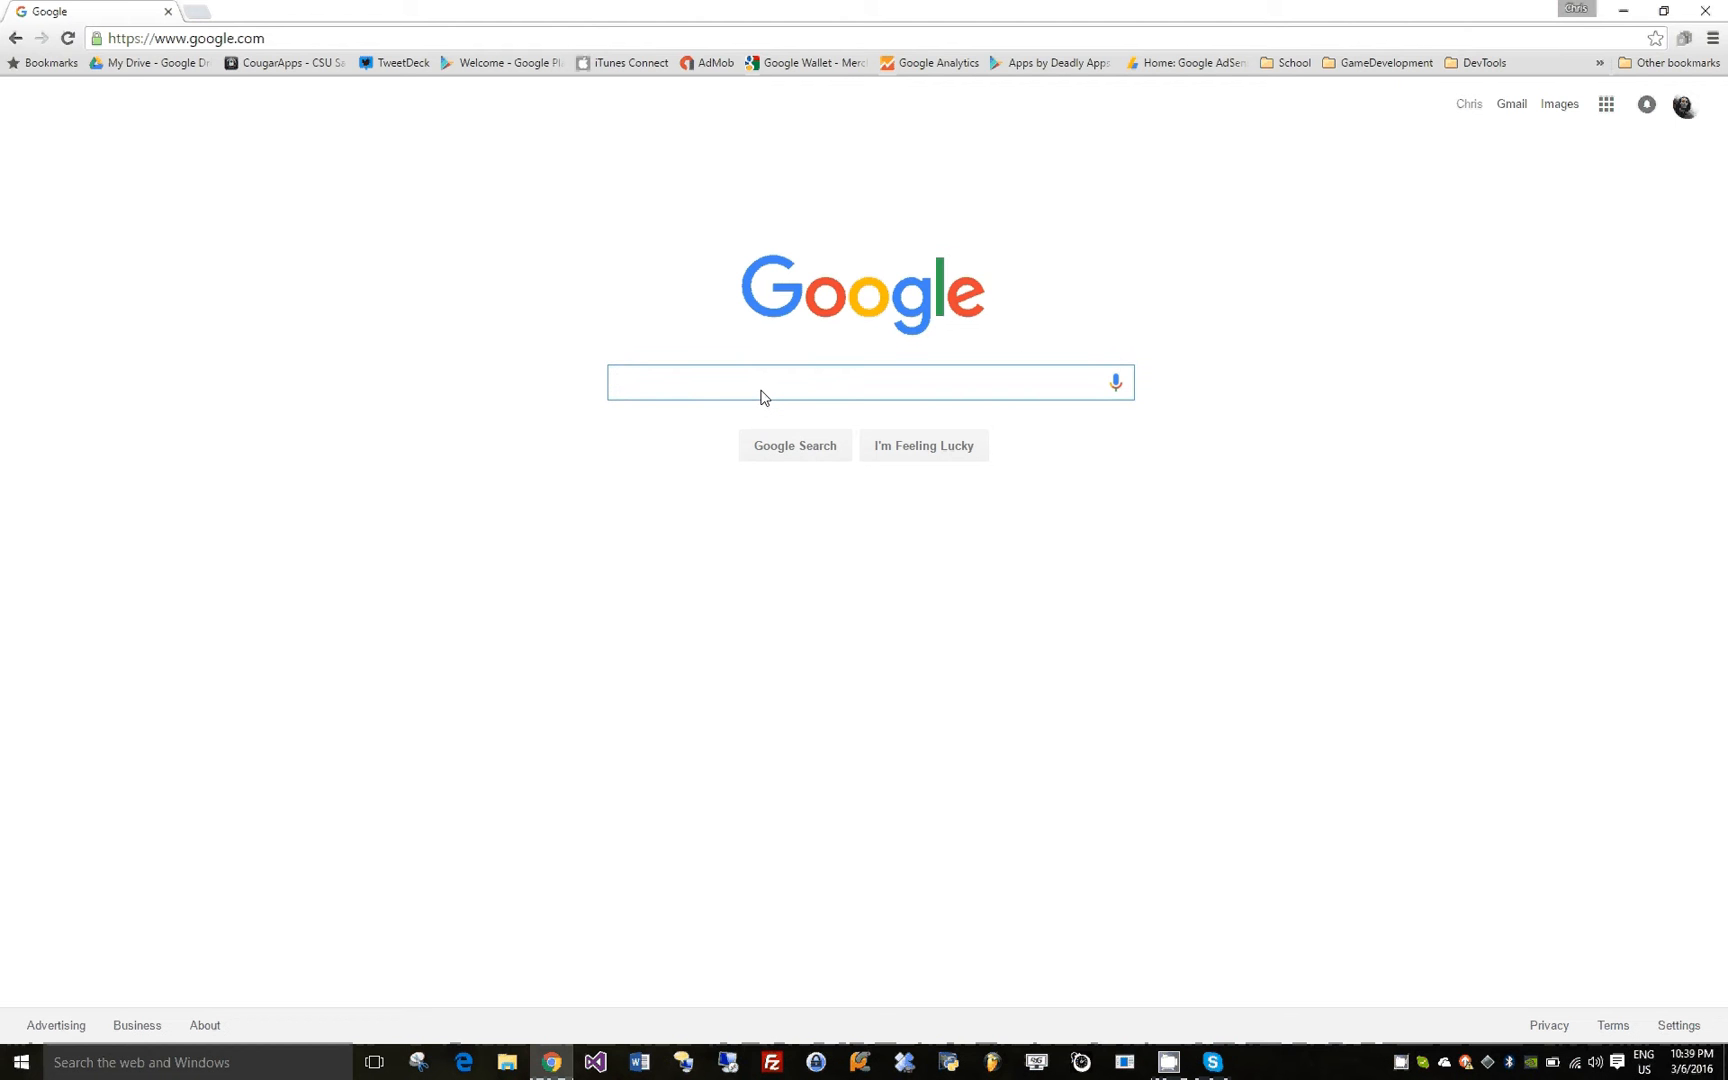
type("mobtimer python")
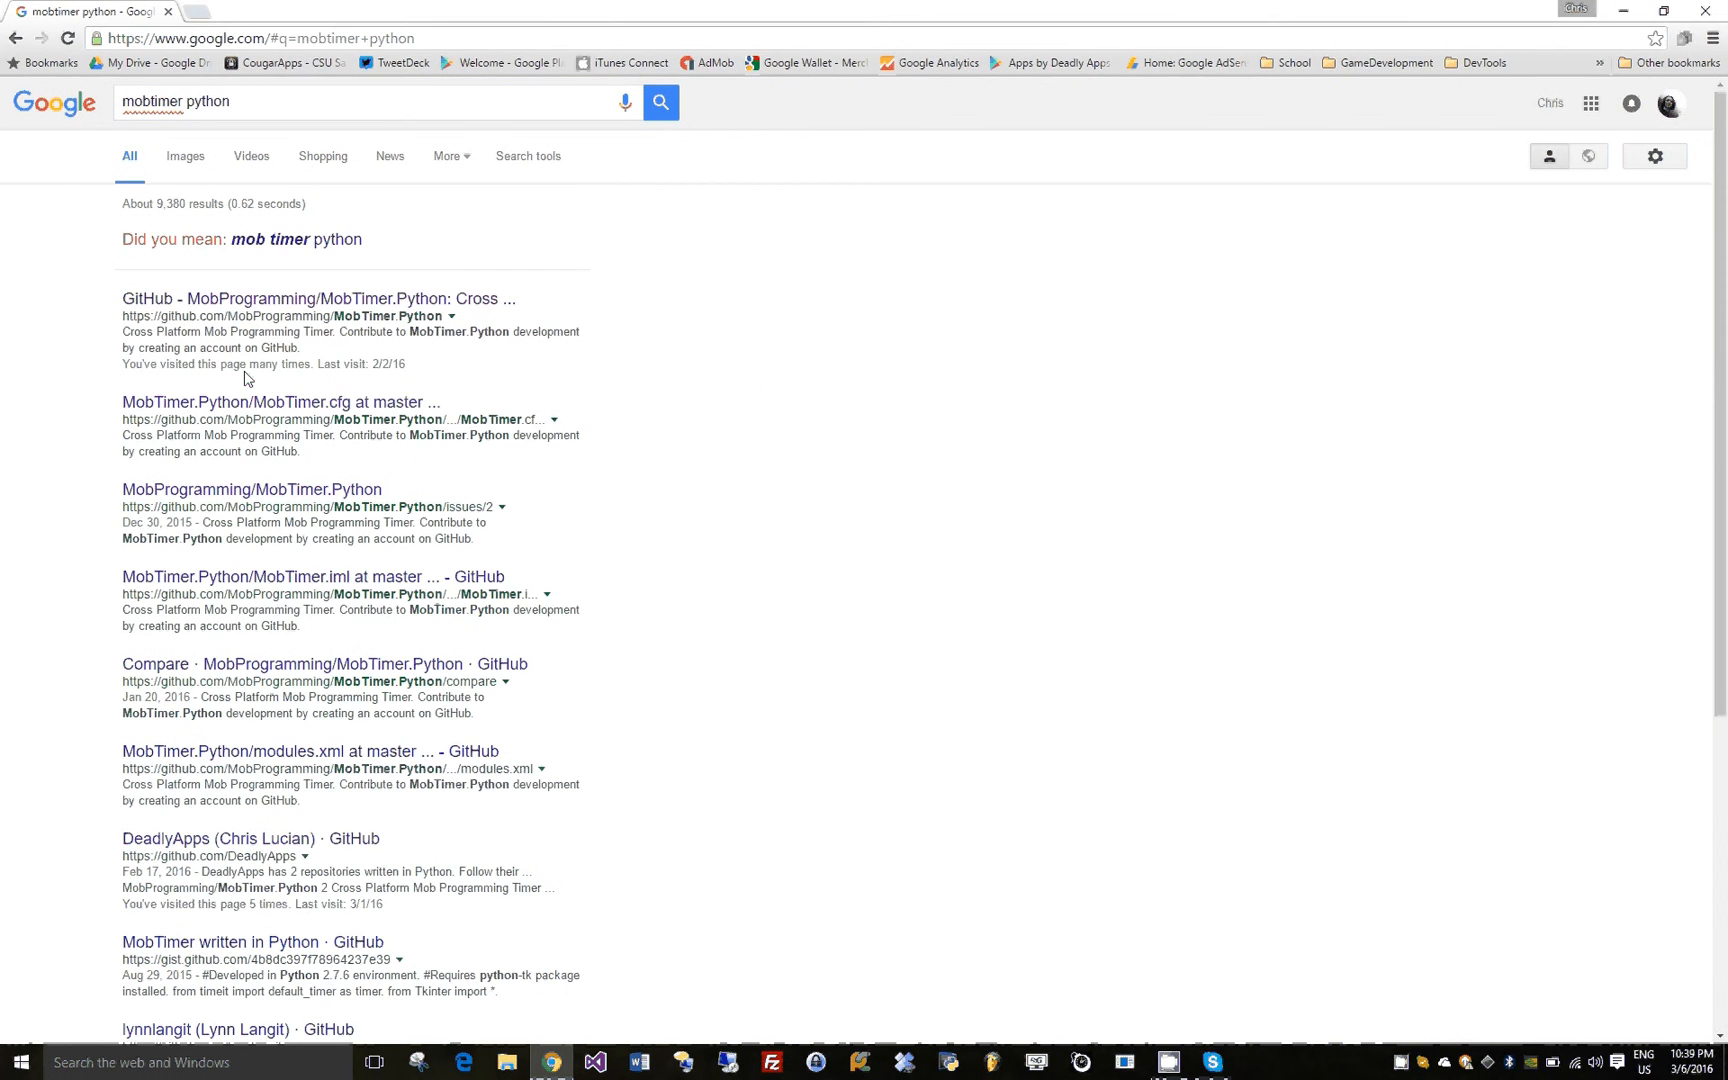
Go from the MobTimer.Python search result through its README to the Download Now releases link
left_click(320, 298)
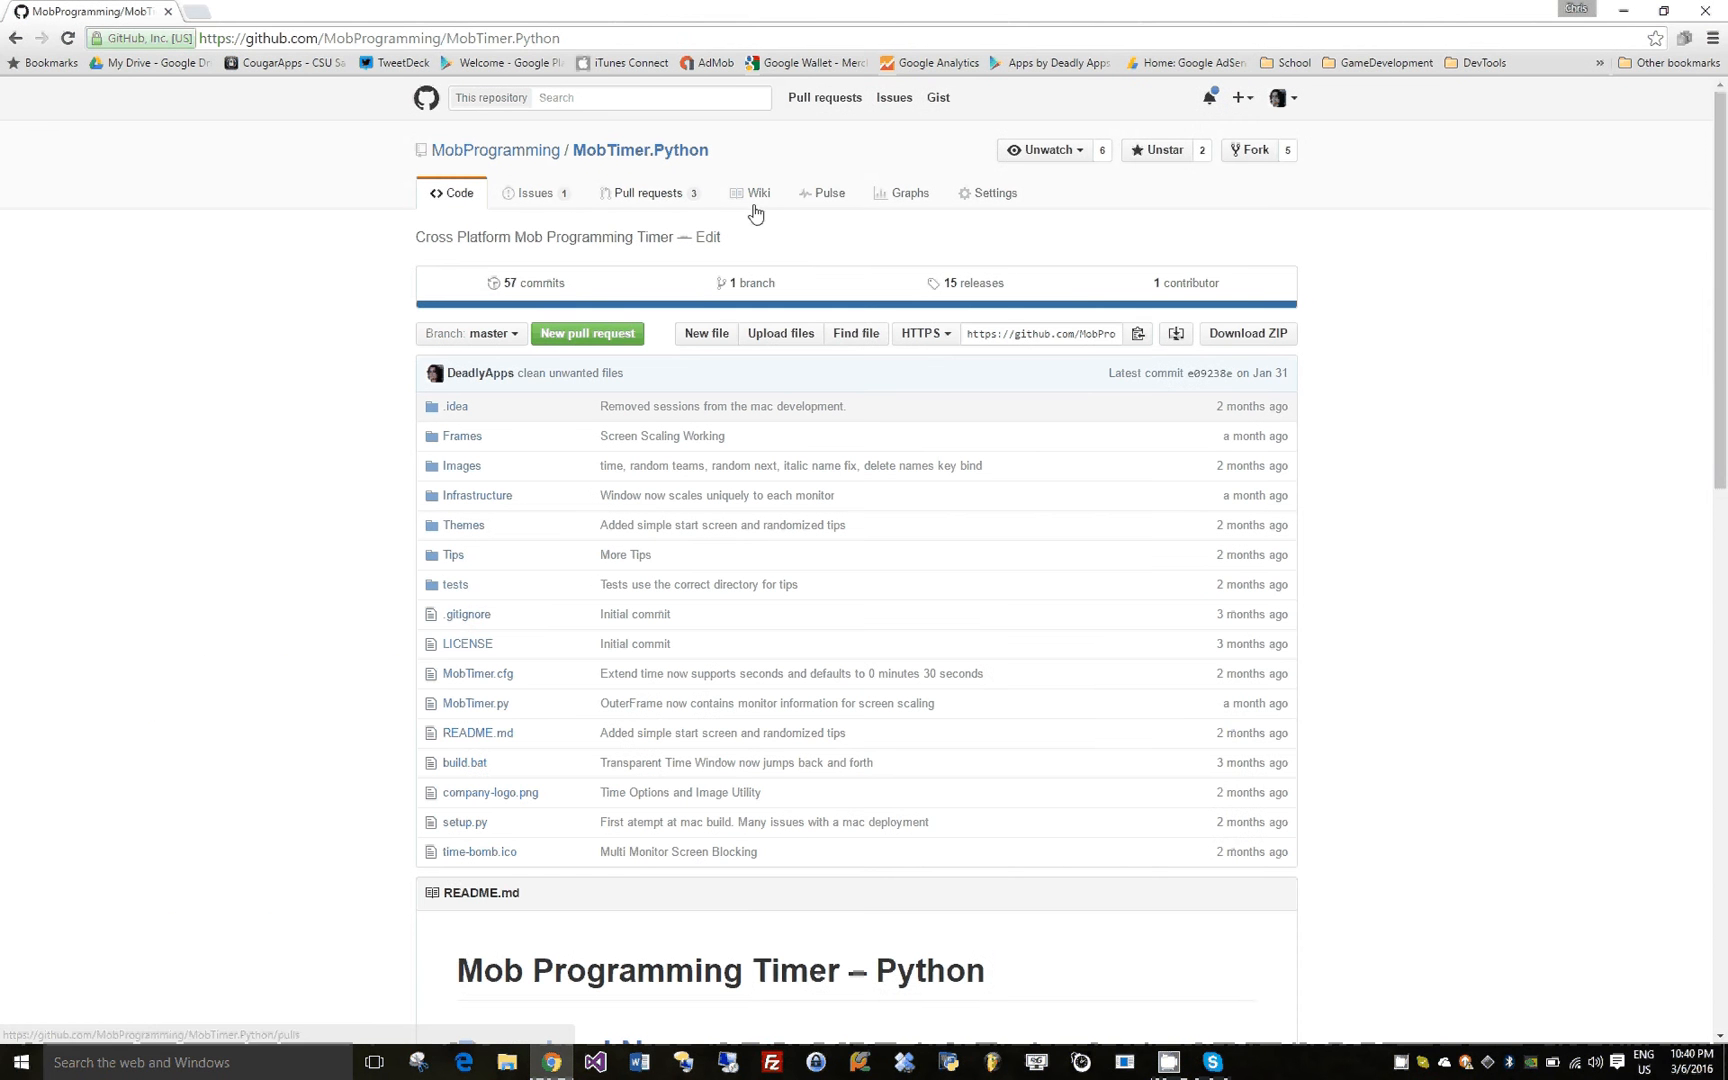
mouse_move(996, 288)
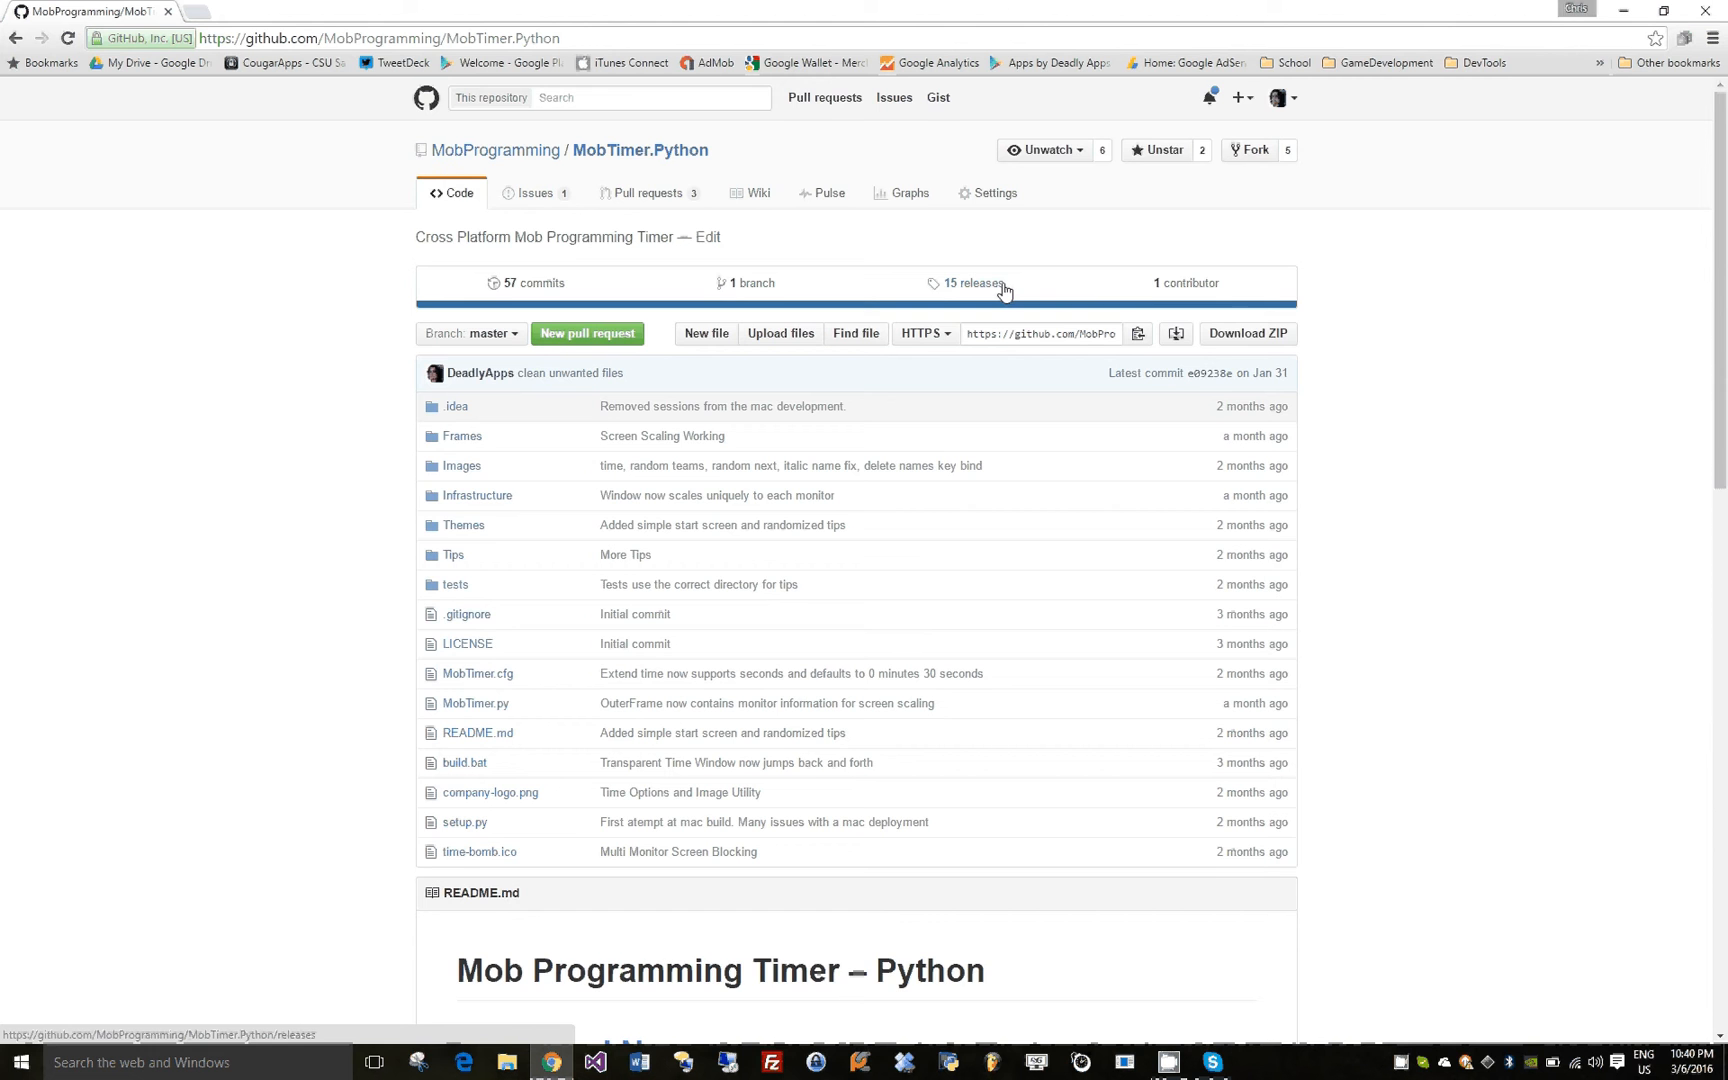
scroll("down", 3)
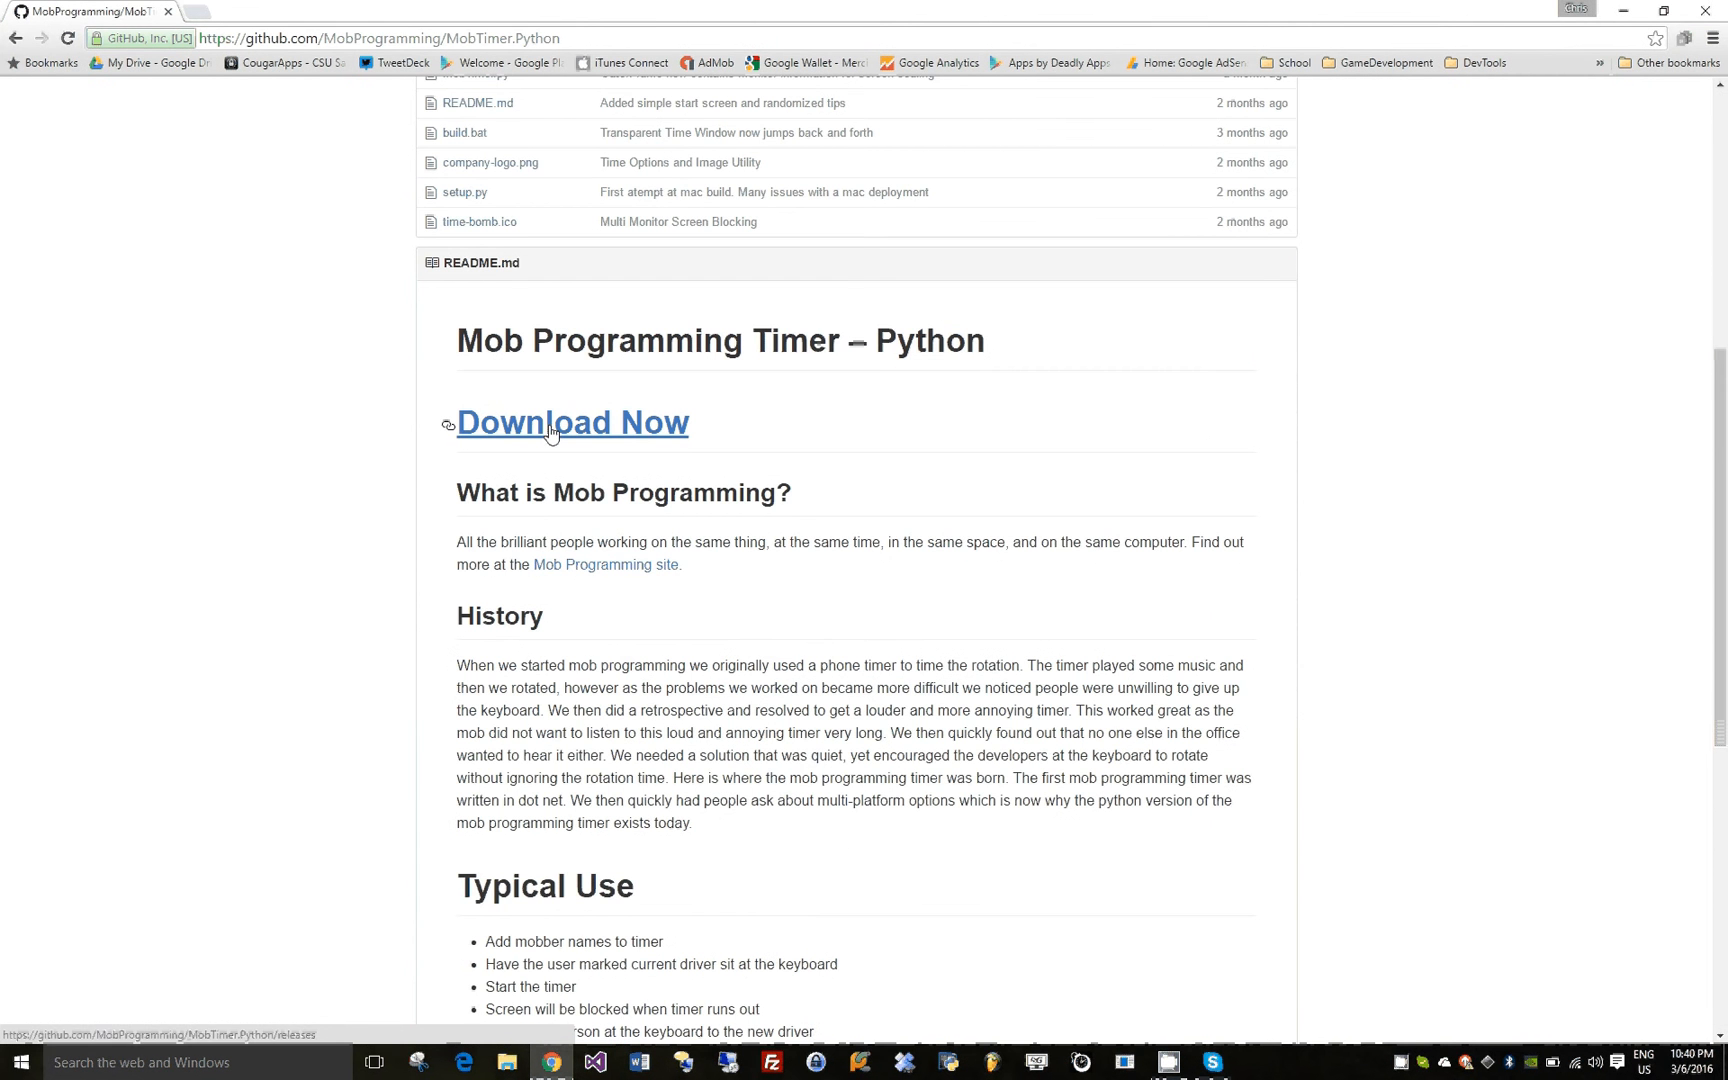
left_click(572, 422)
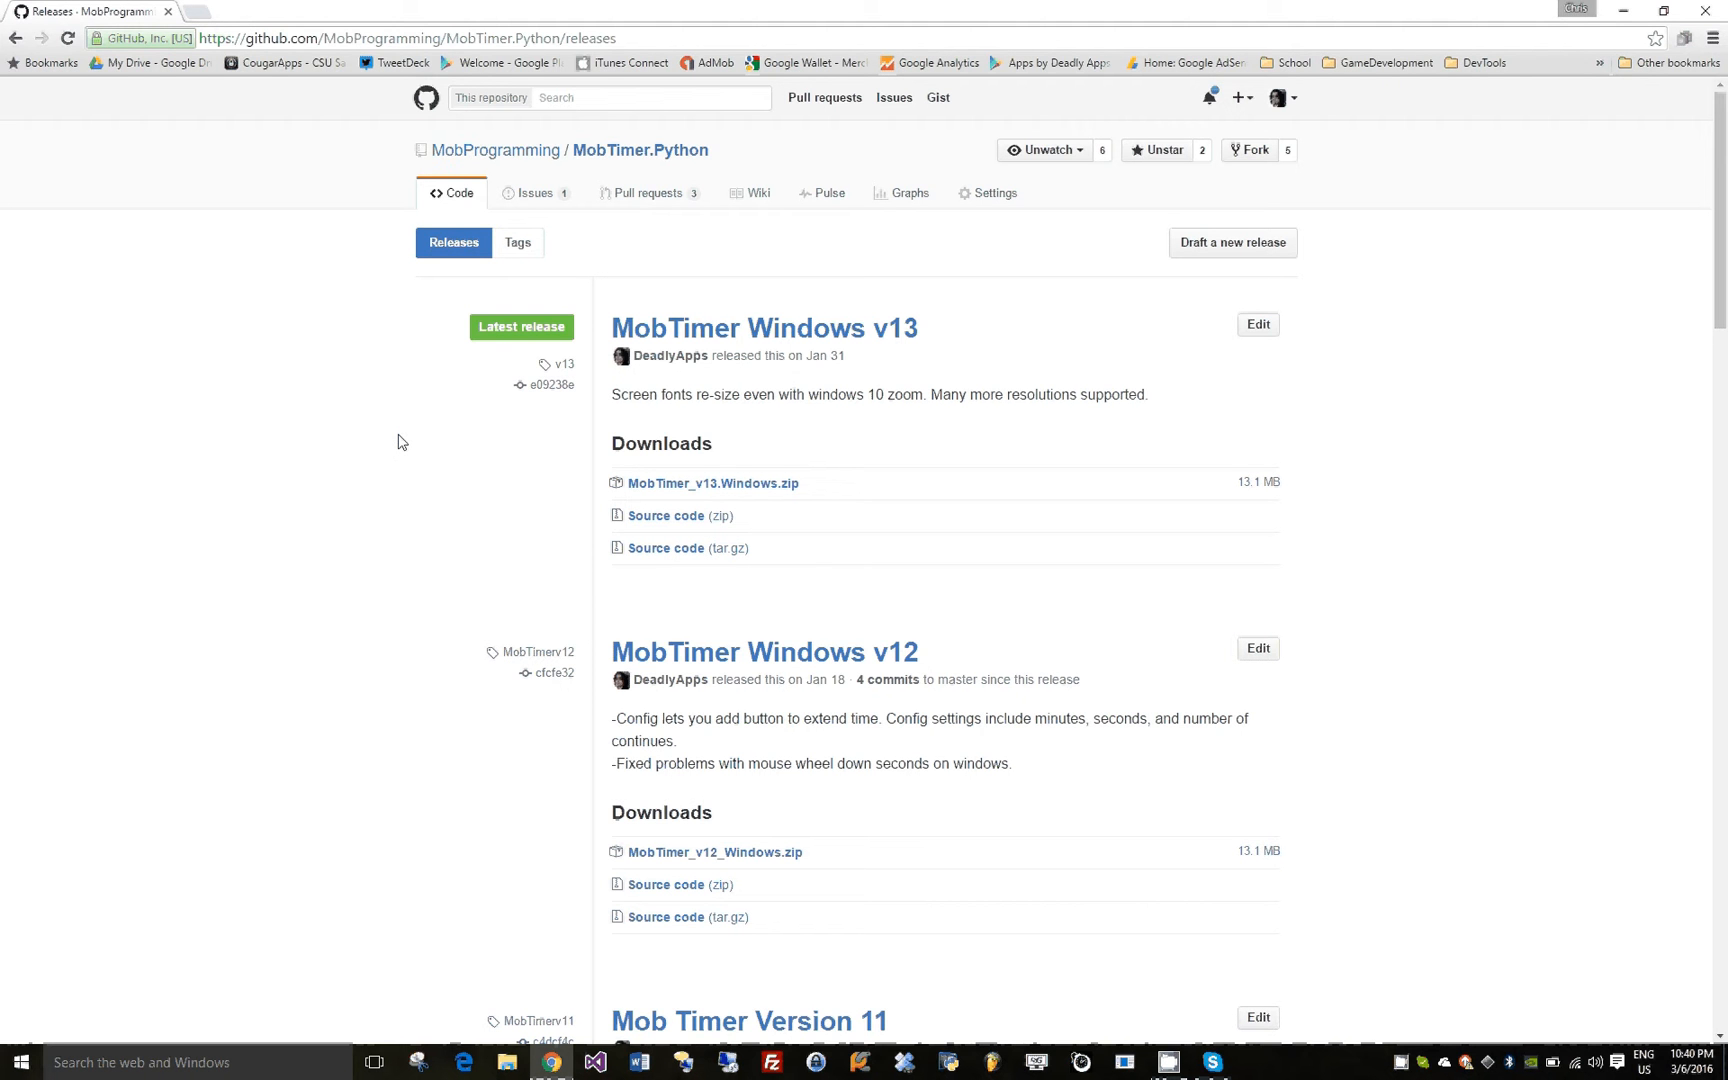
mouse_move(492, 532)
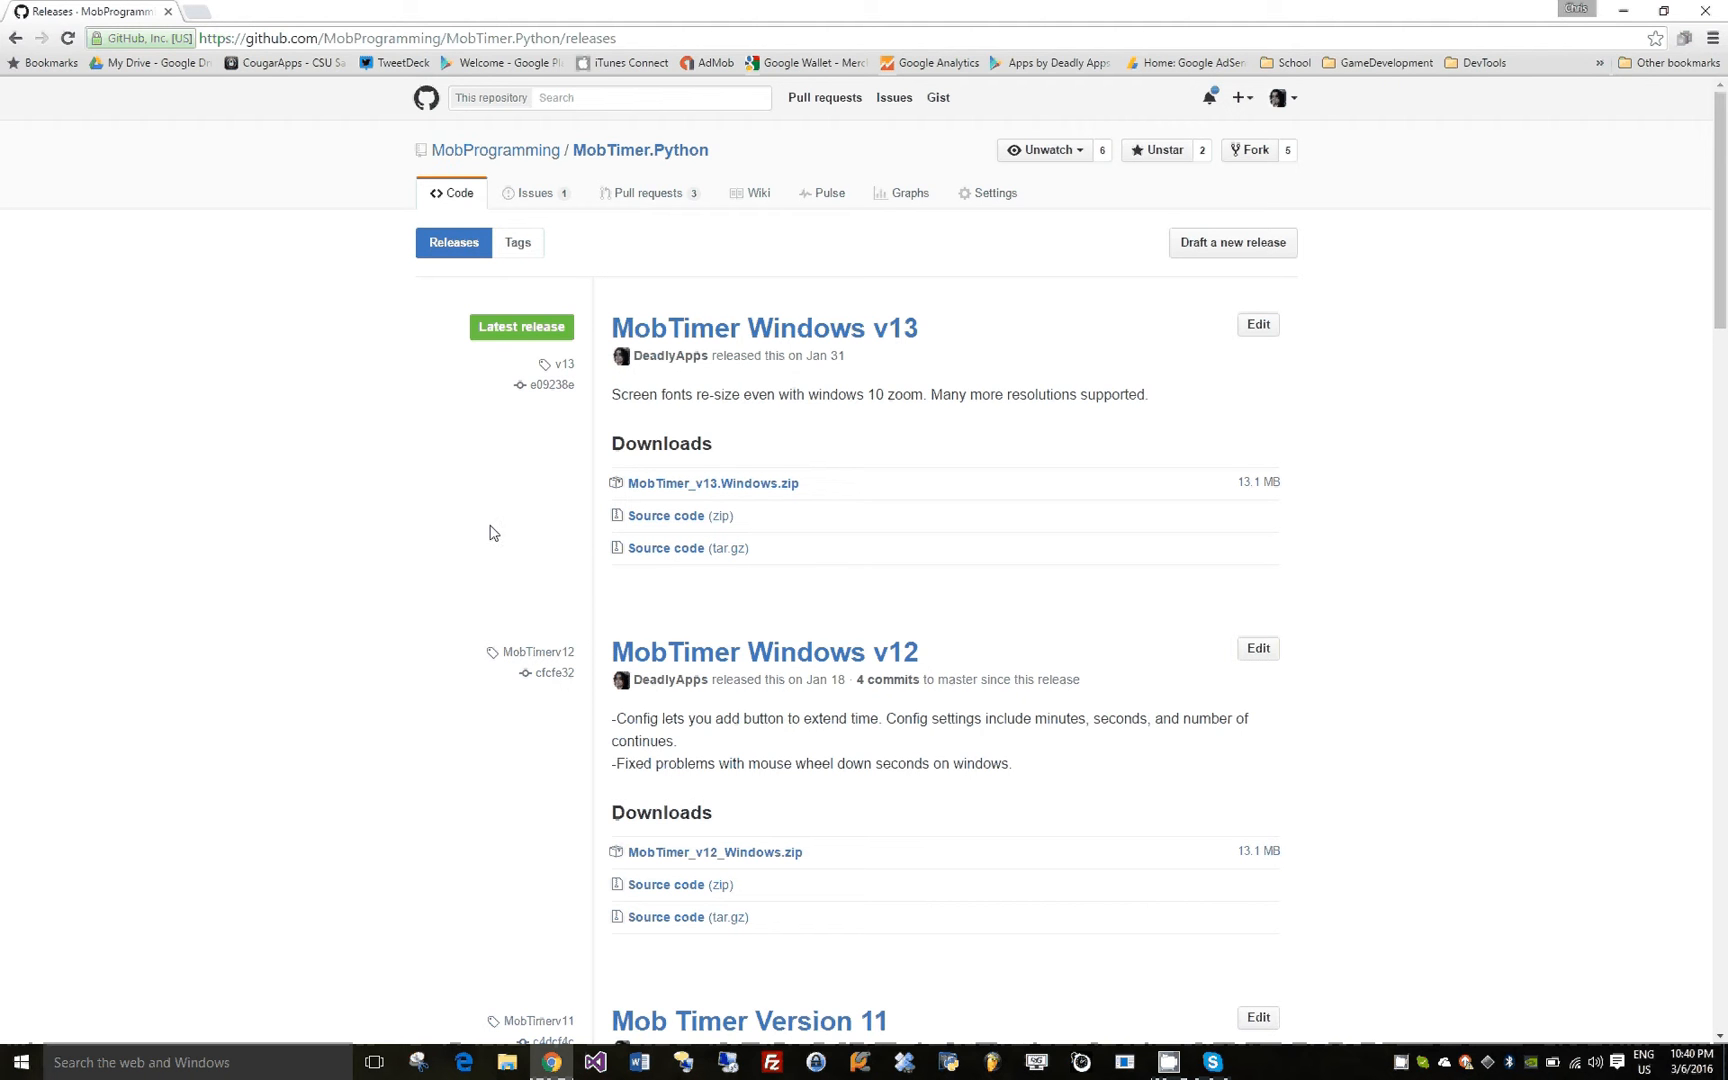
Scroll through the releases list and back up to MobTimer Windows v13, the latest release
scroll("down", 3)
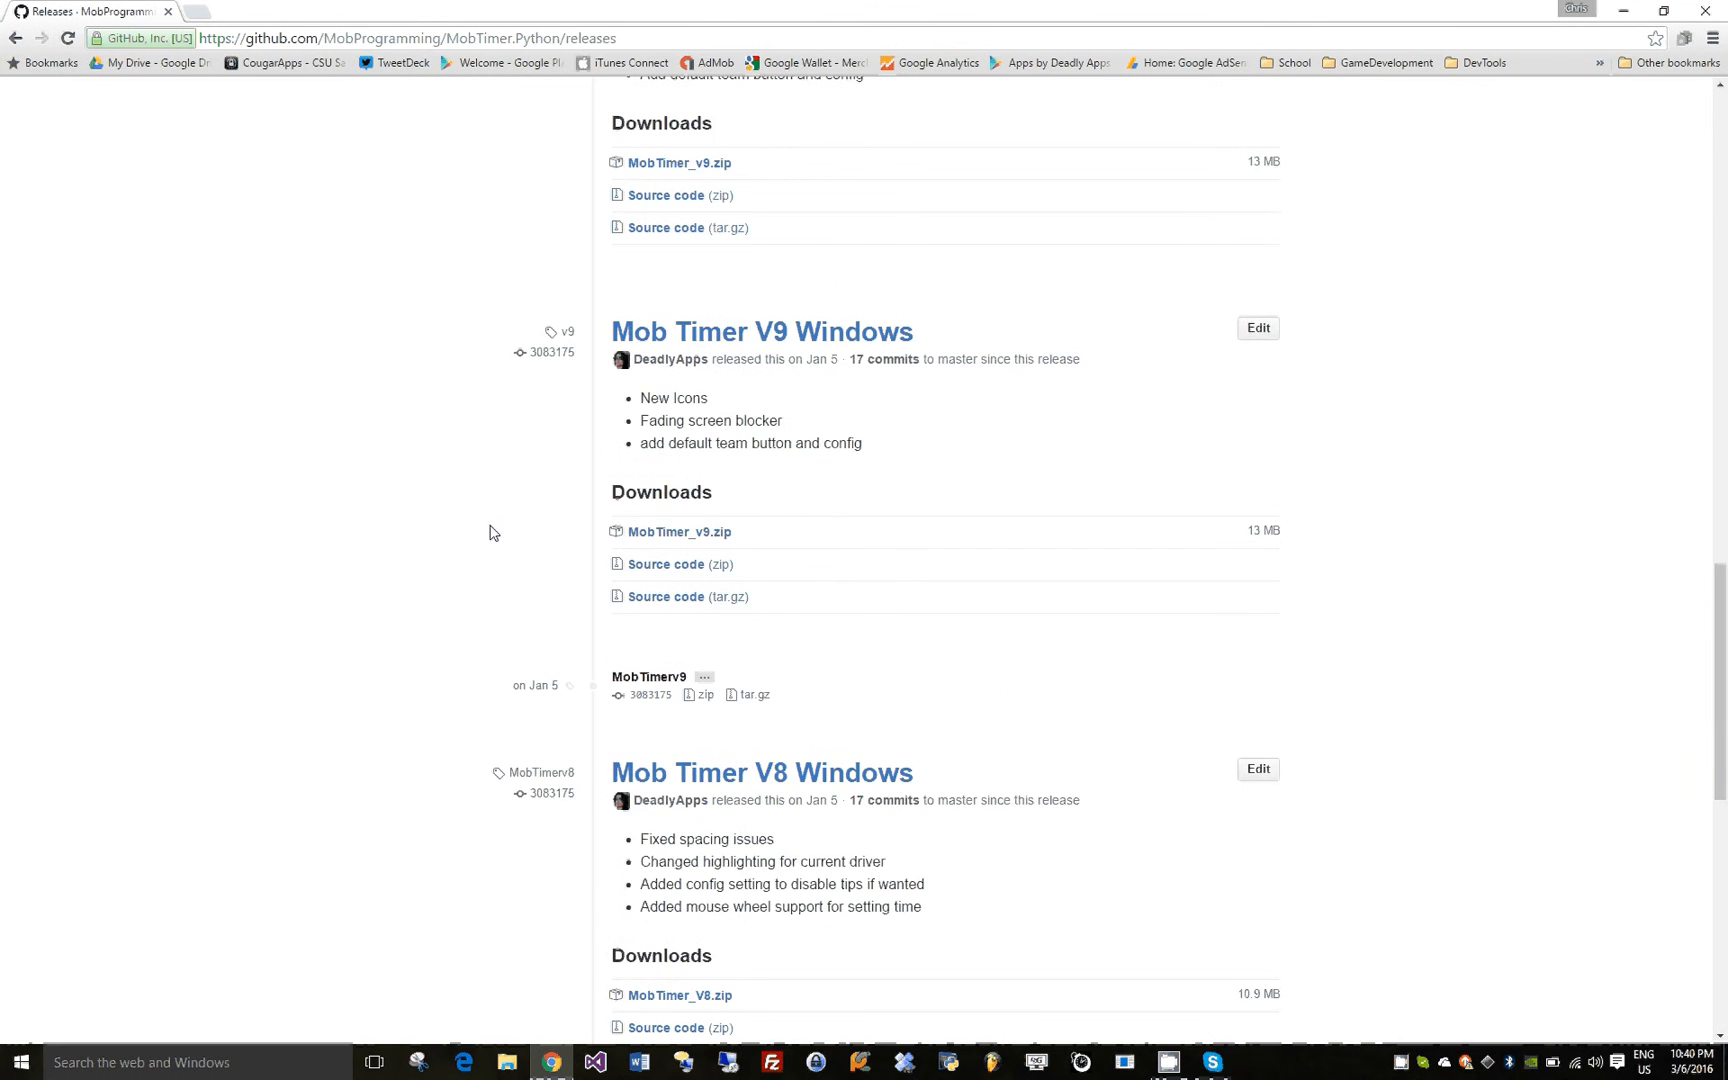
scroll("down", 3)
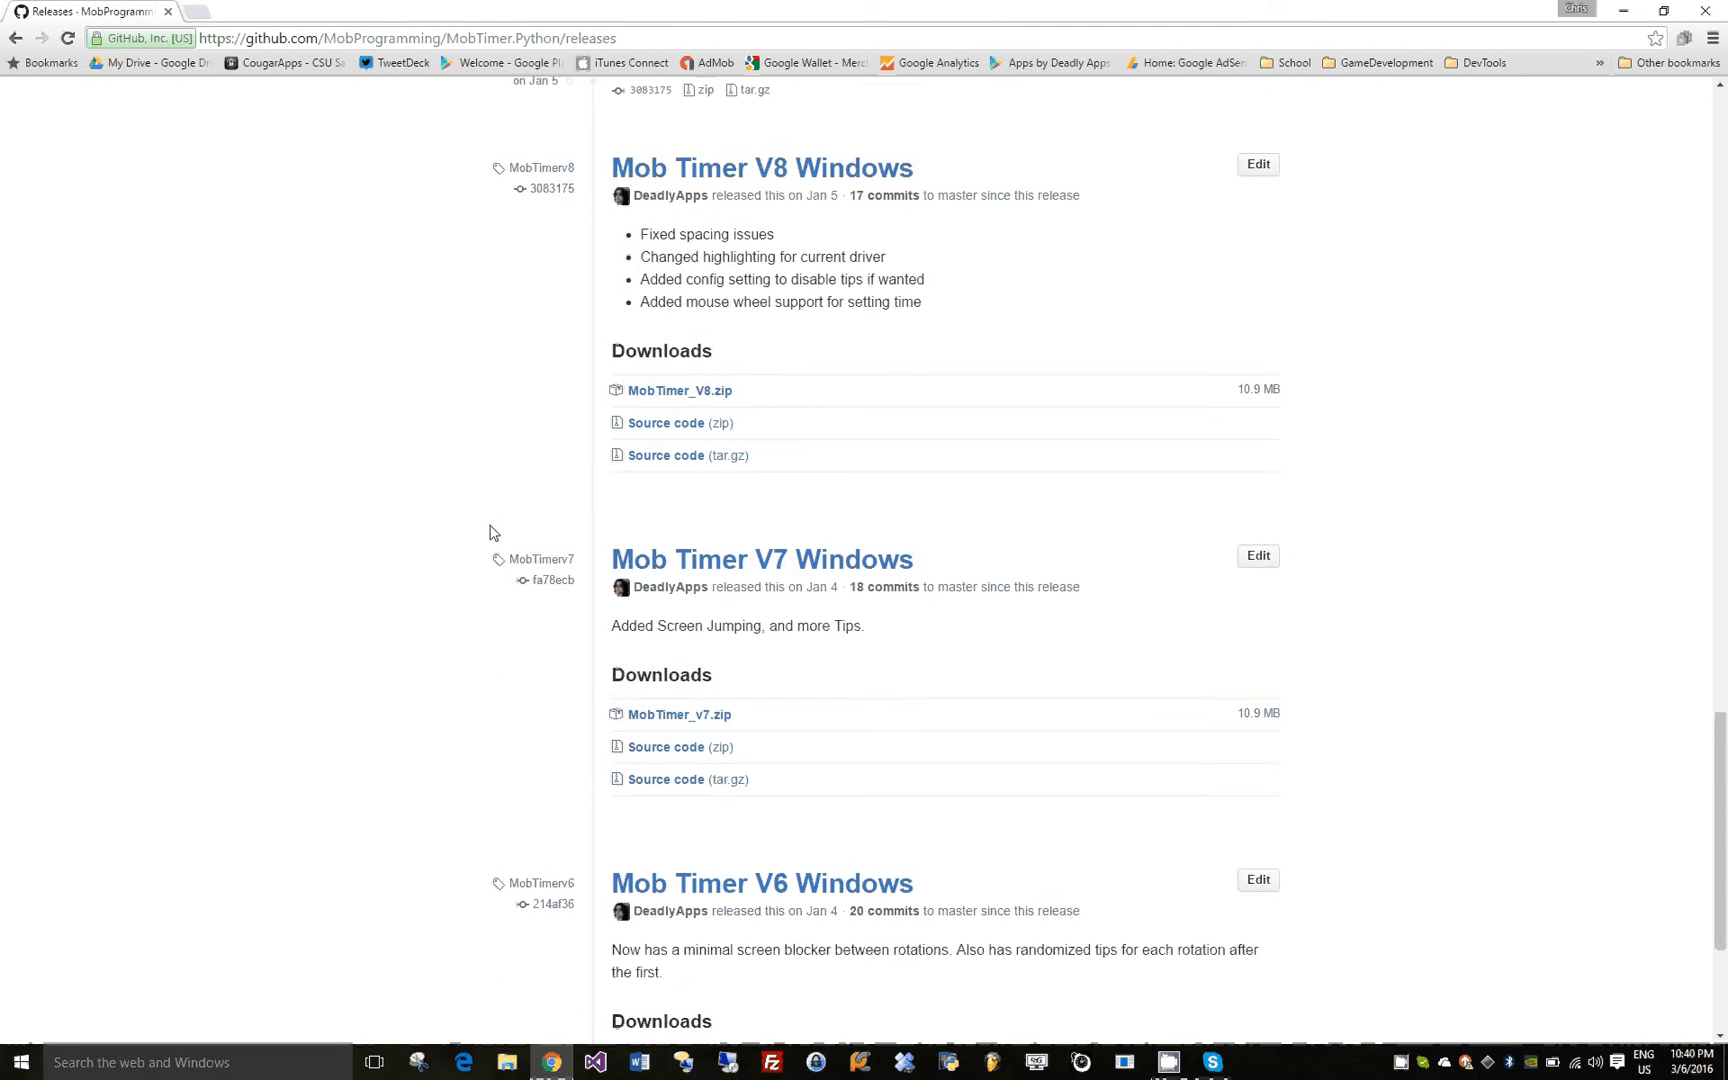
scroll("up", 3)
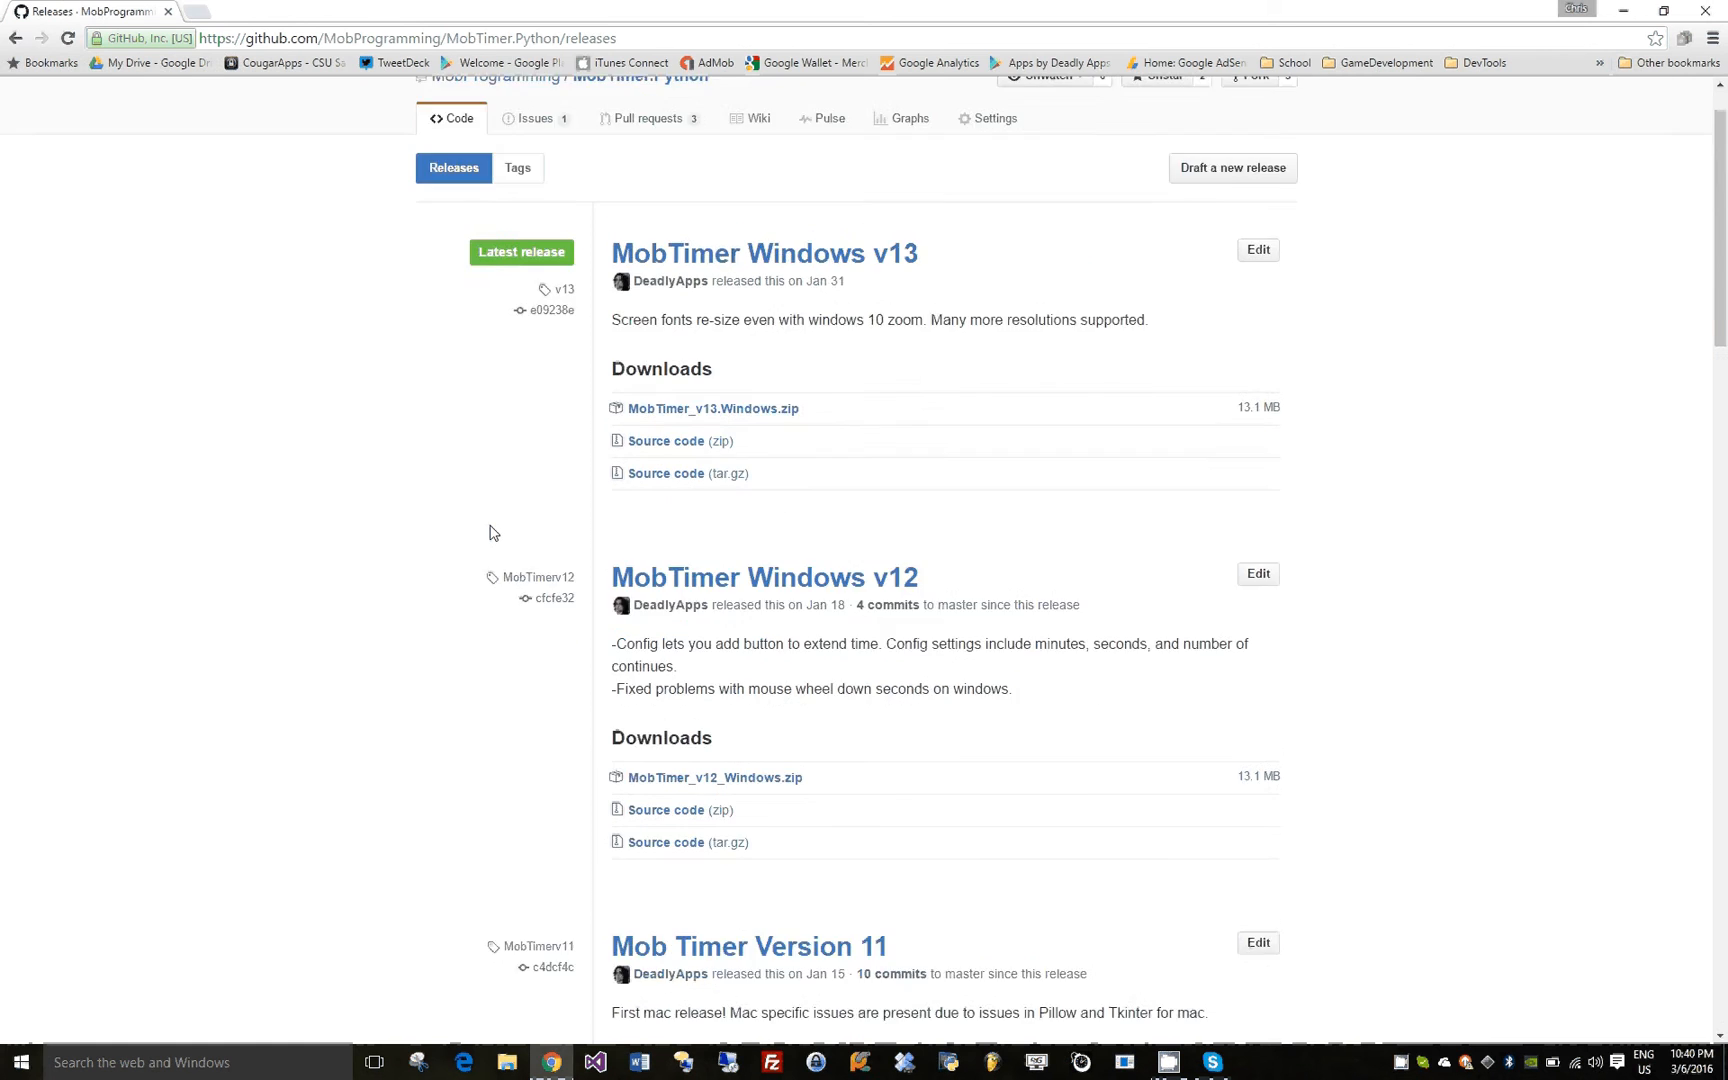
scroll("up", 3)
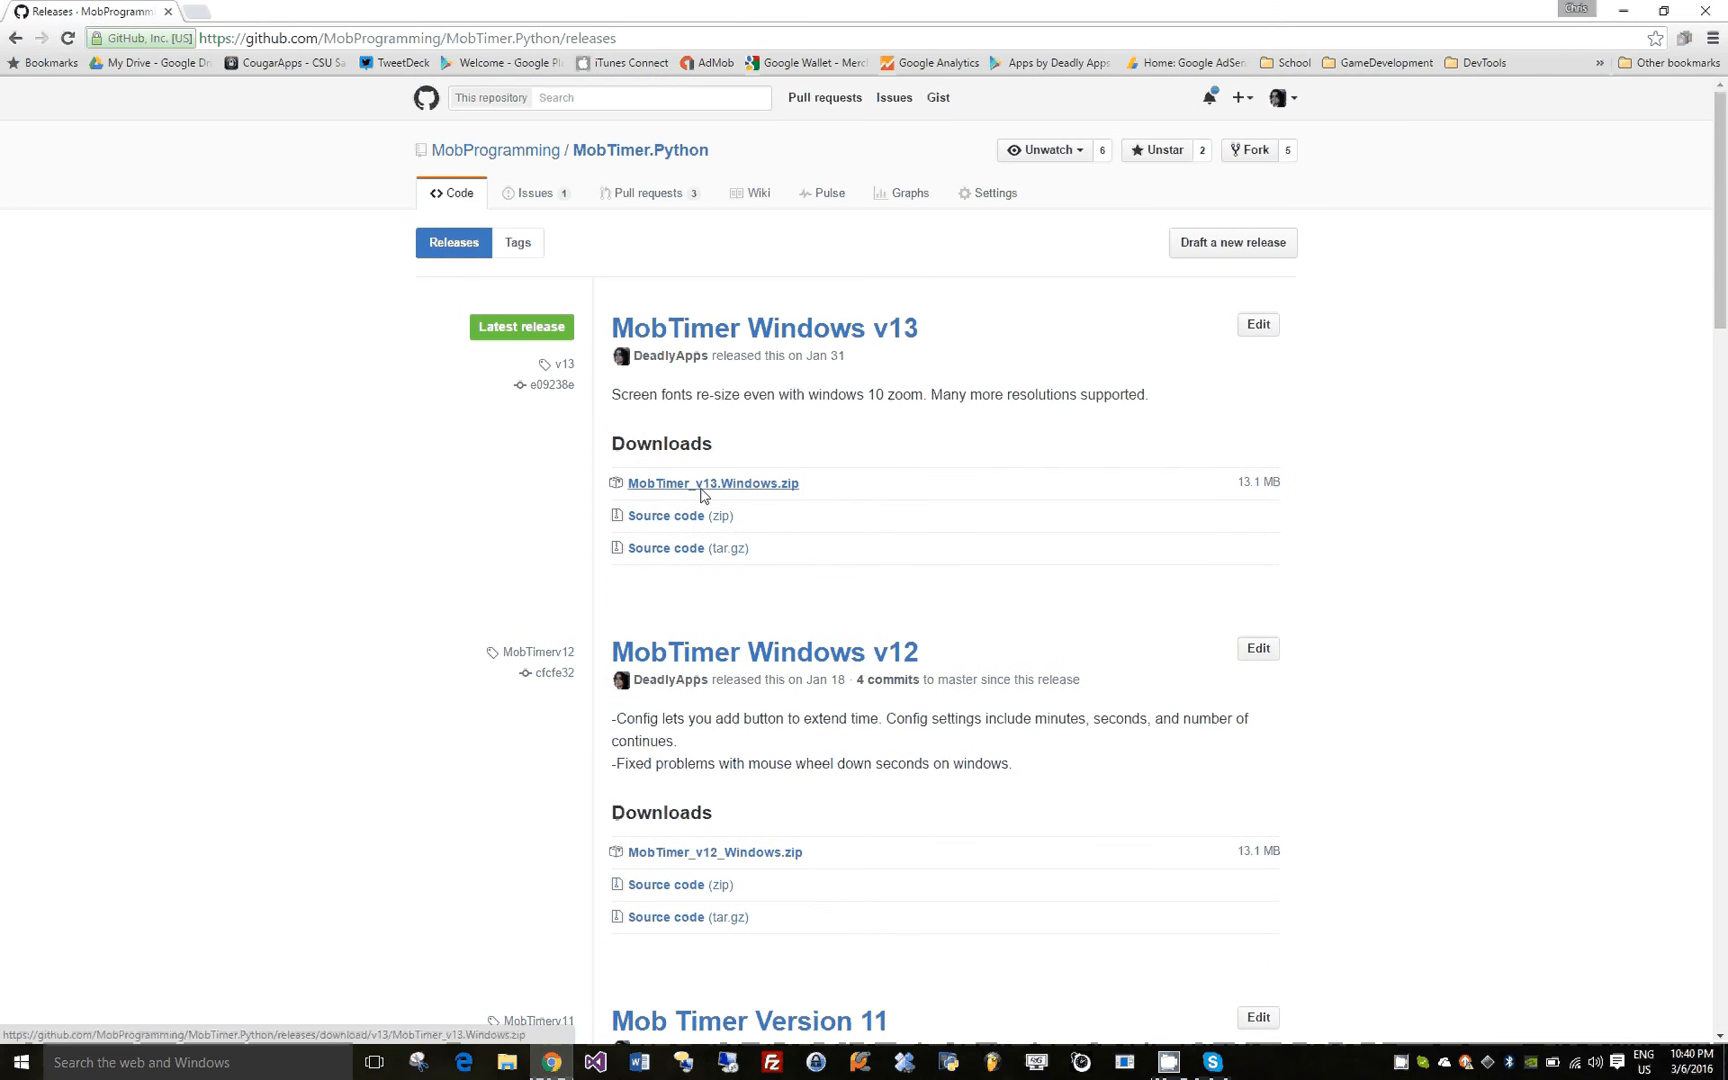
Download MobTimer_v13.Windows.zip and save it into the Downloads folder
left_click(712, 482)
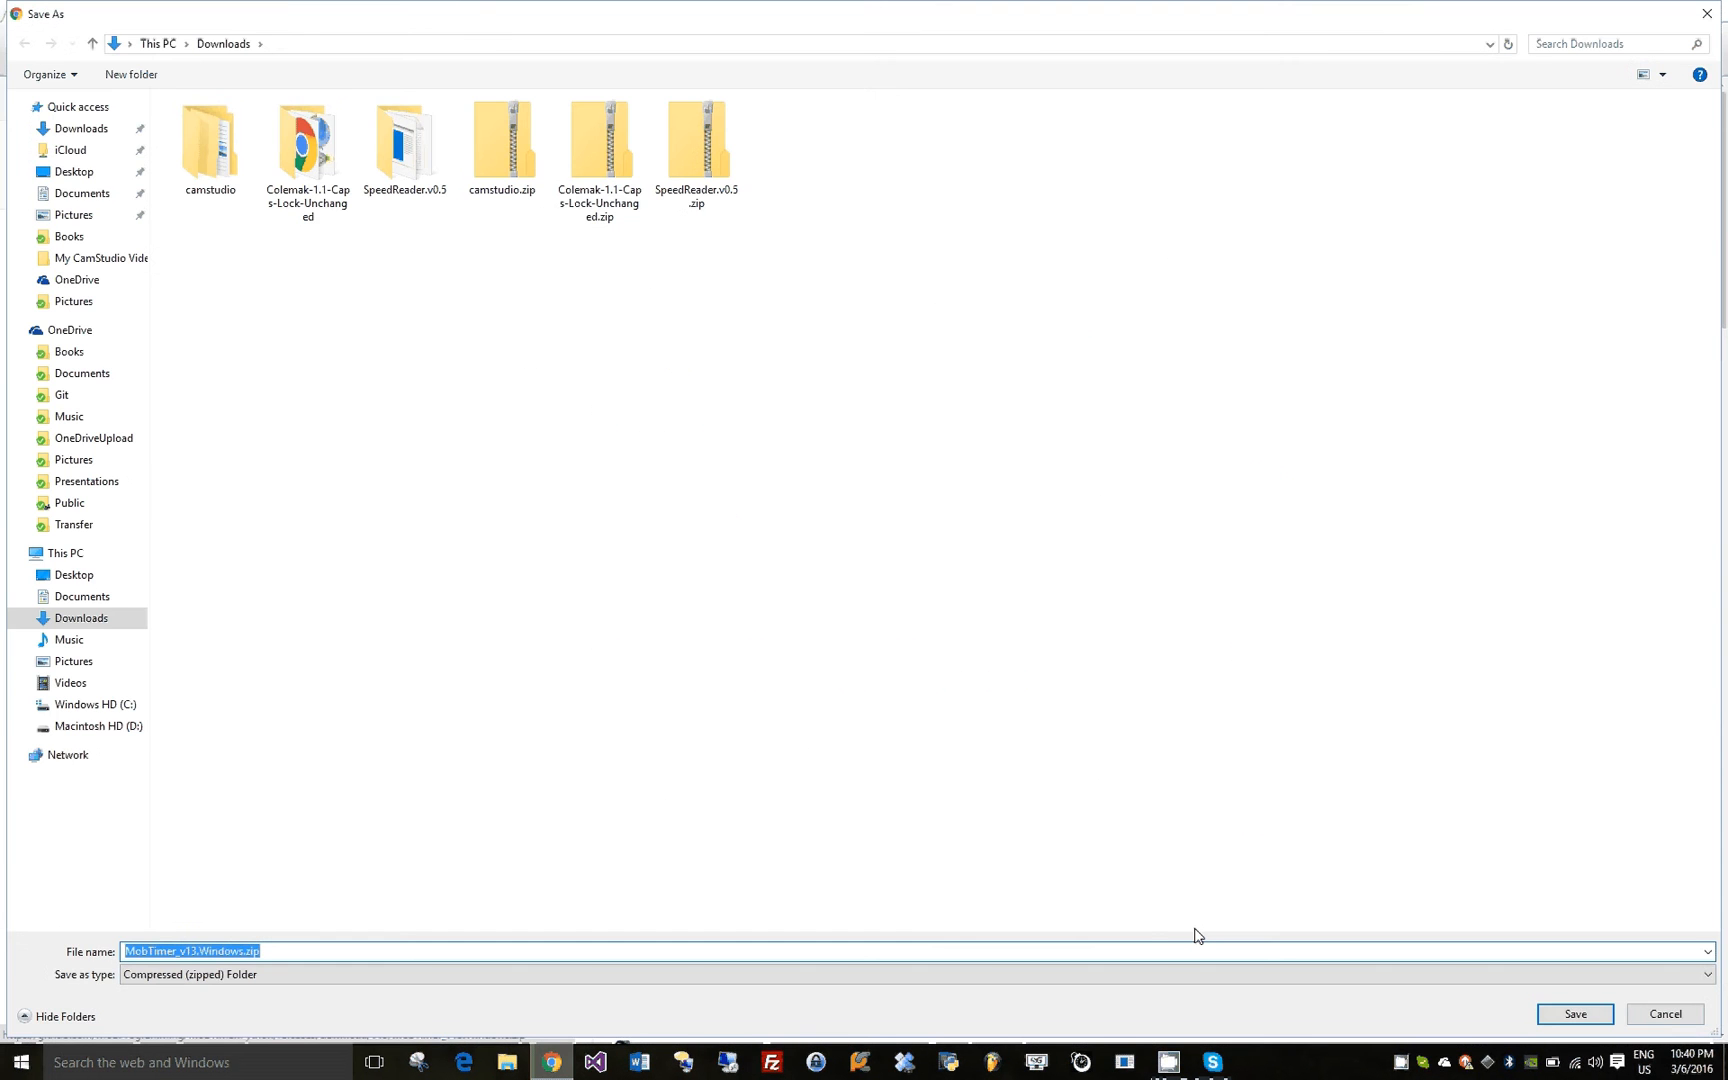
left_click(1574, 1012)
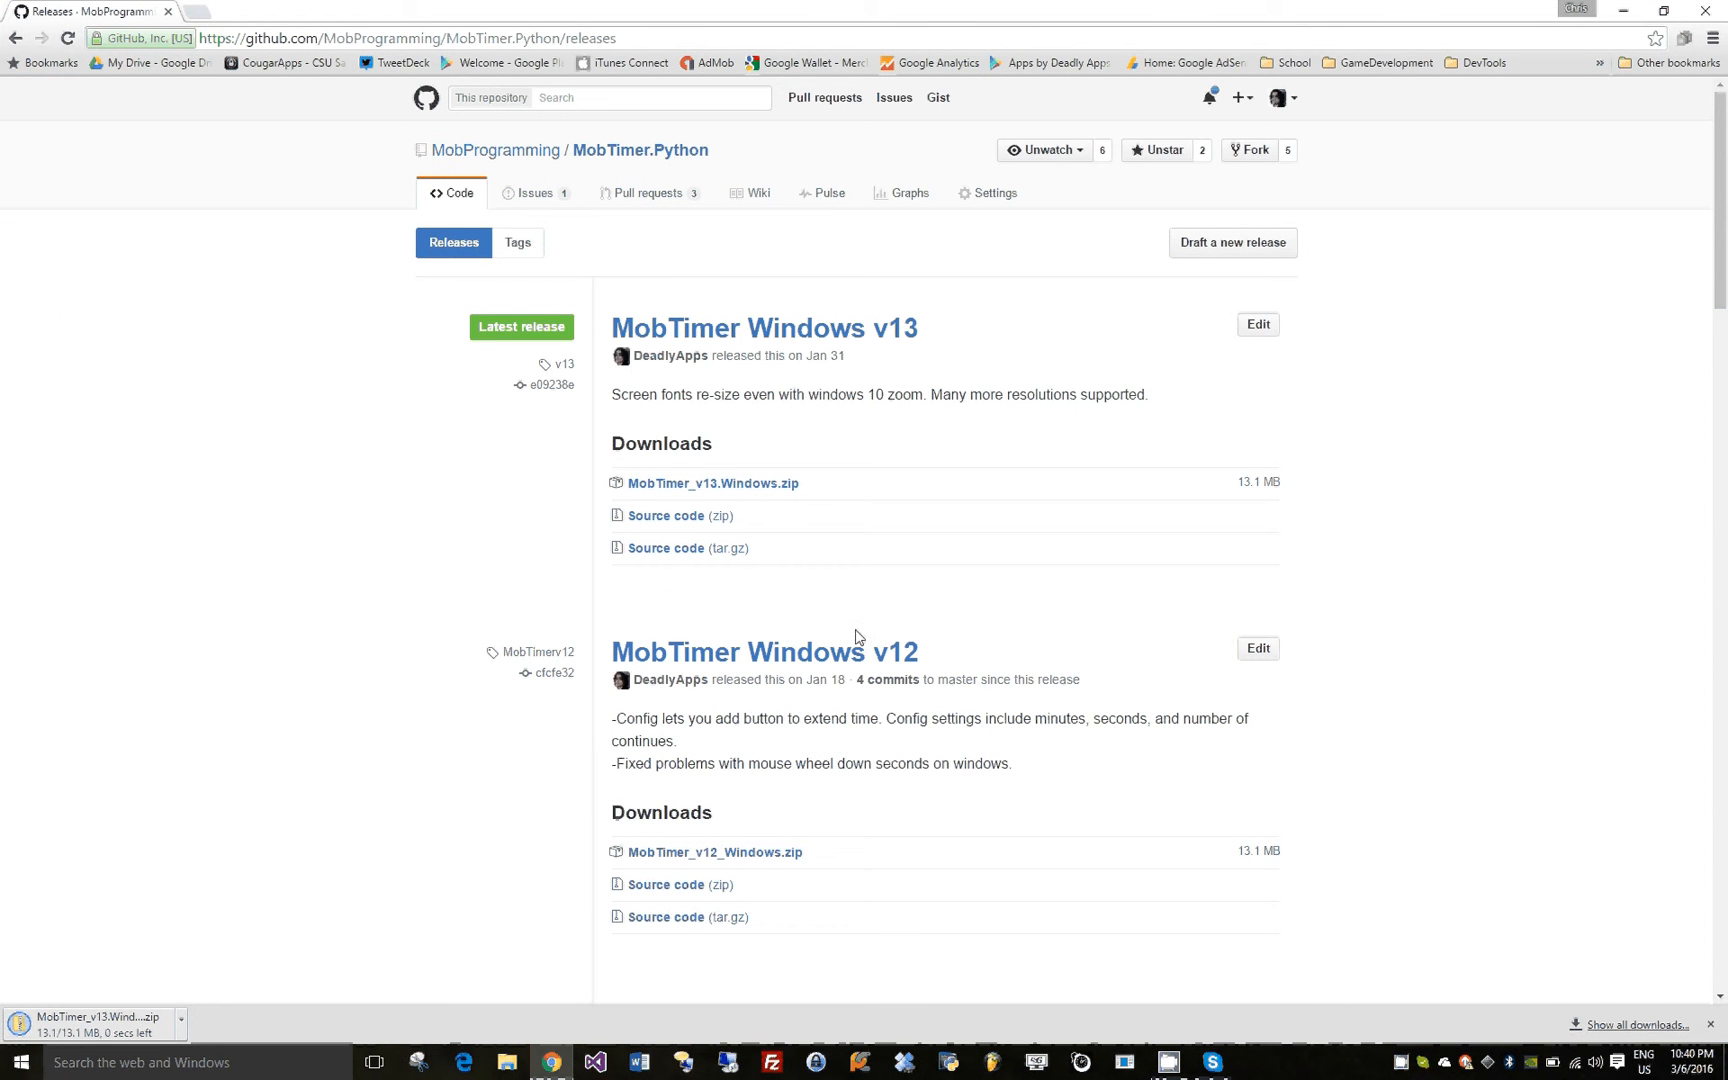
mouse_move(628, 852)
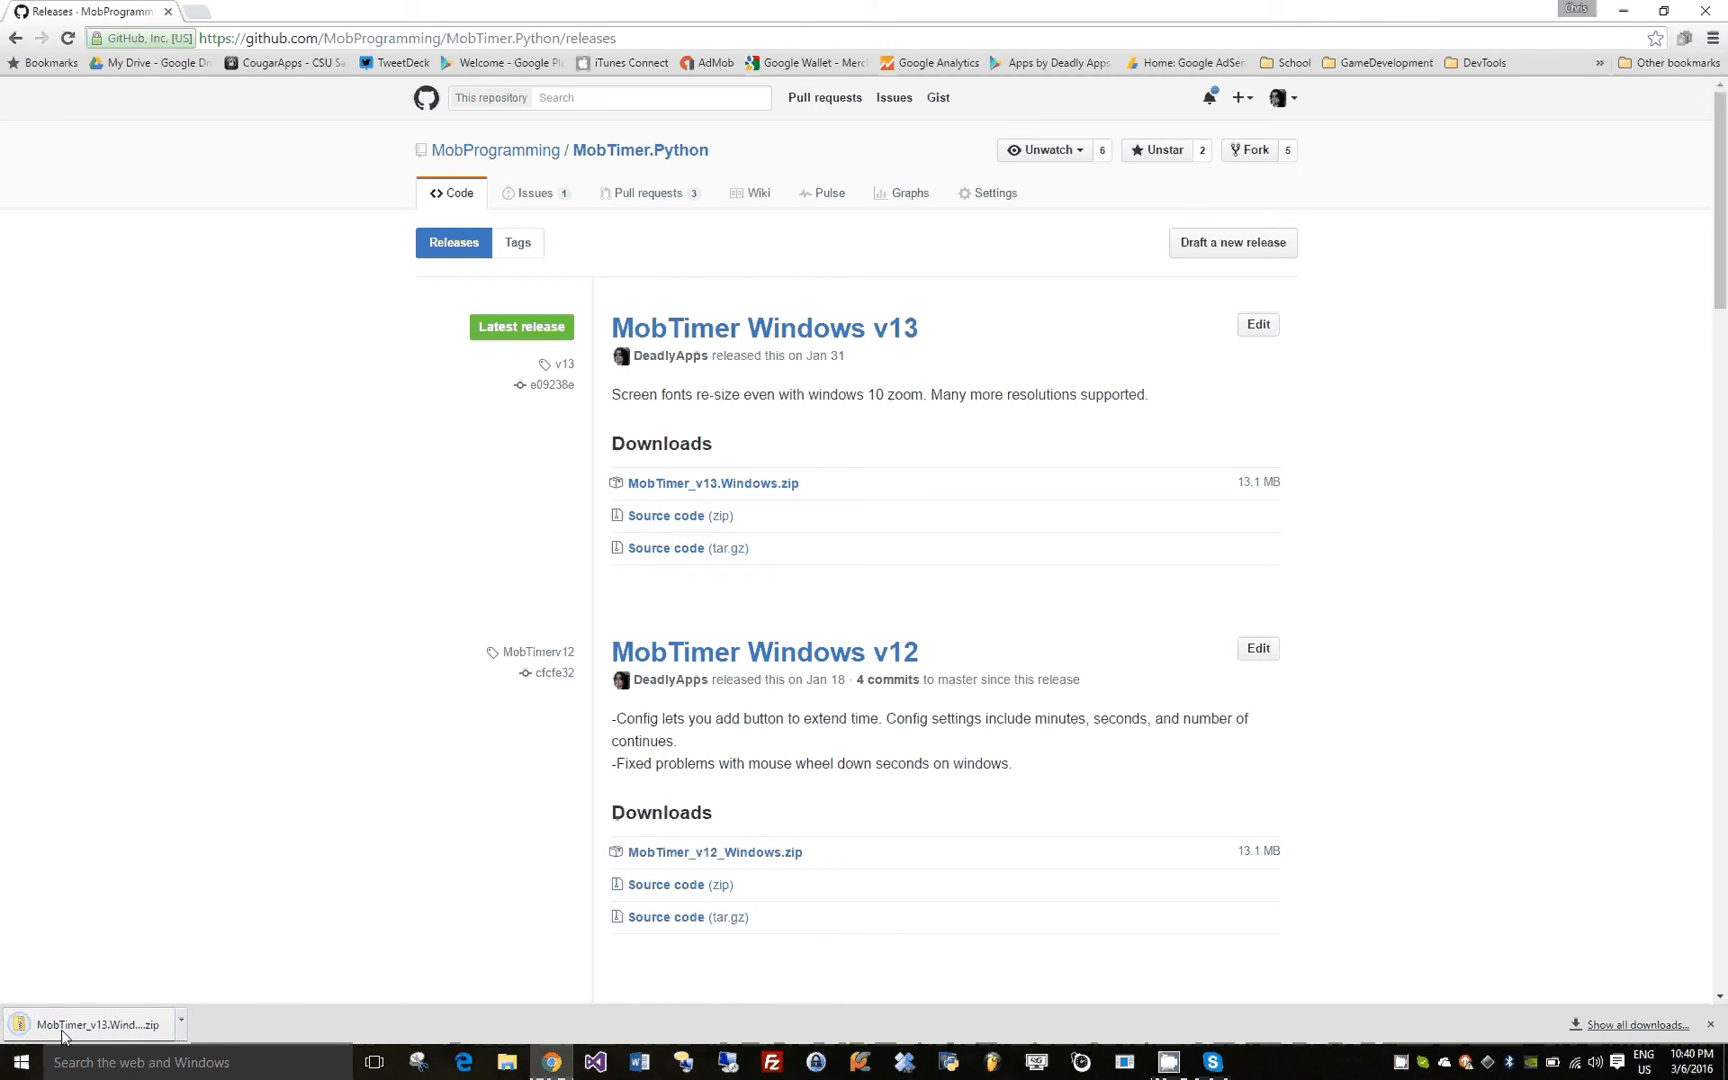
Extract the downloaded v13 zip into the suggested MobTimer_v13.Windows folder in Downloads
left_click(88, 1024)
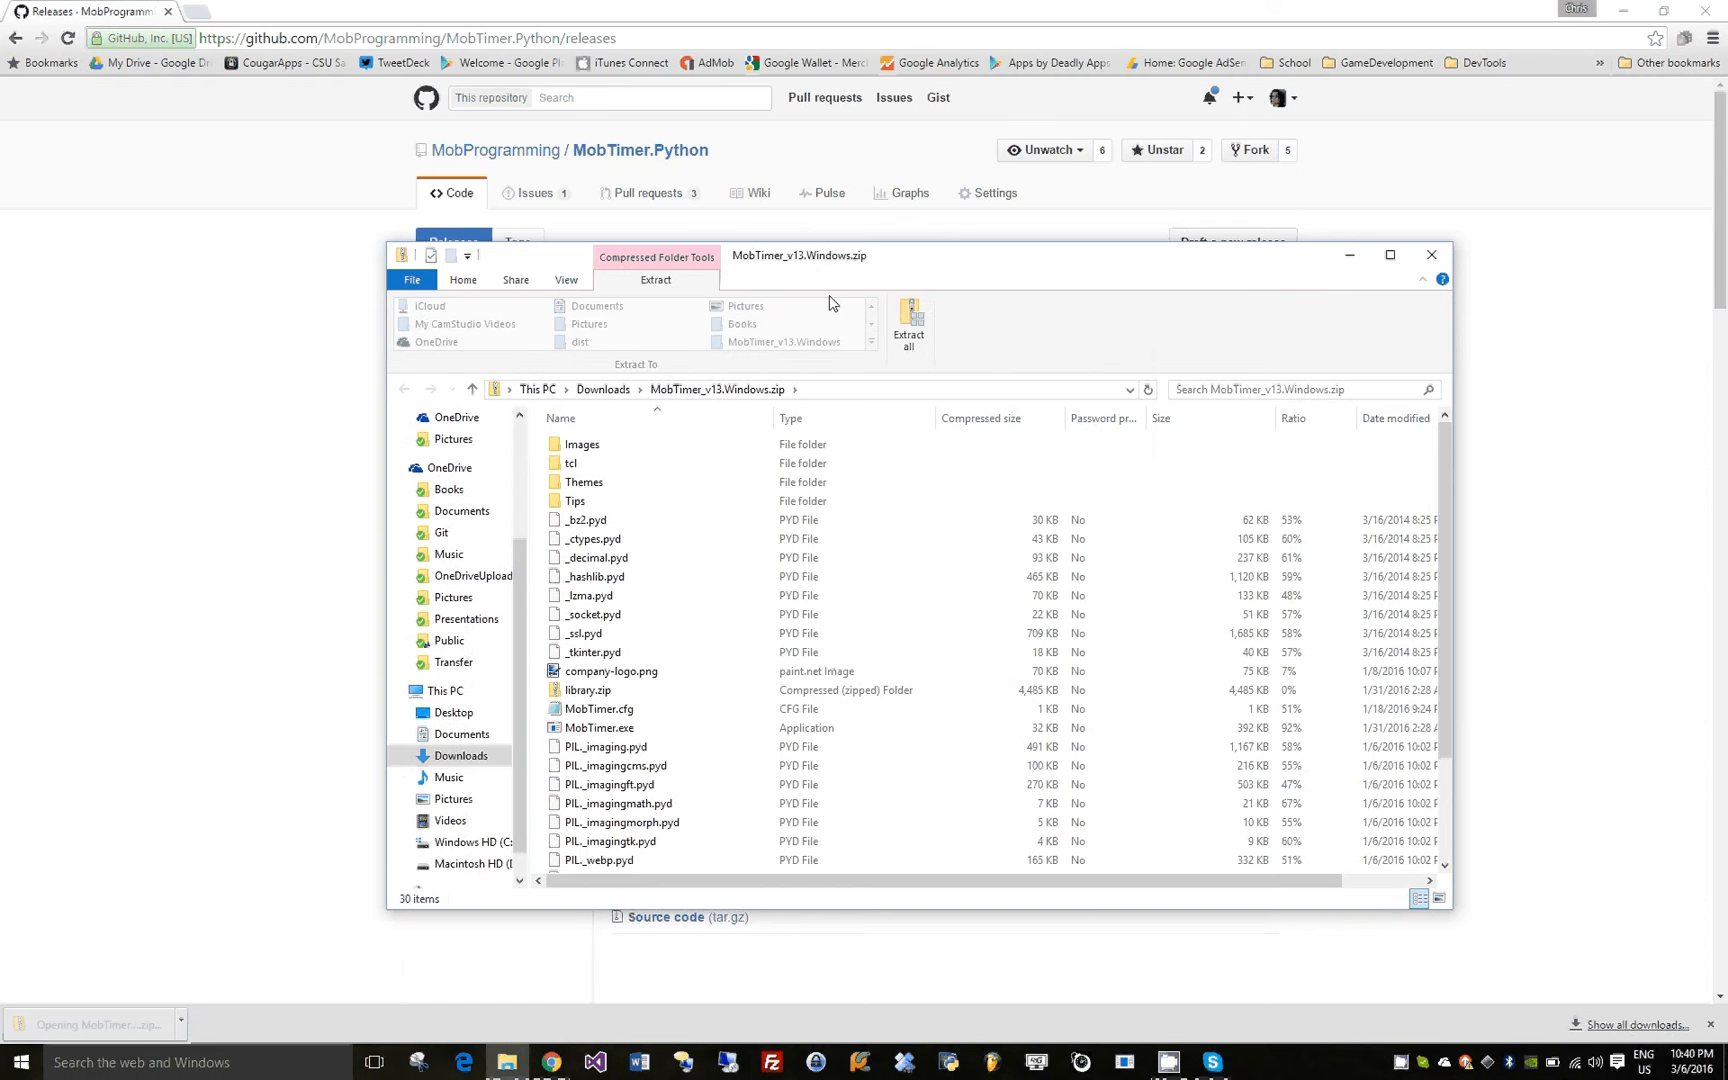
left_click(908, 326)
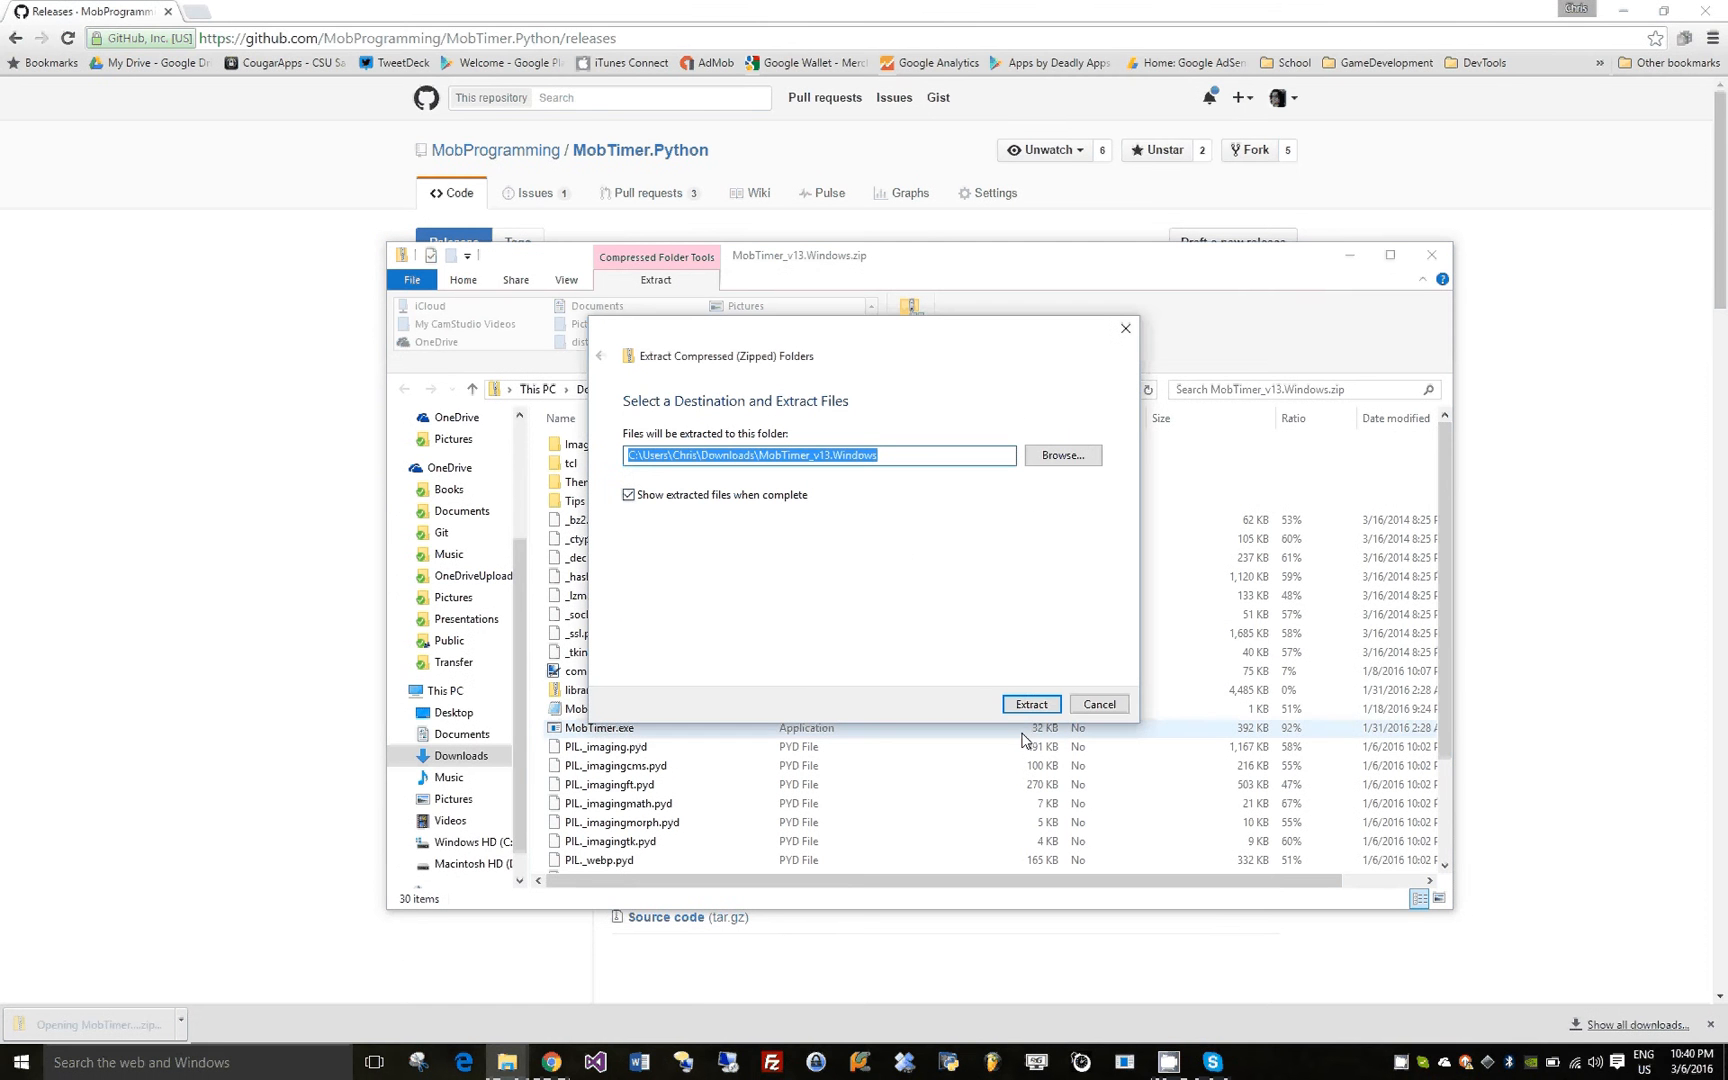
left_click(1030, 704)
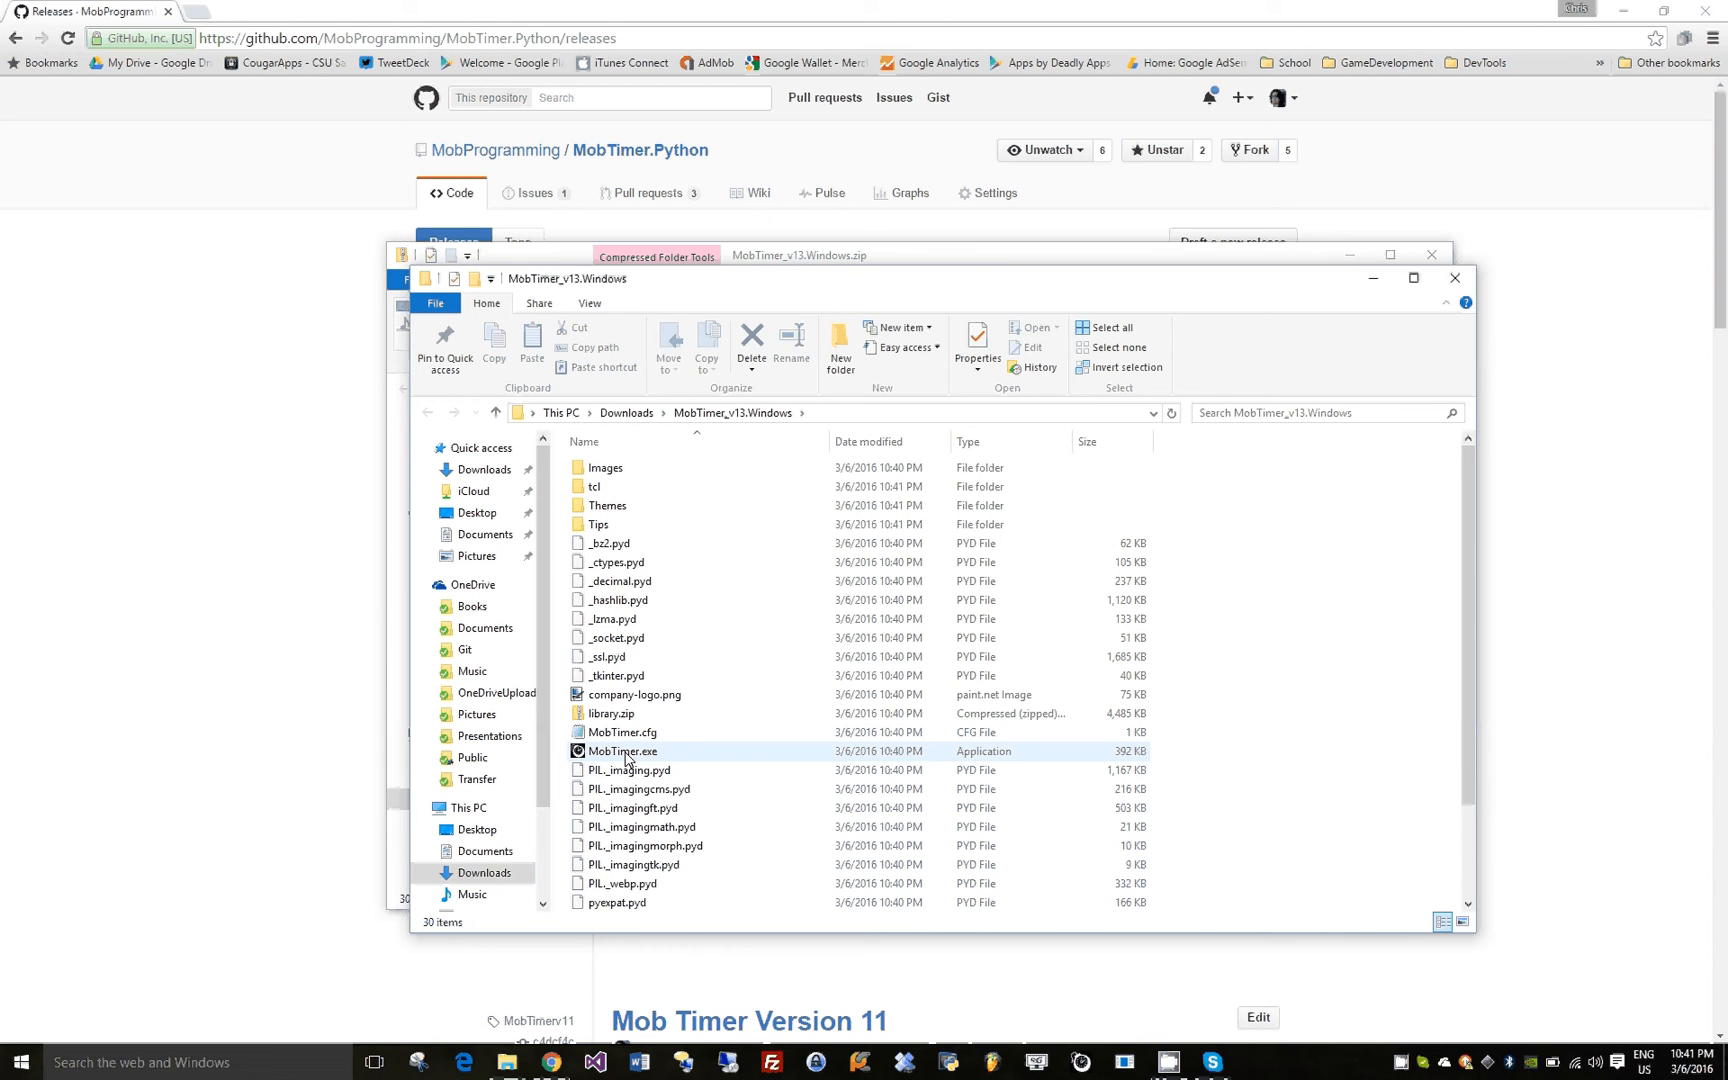
double_click(620, 732)
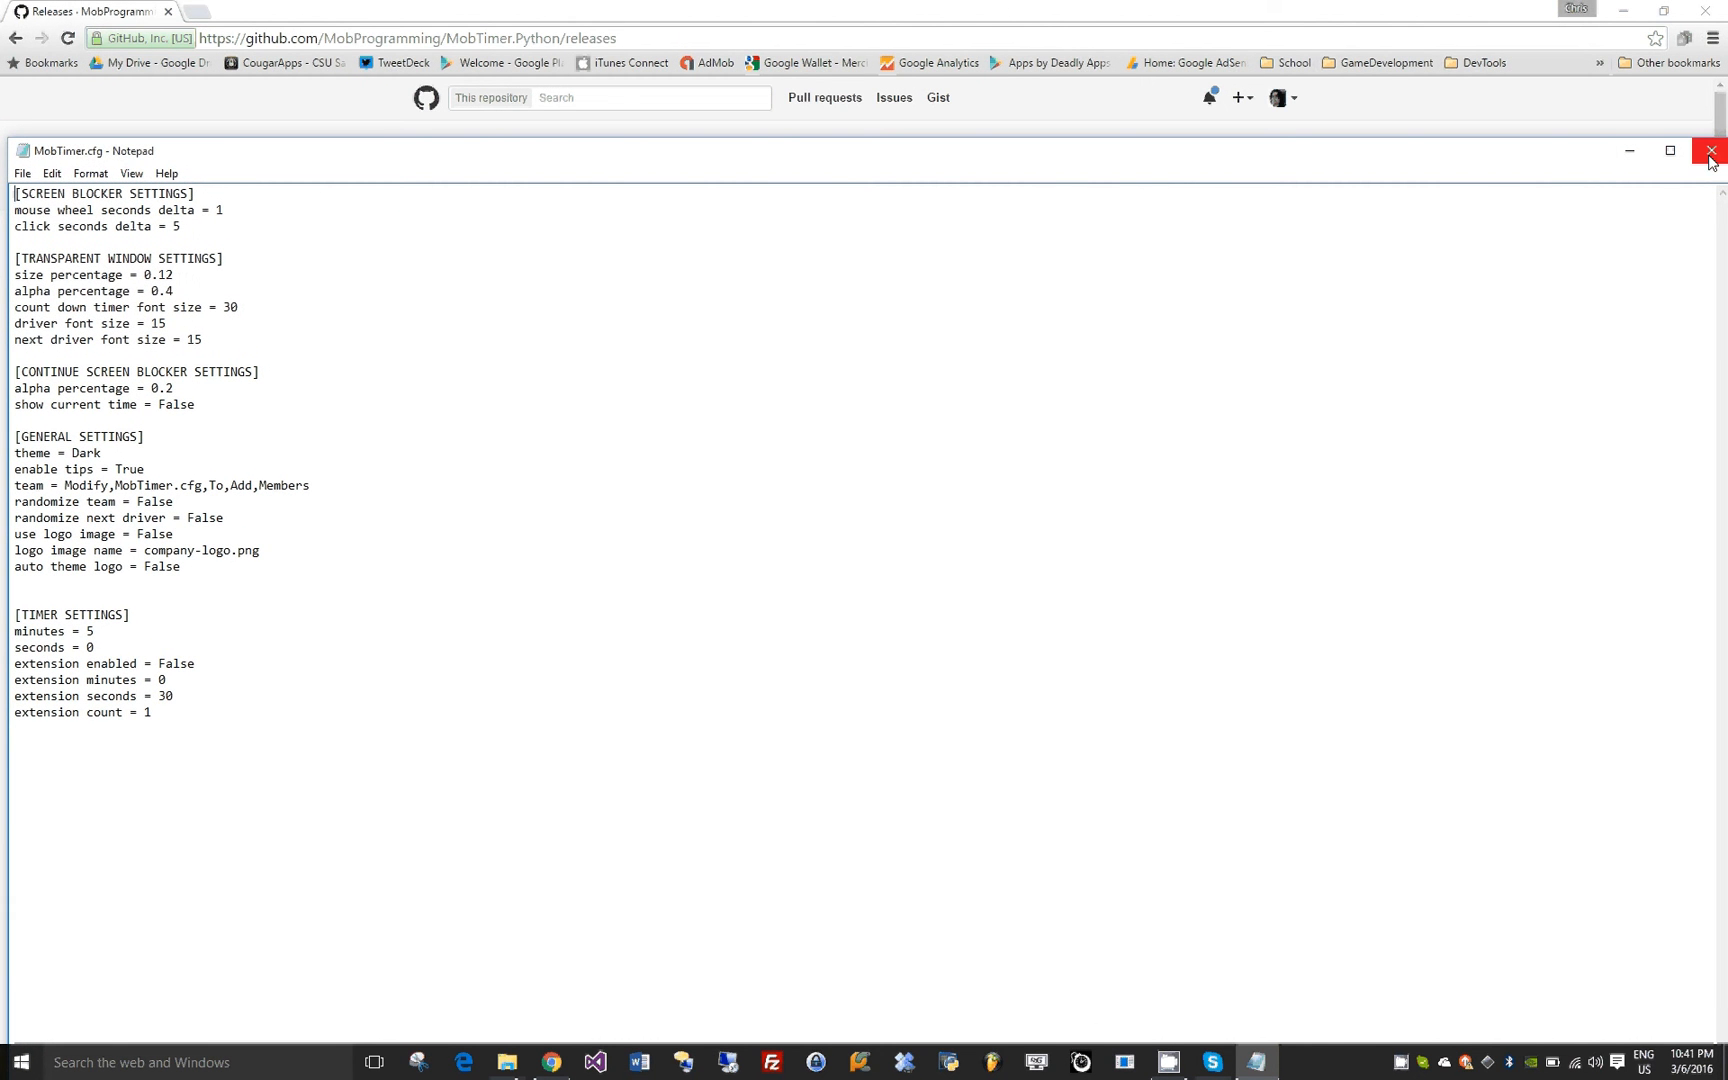
mouse_move(1712, 150)
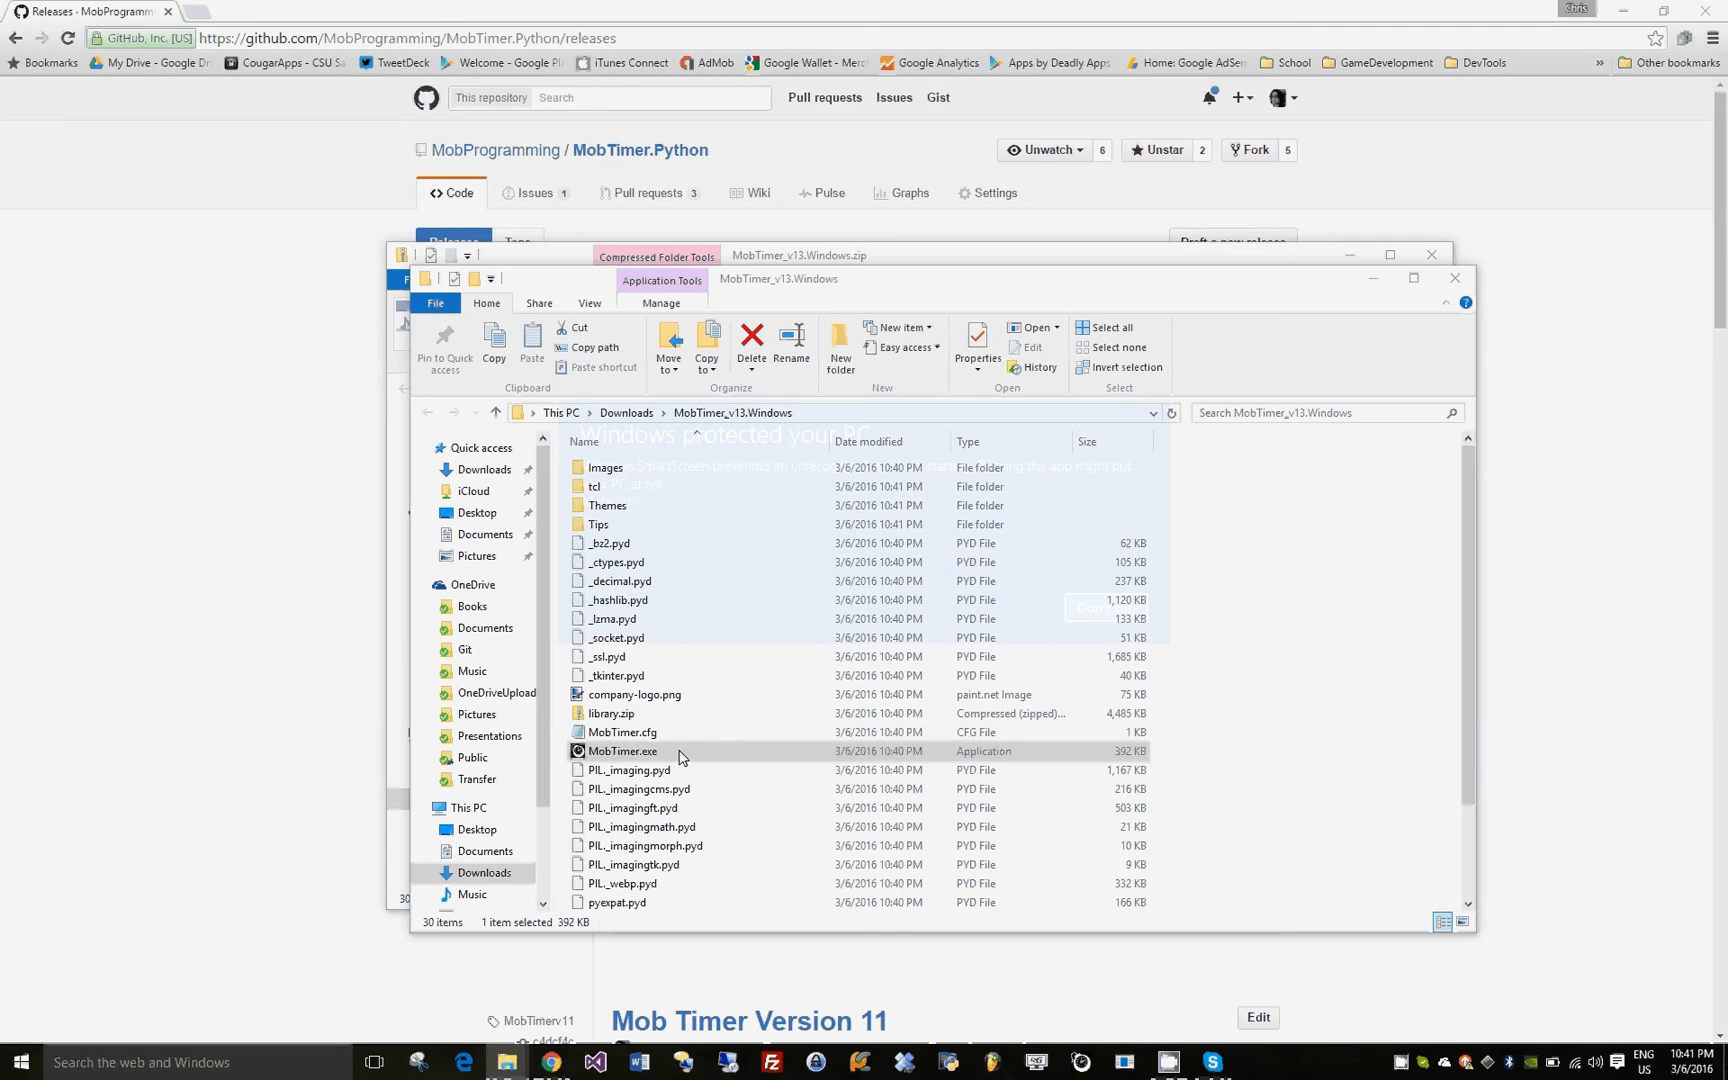
Launch MobTimer.exe and adjust its countdown from 05:00 to 00:05
double_click(622, 750)
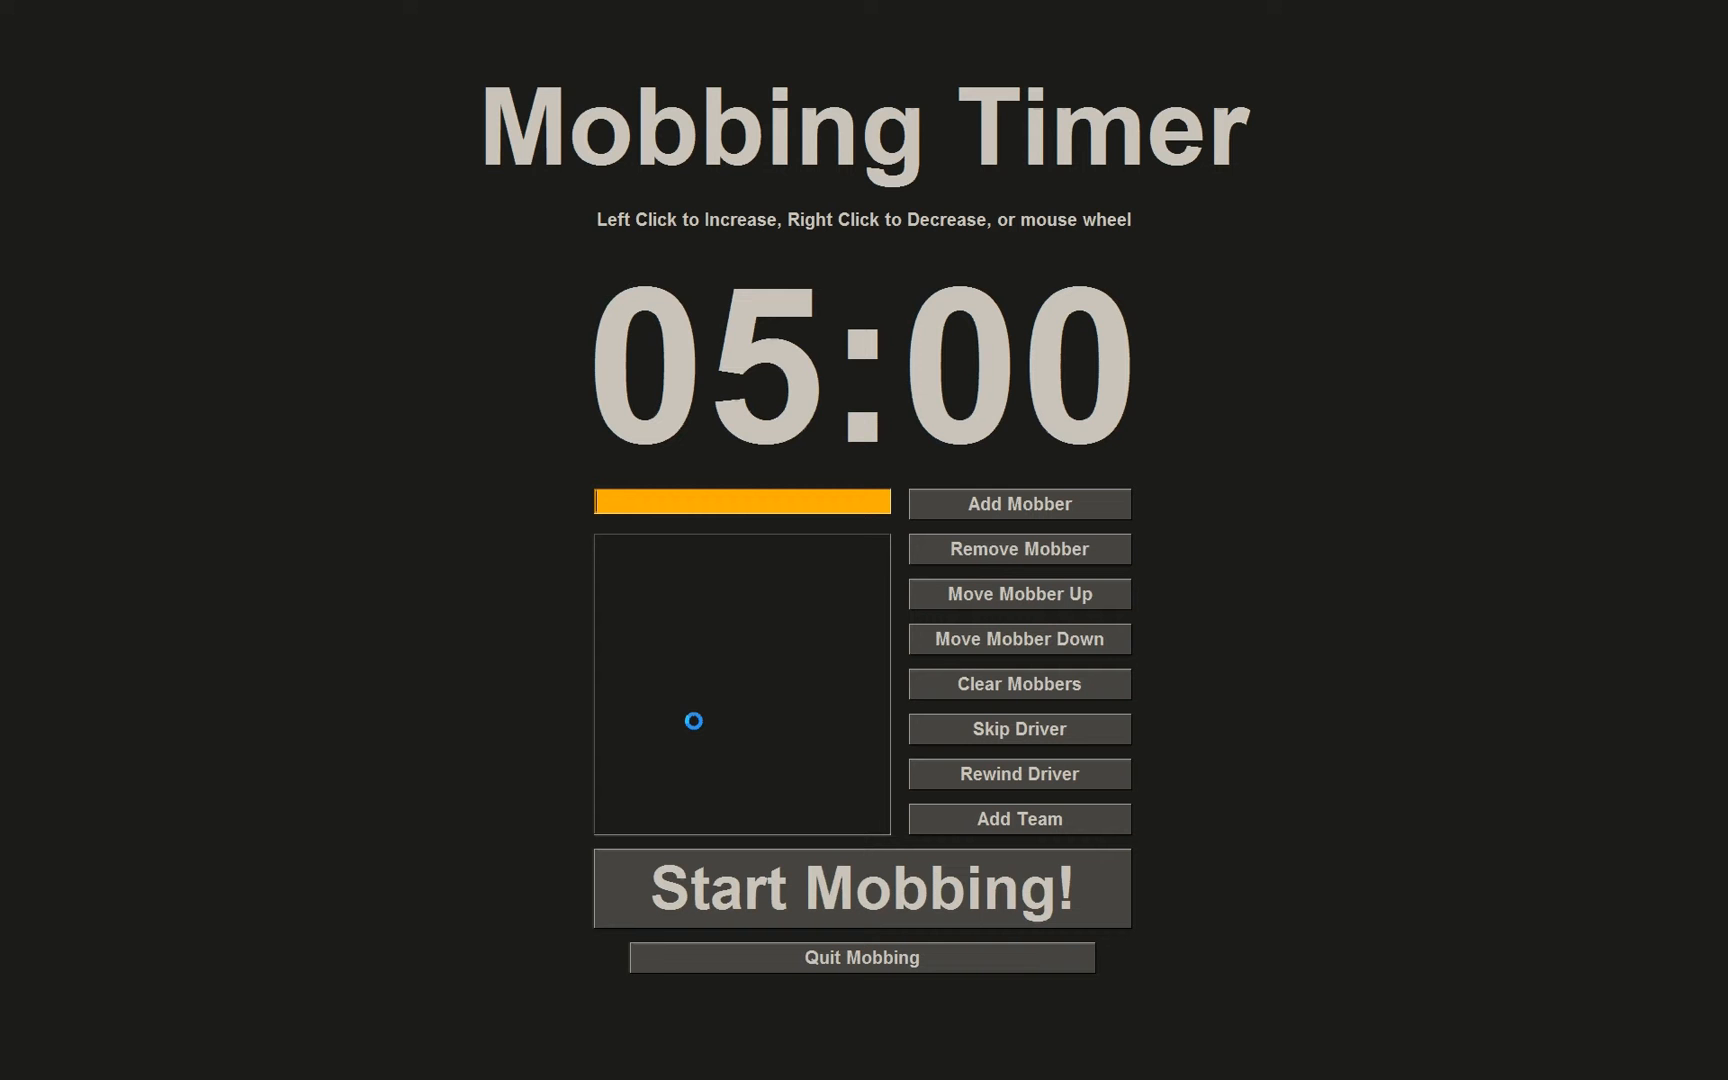
mouse_move(244, 656)
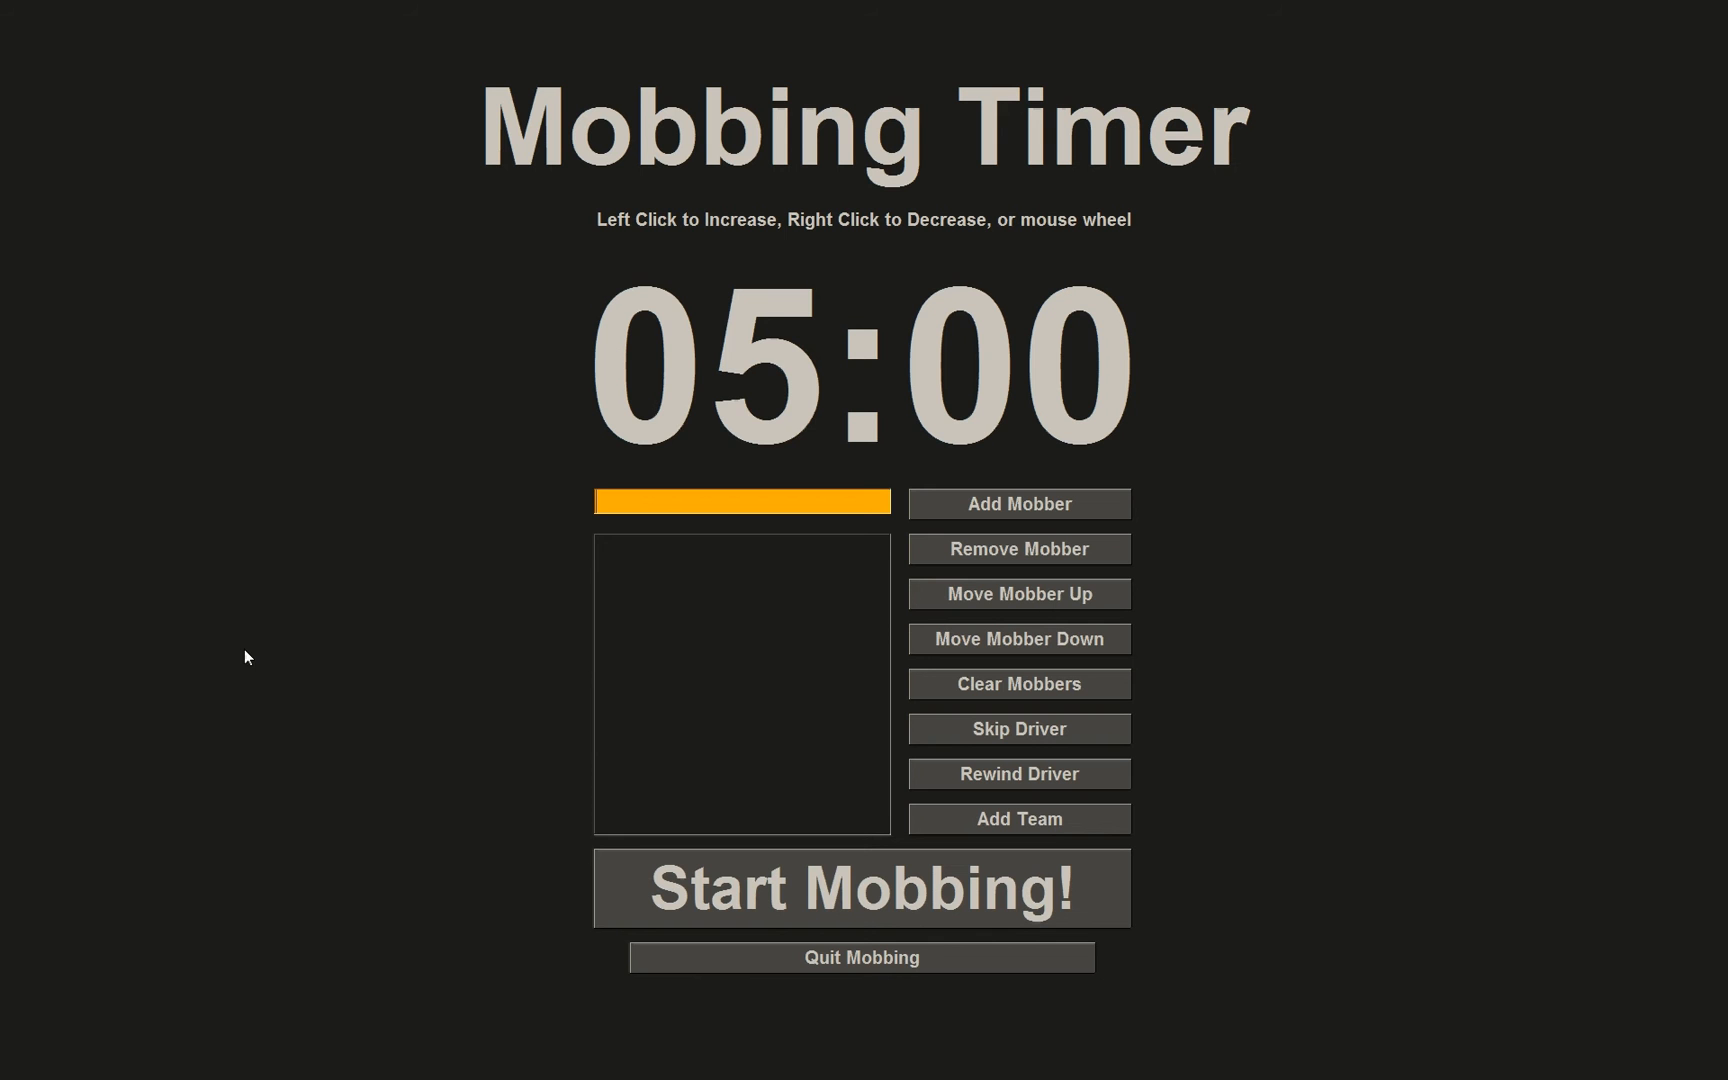
left_click(716, 364)
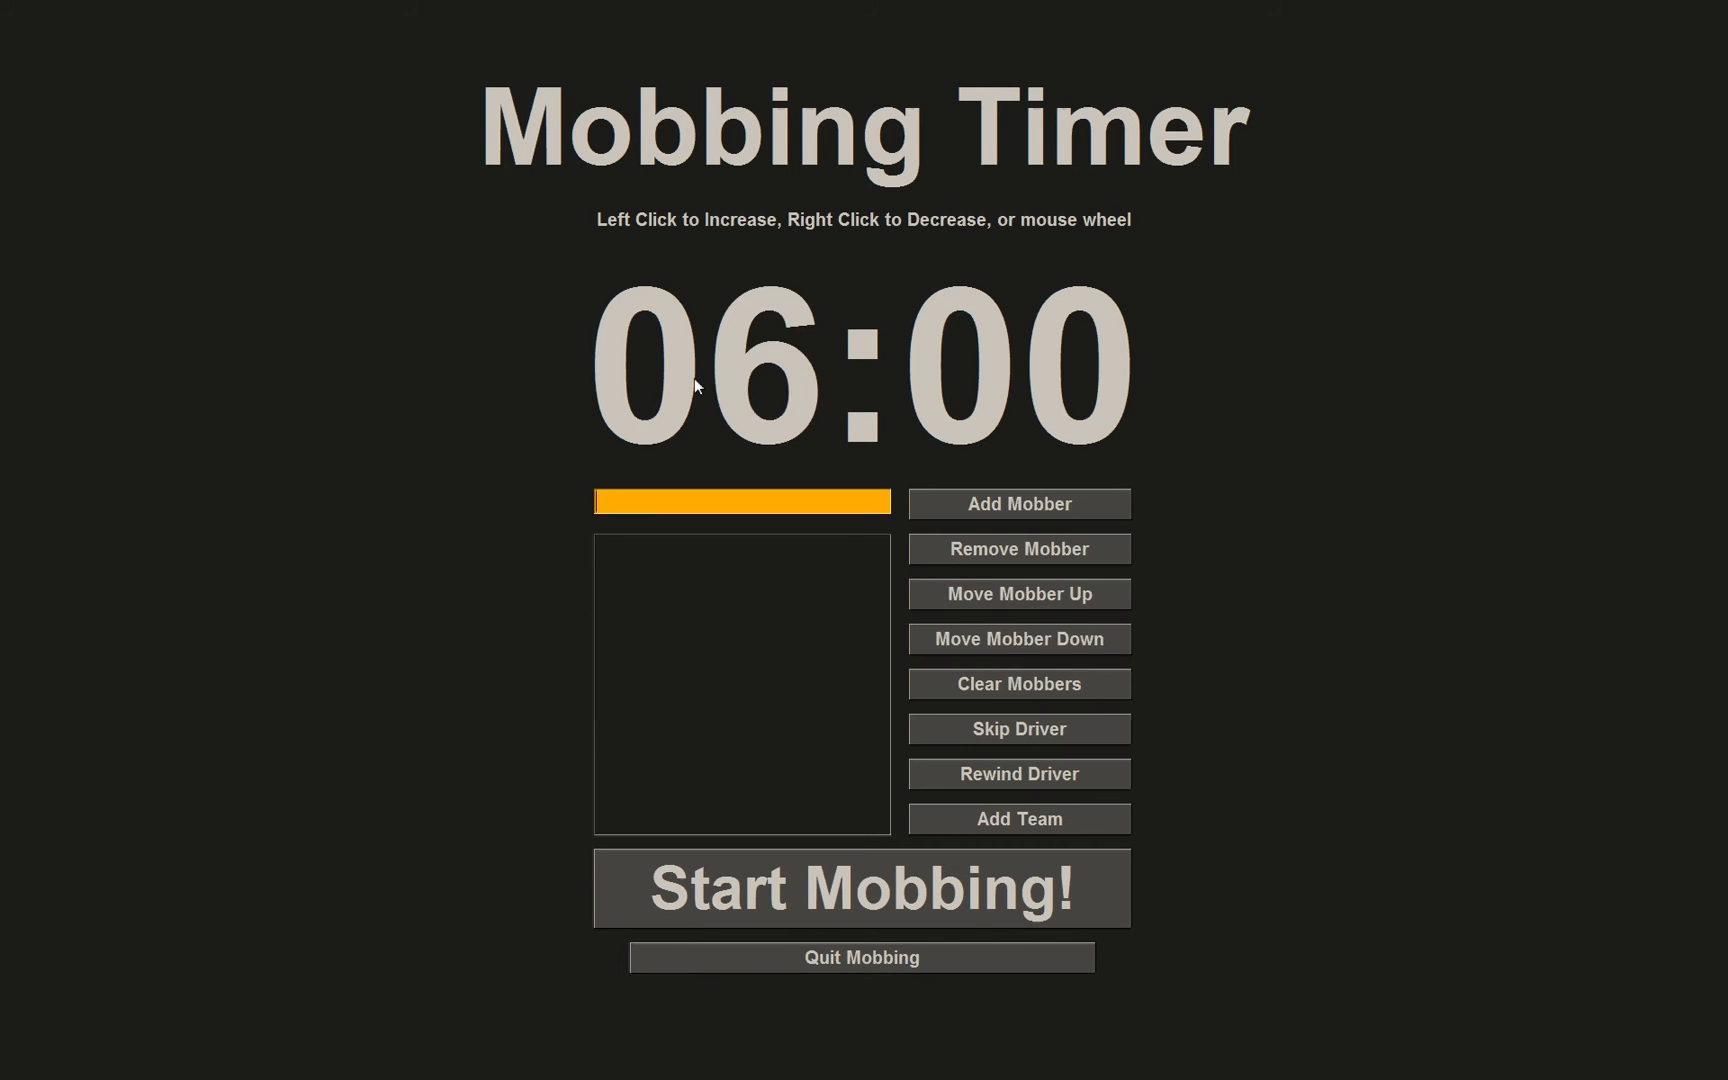
right_click(716, 358)
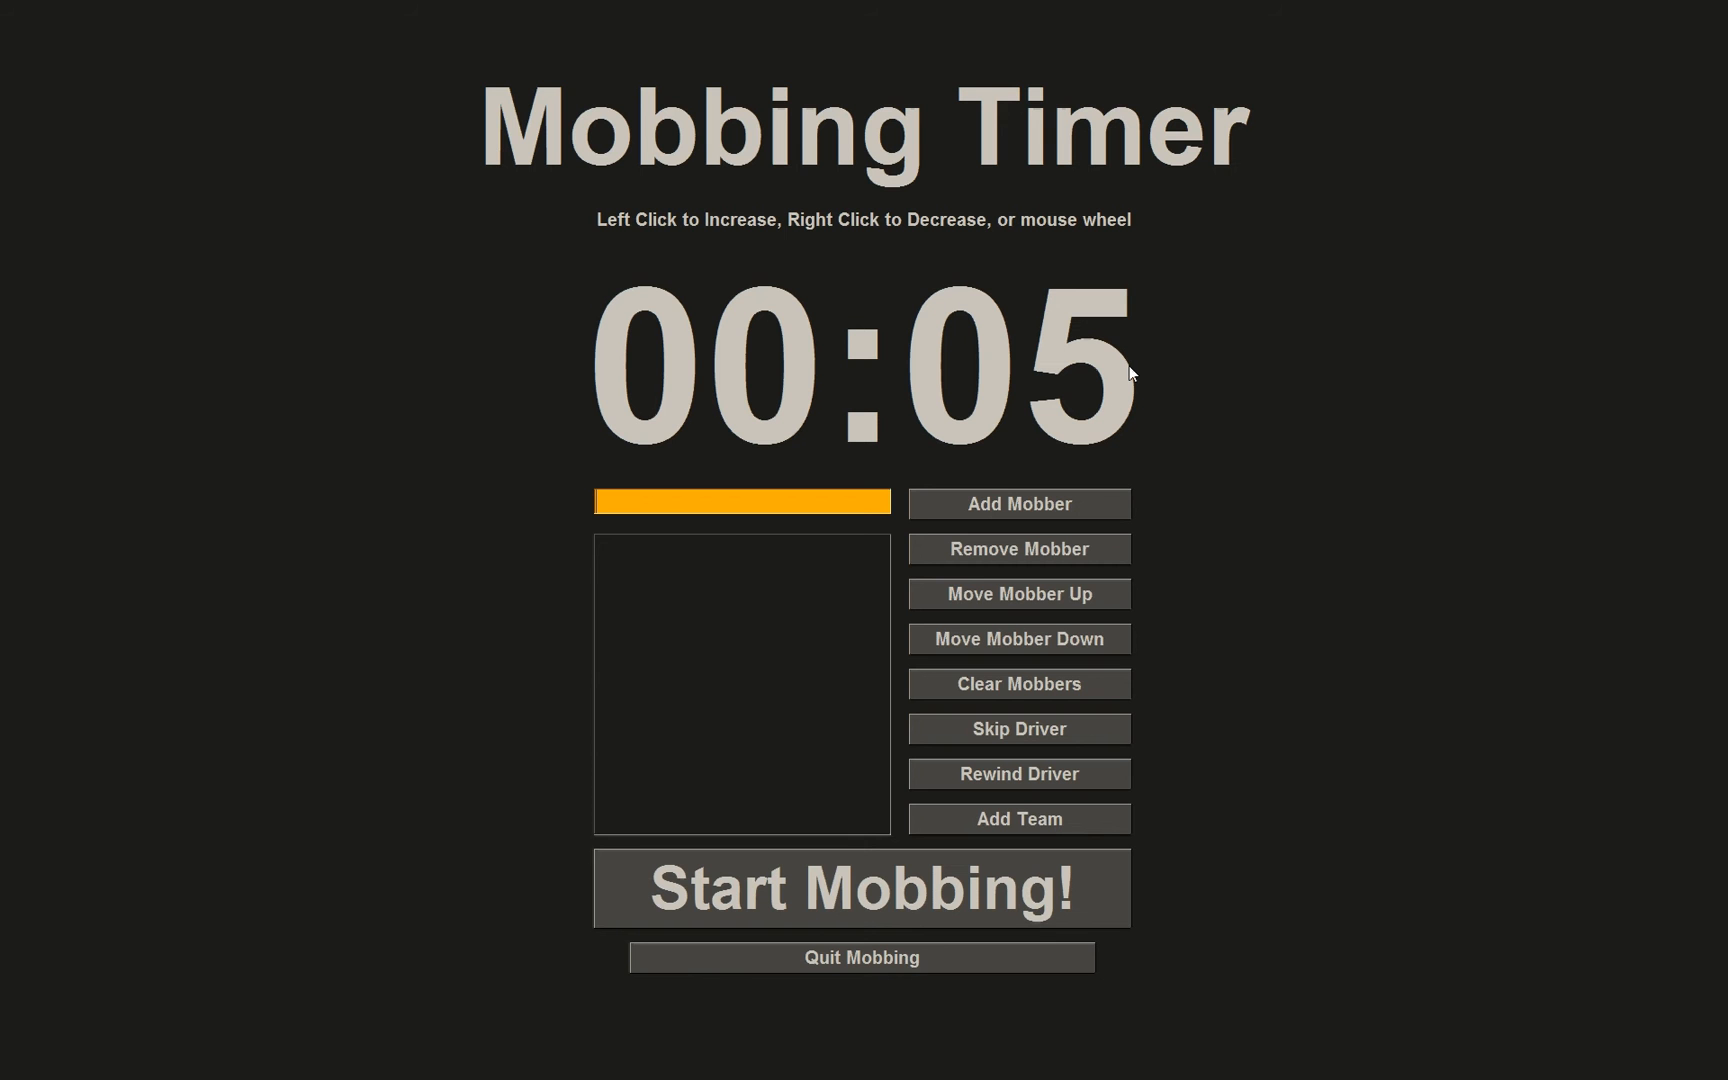
mouse_move(714, 500)
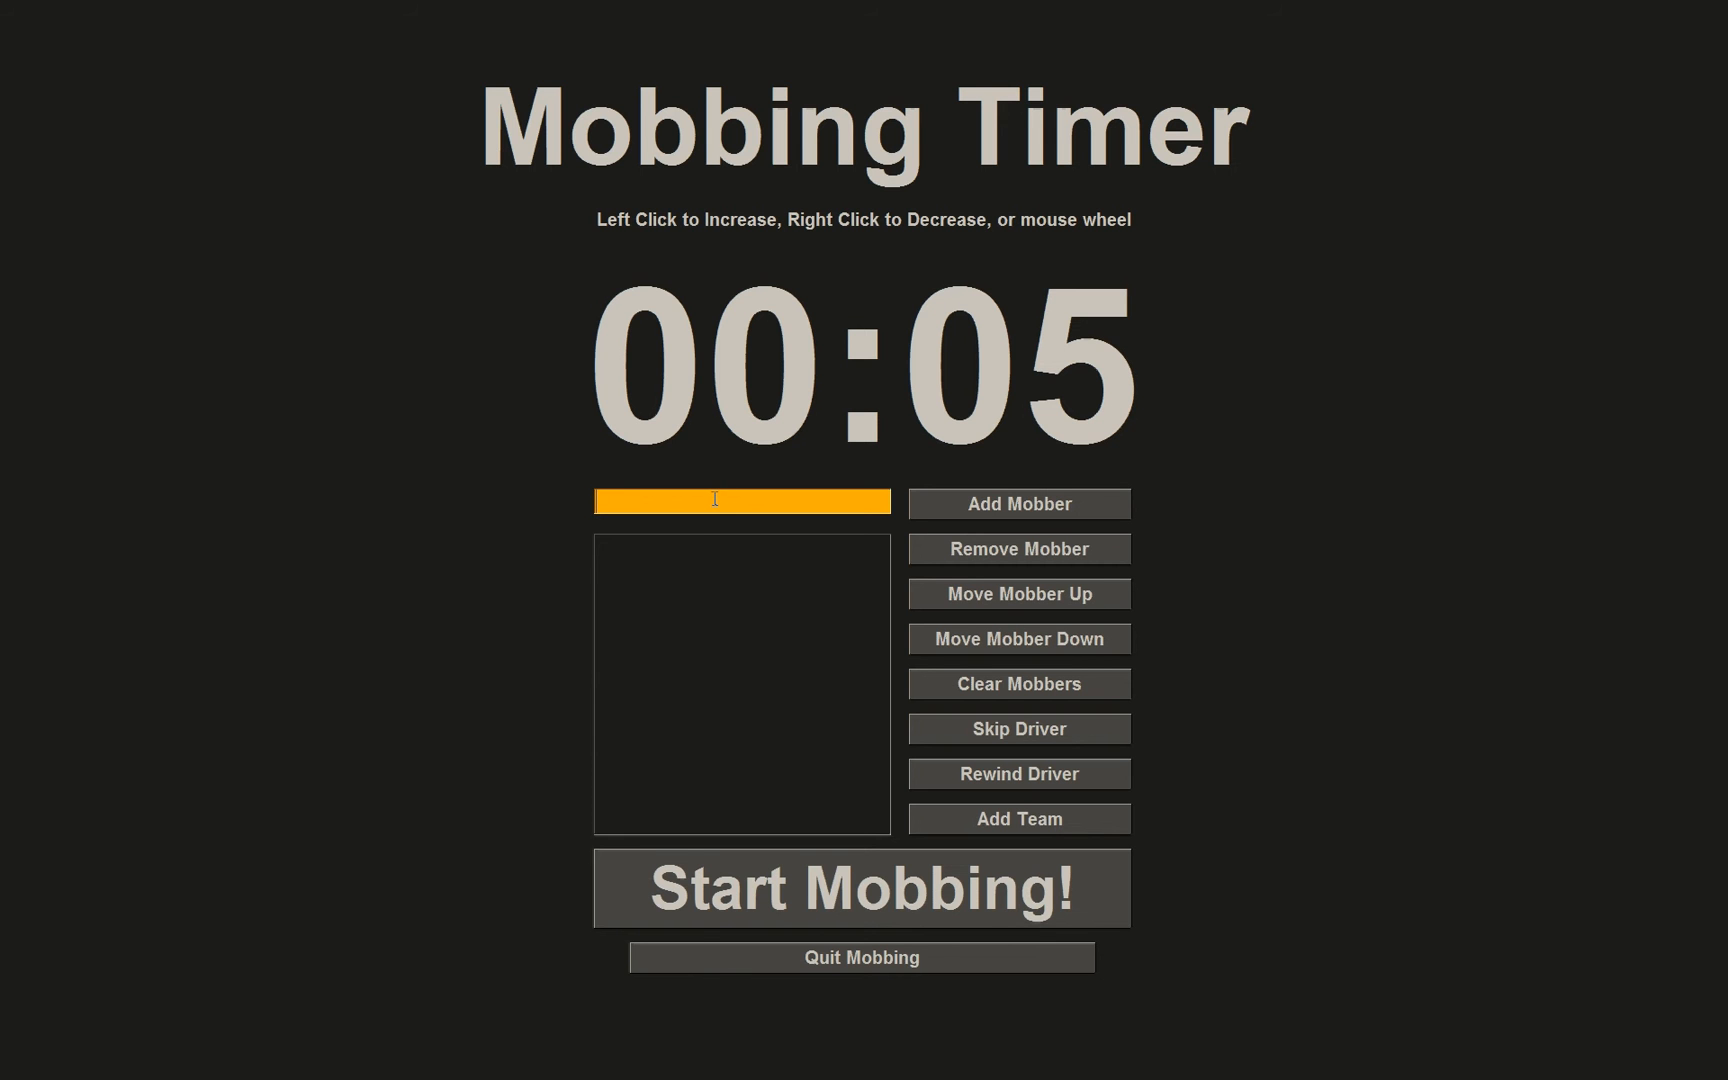
left_click(1016, 504)
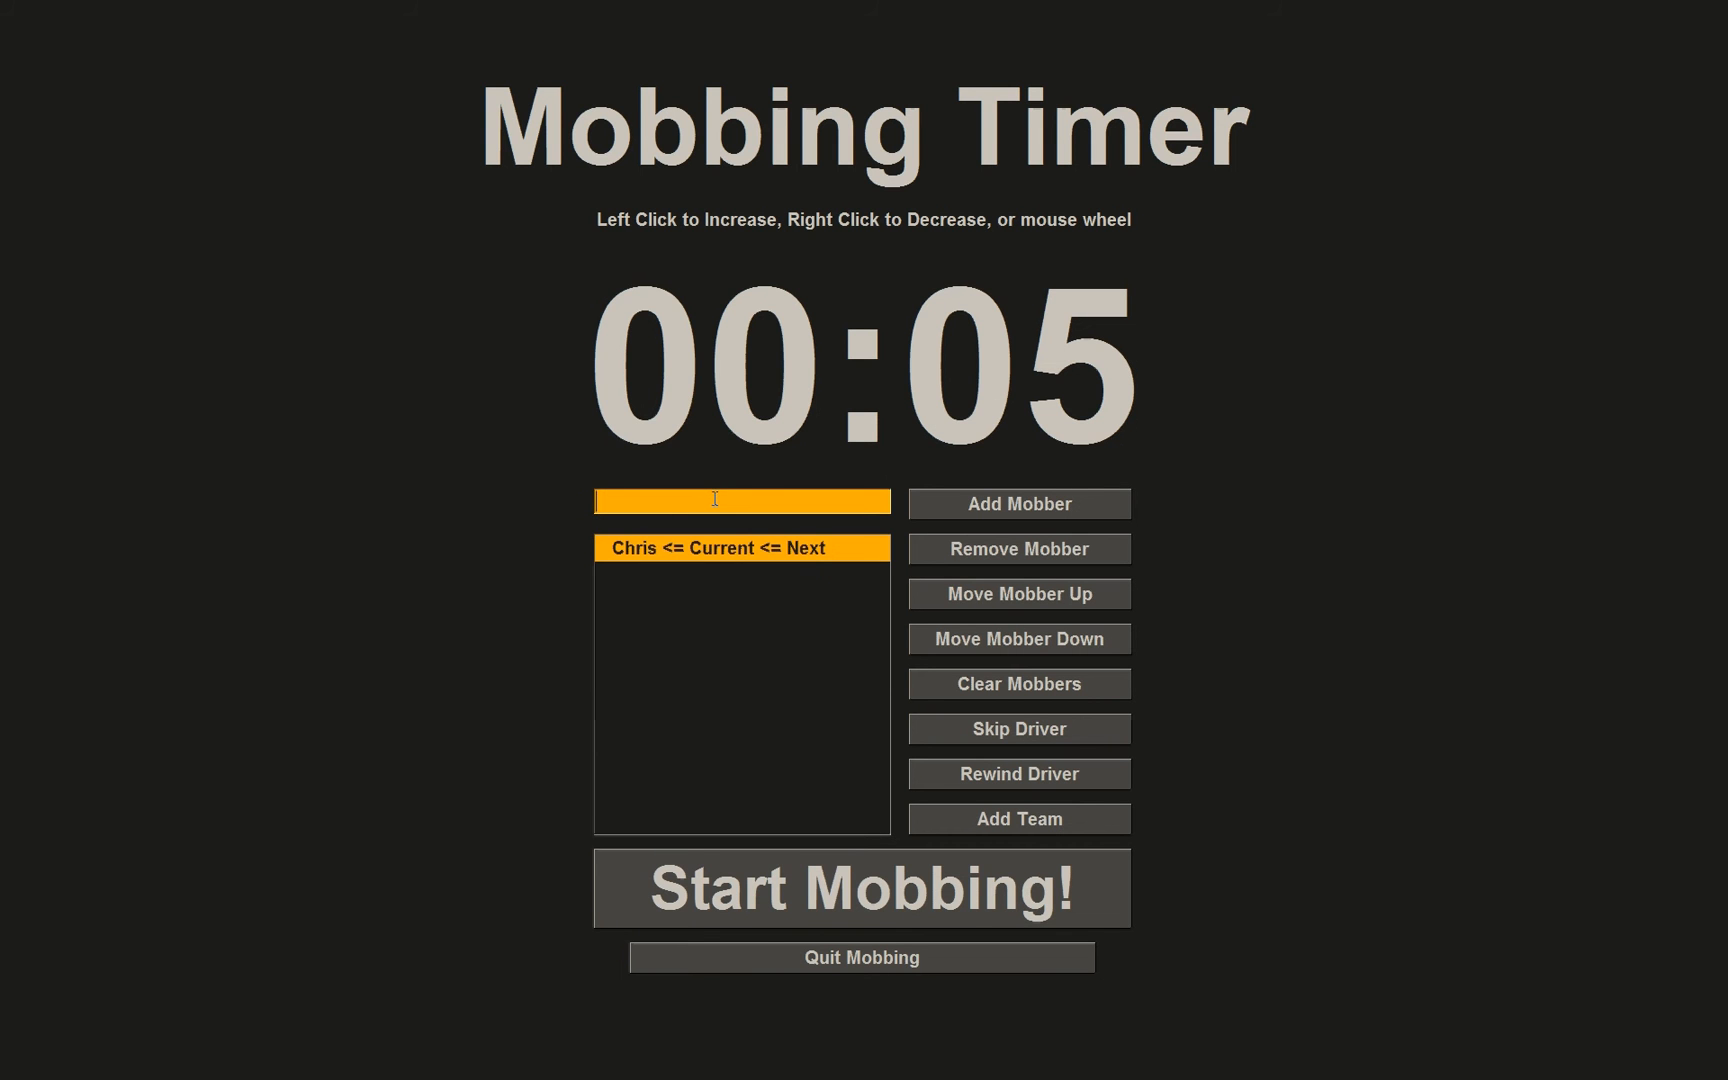
type("Hn")
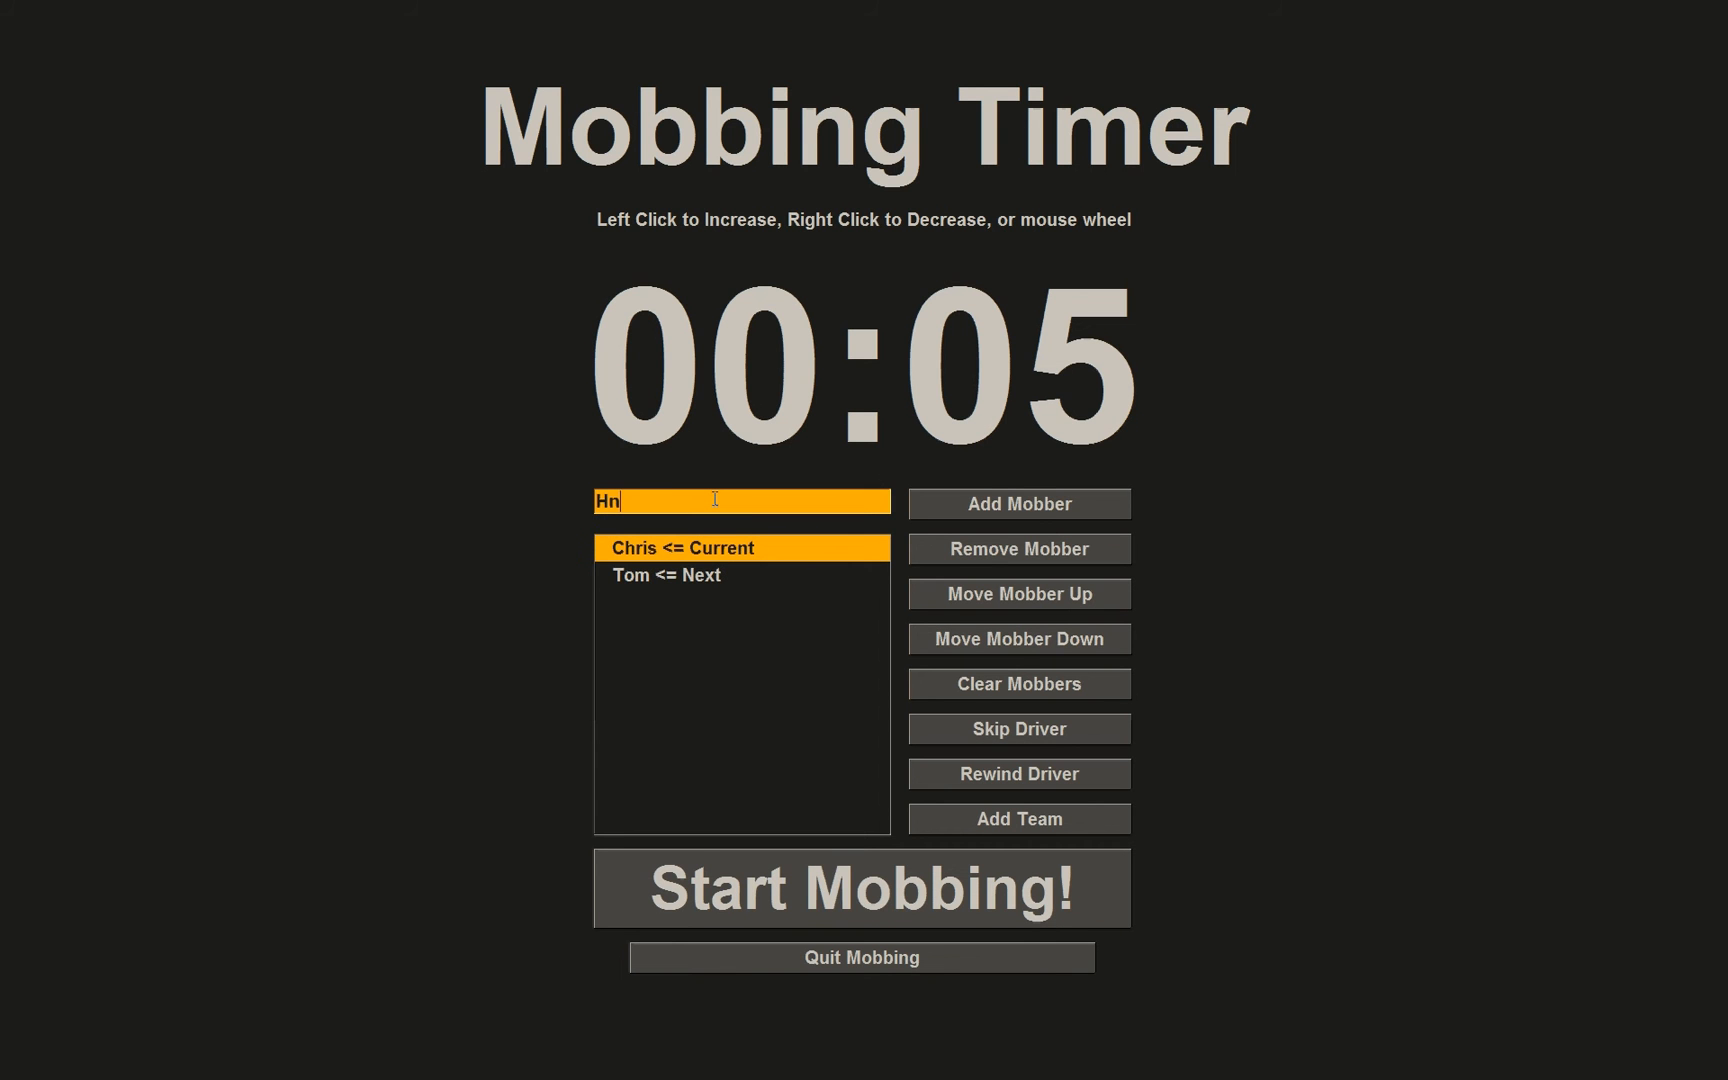
type("Henry")
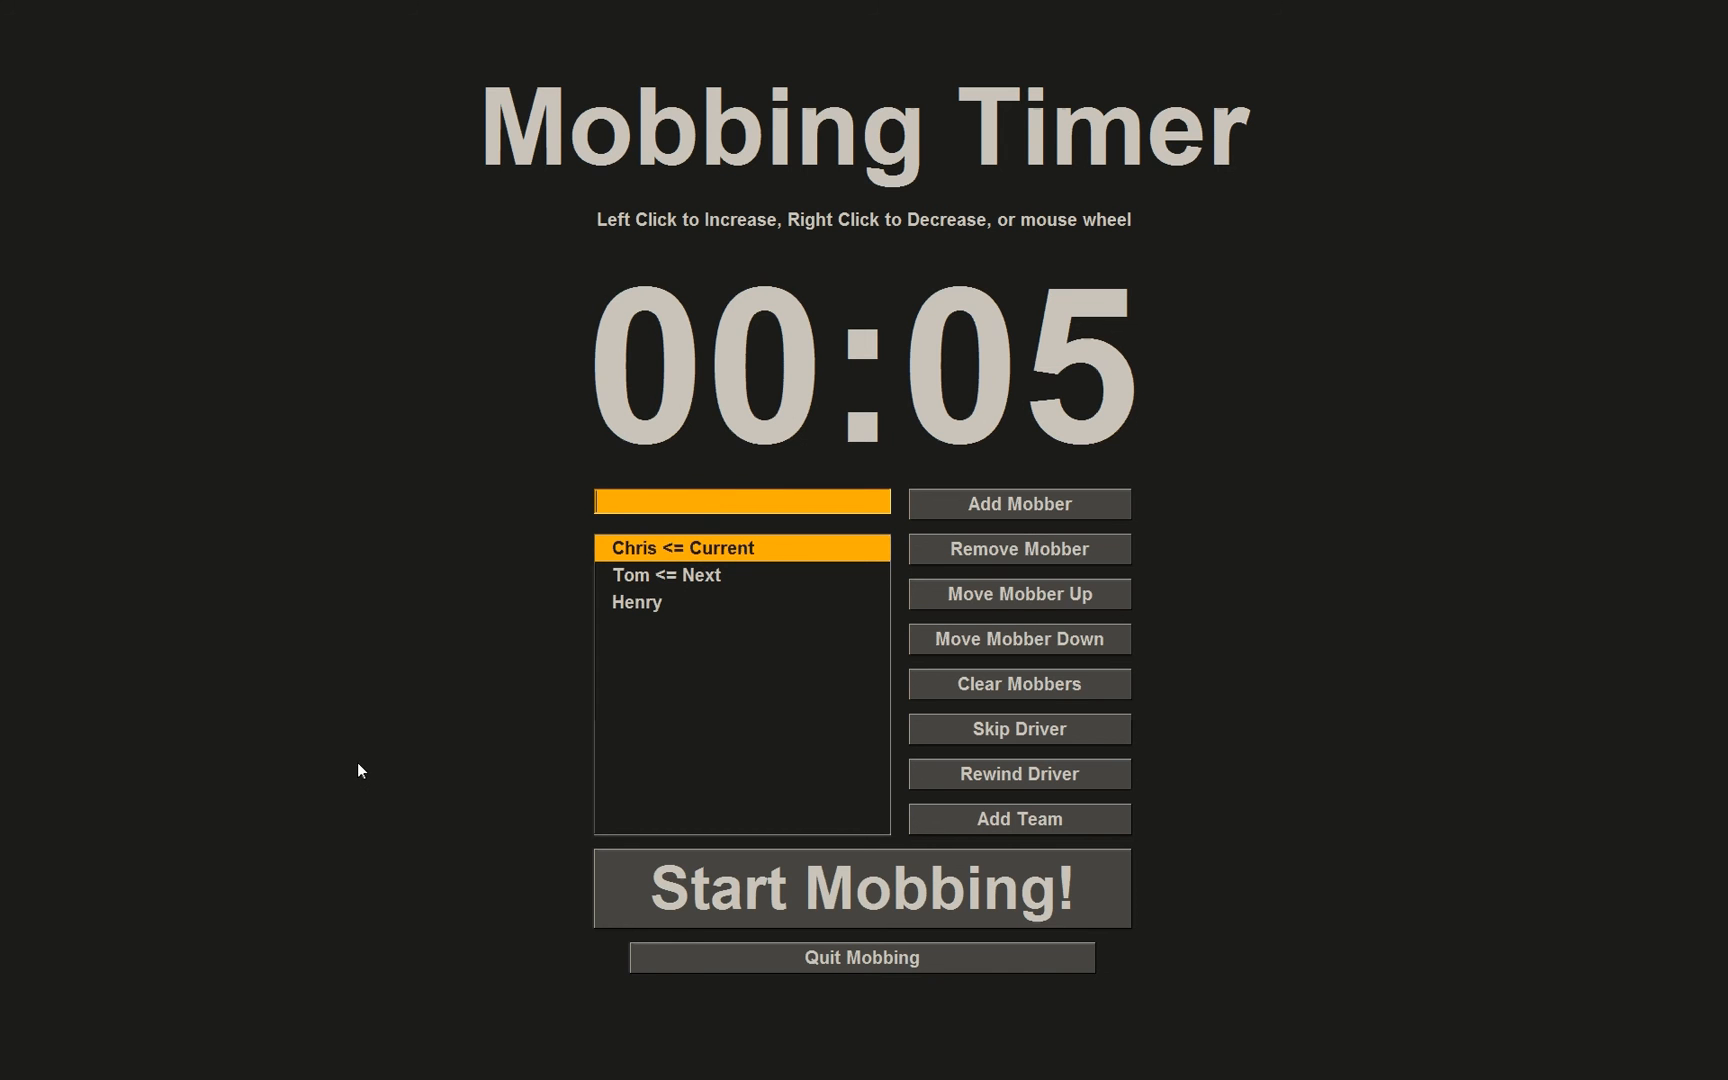
mouse_move(1018, 592)
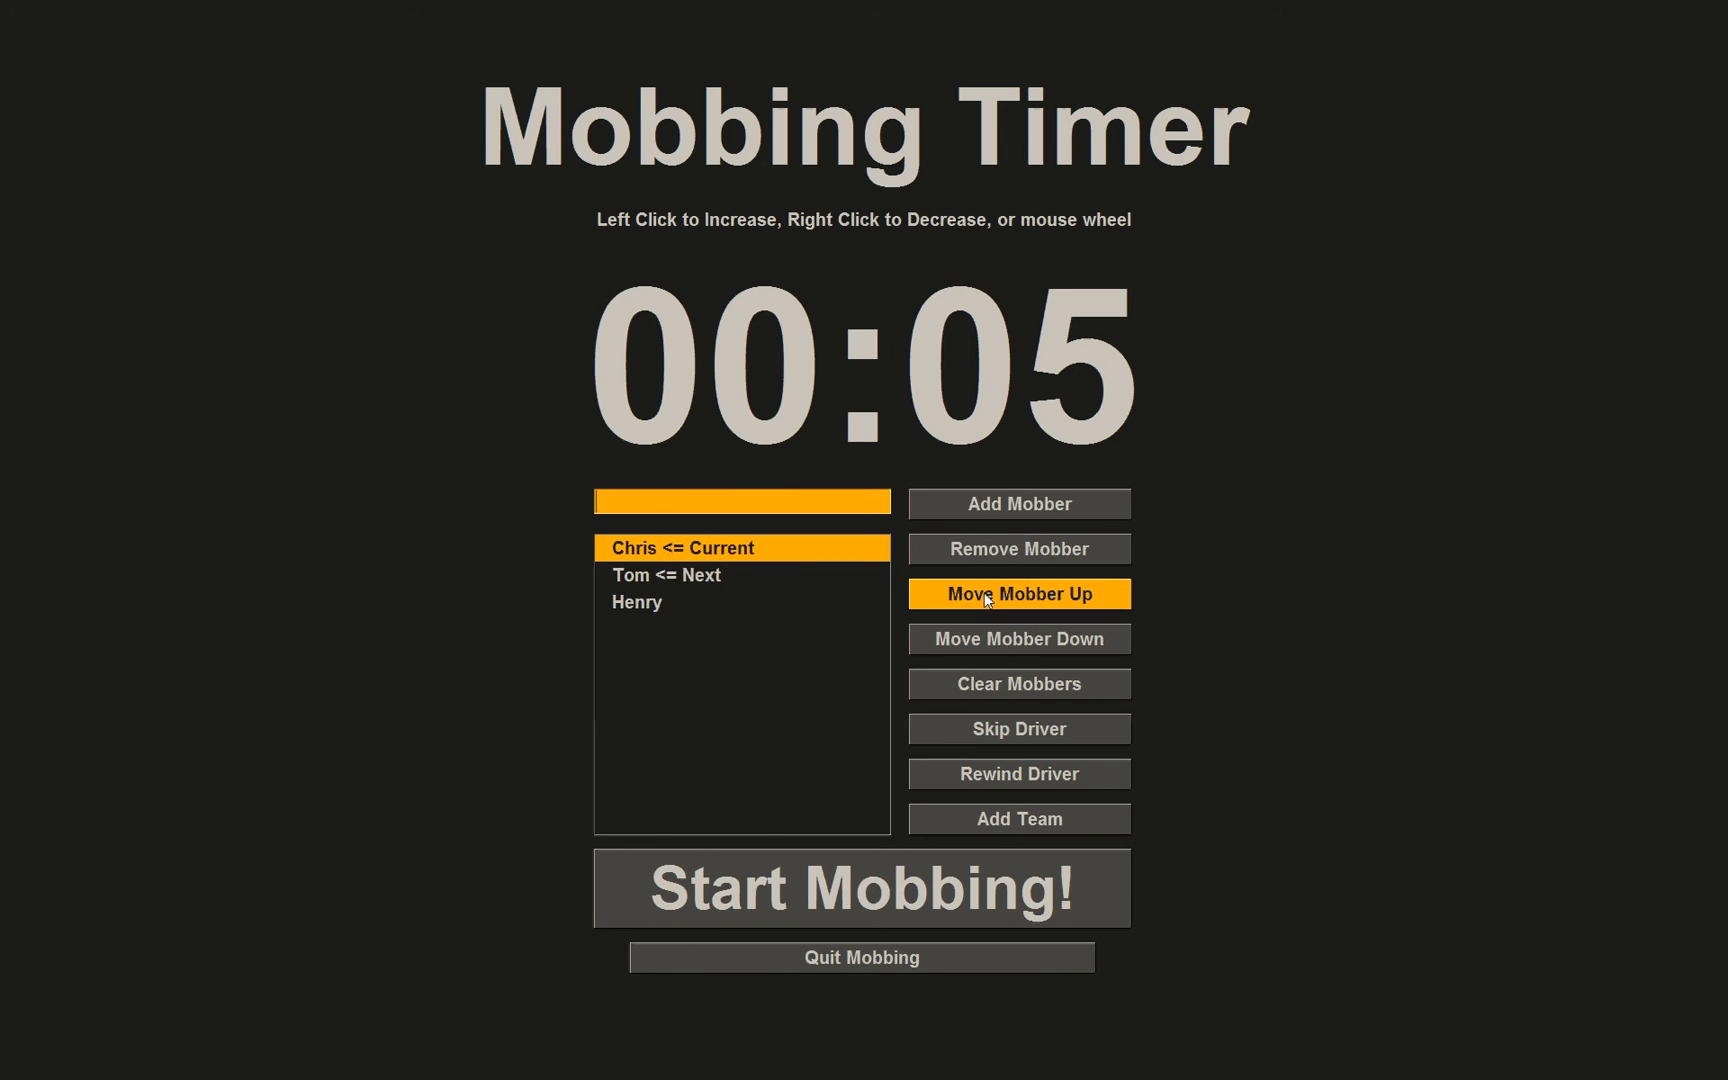
left_click(1018, 592)
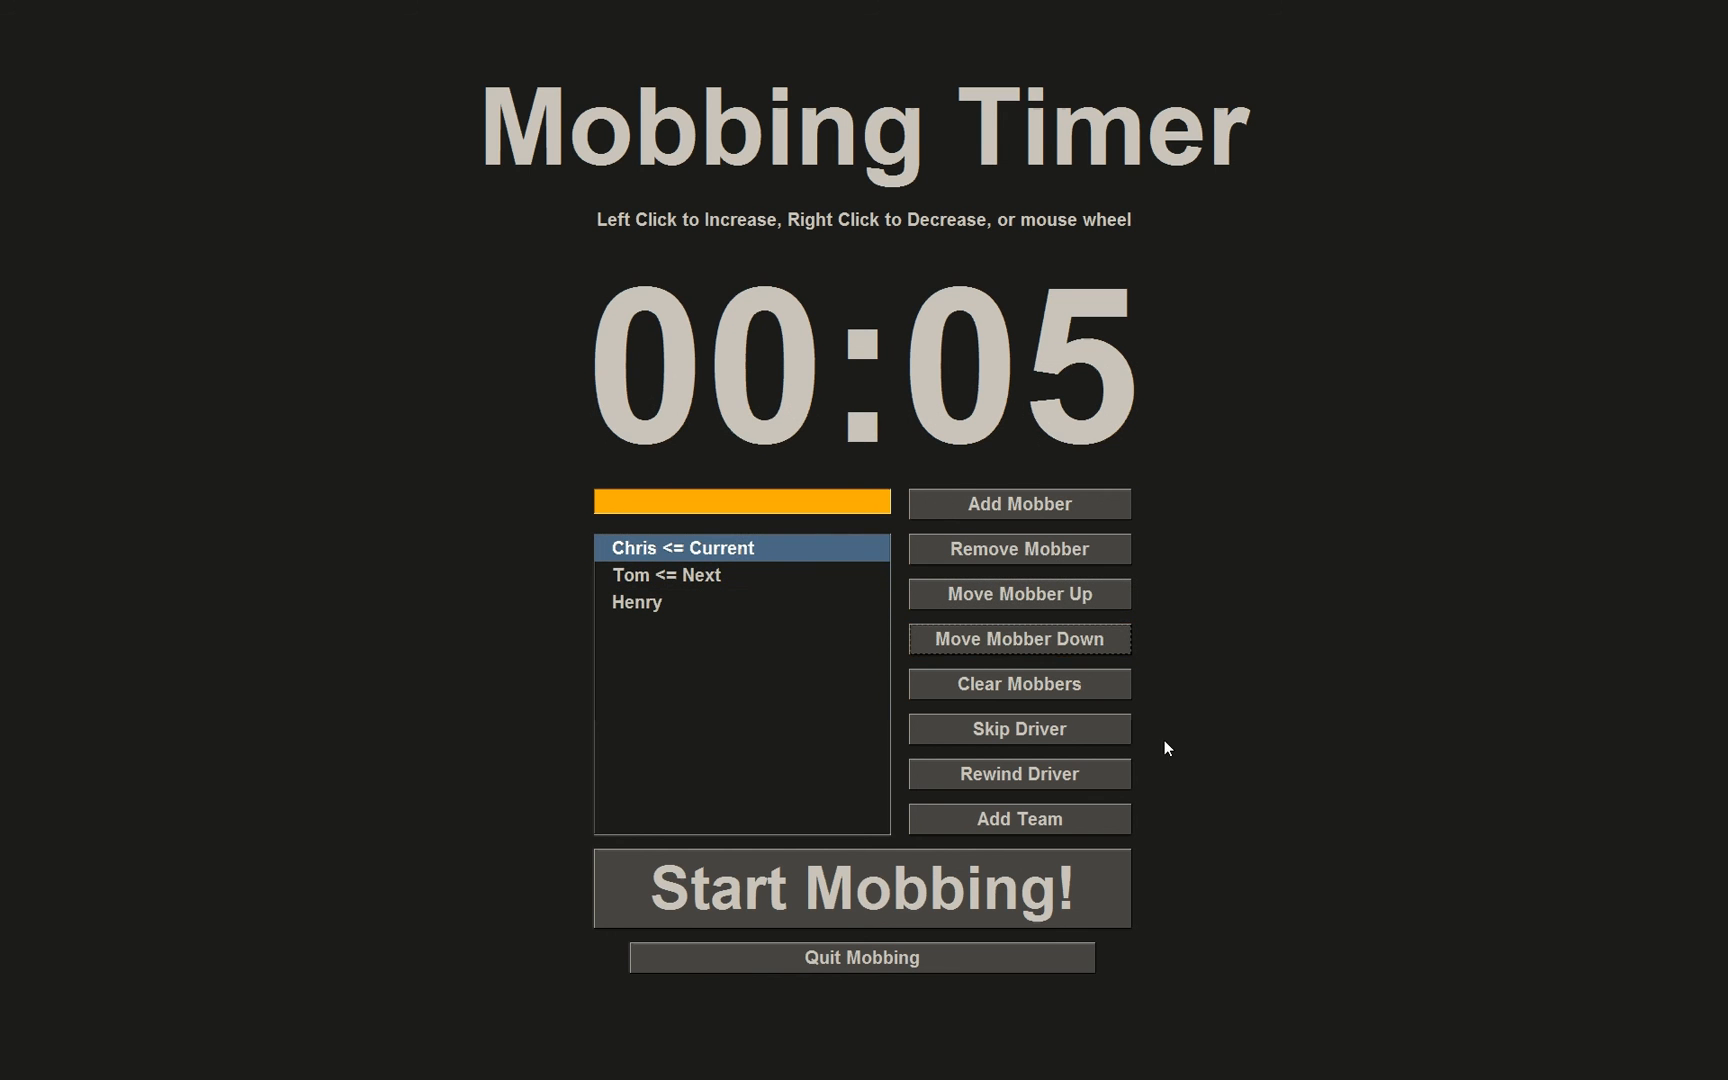
left_click(1018, 728)
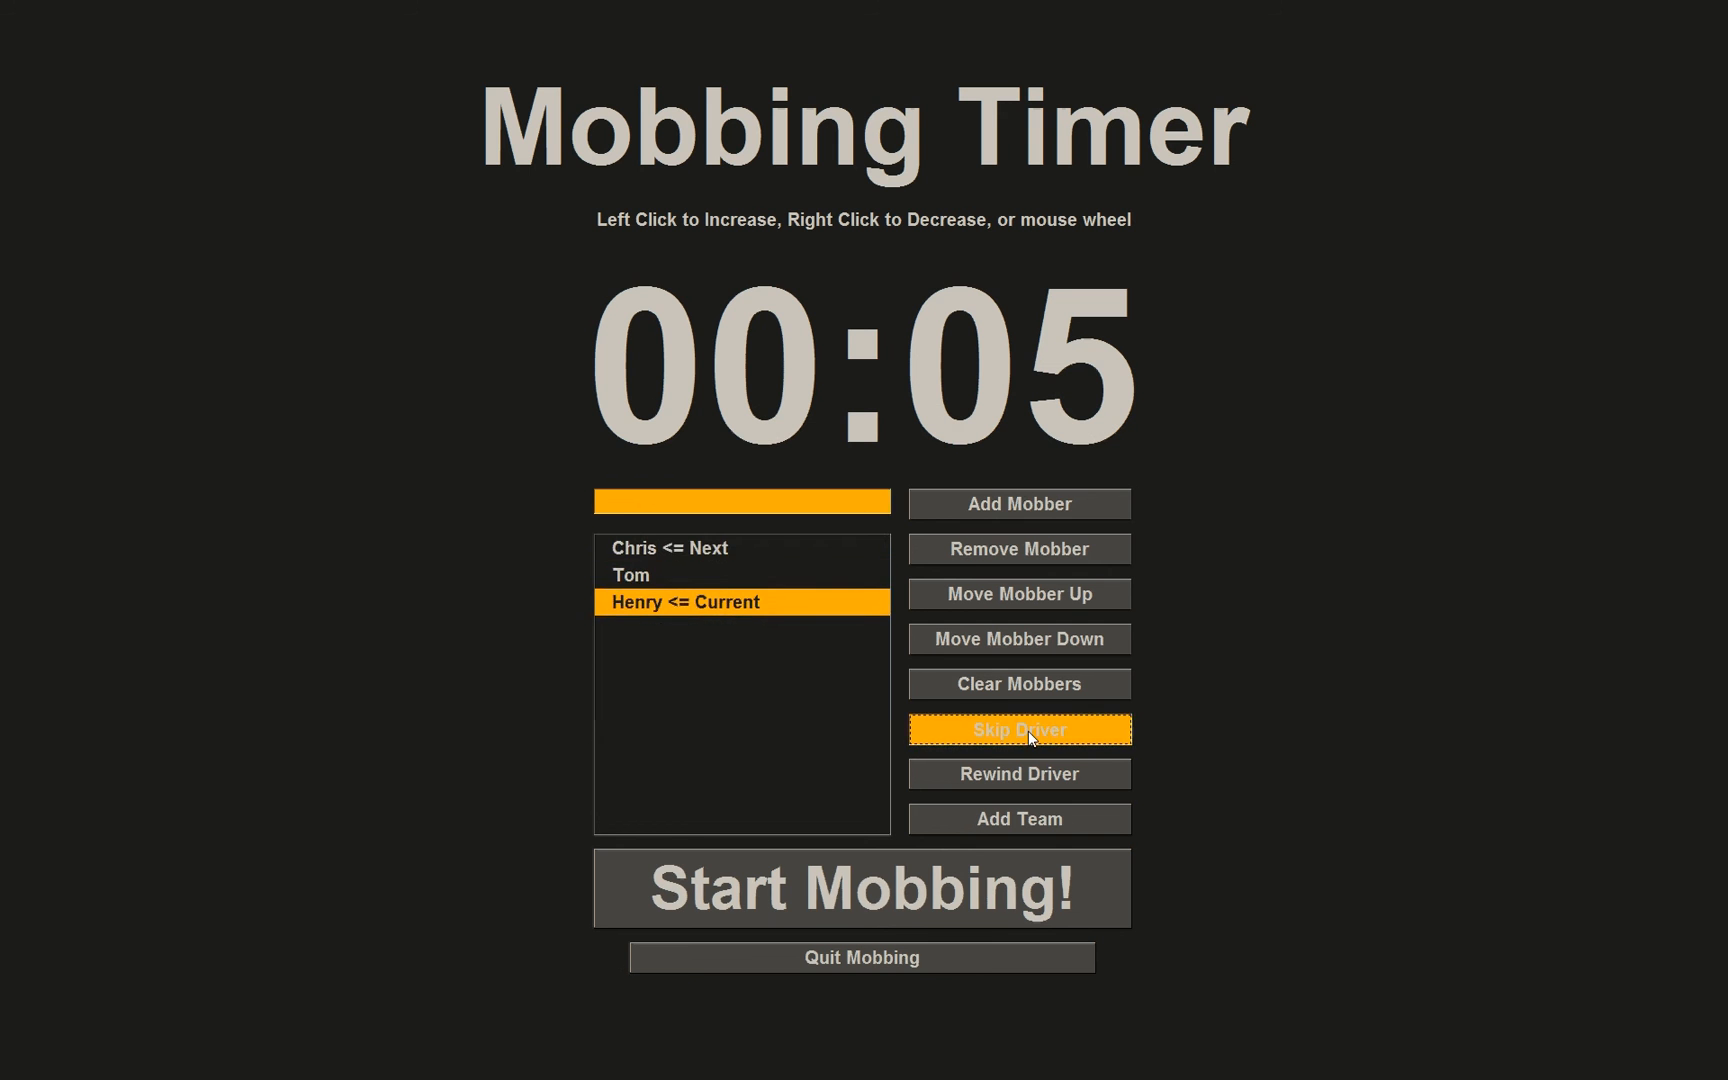
left_click(1018, 728)
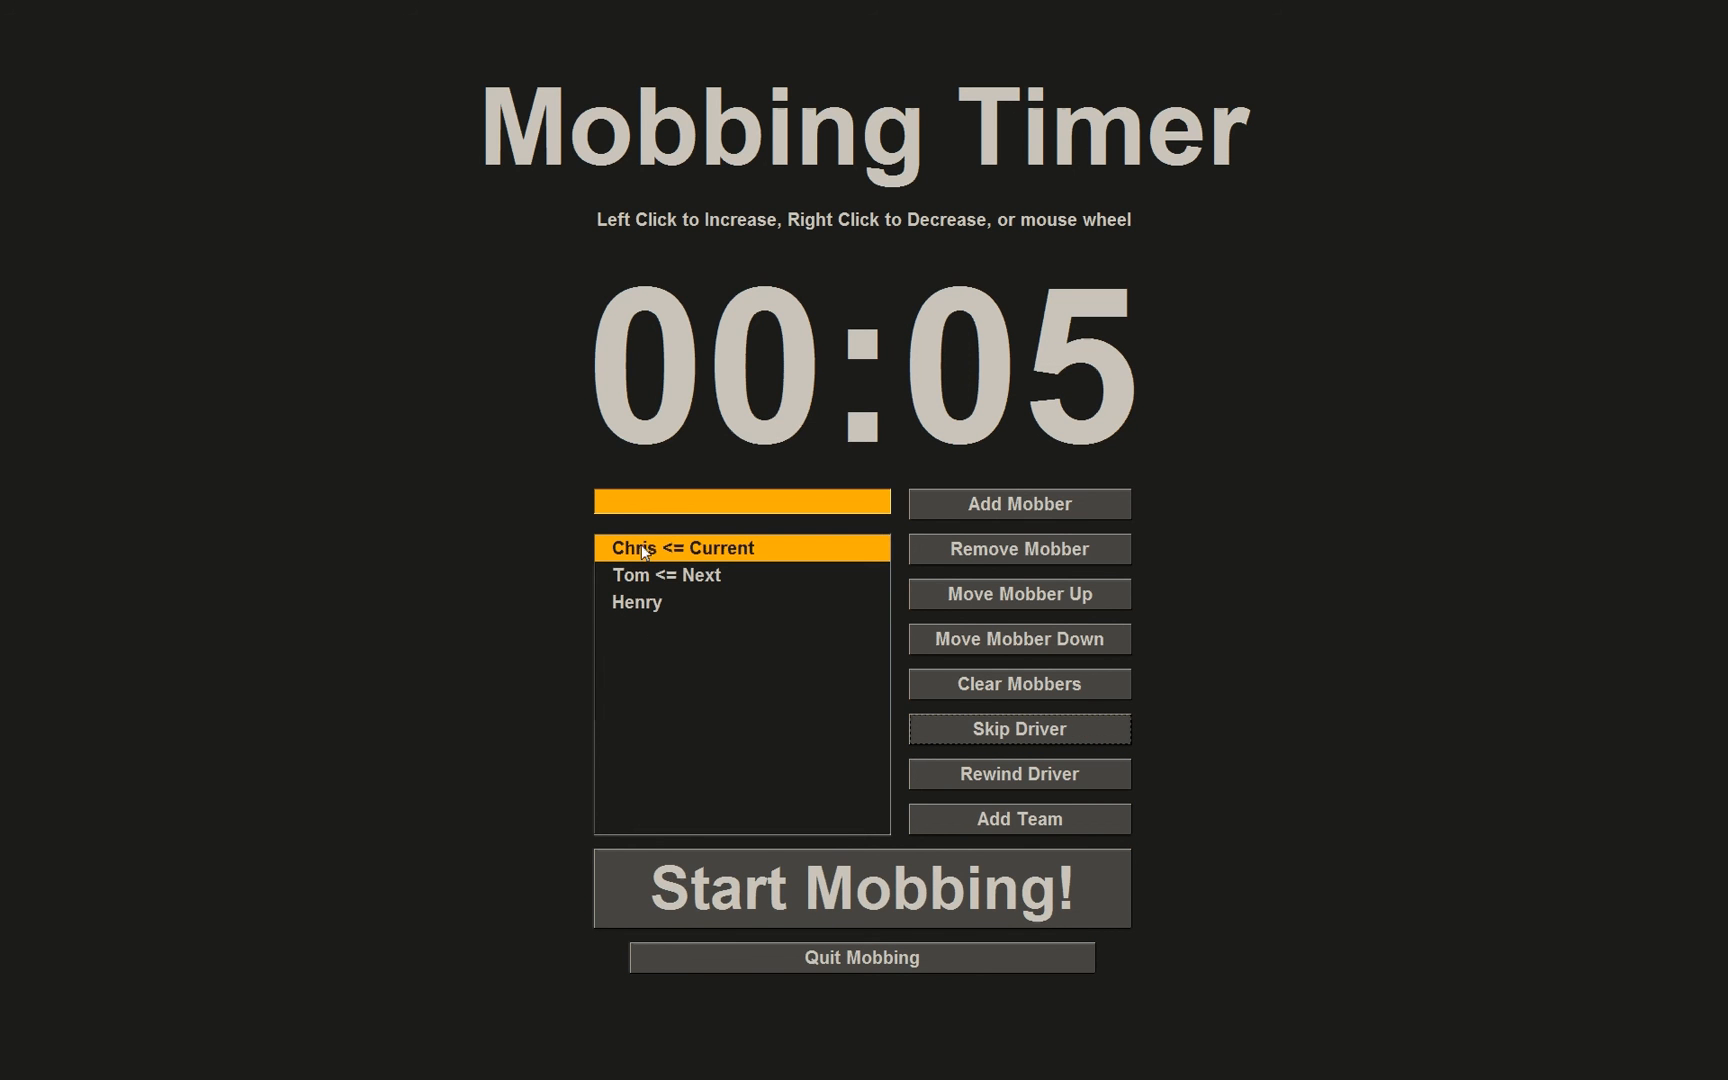
mouse_move(862, 888)
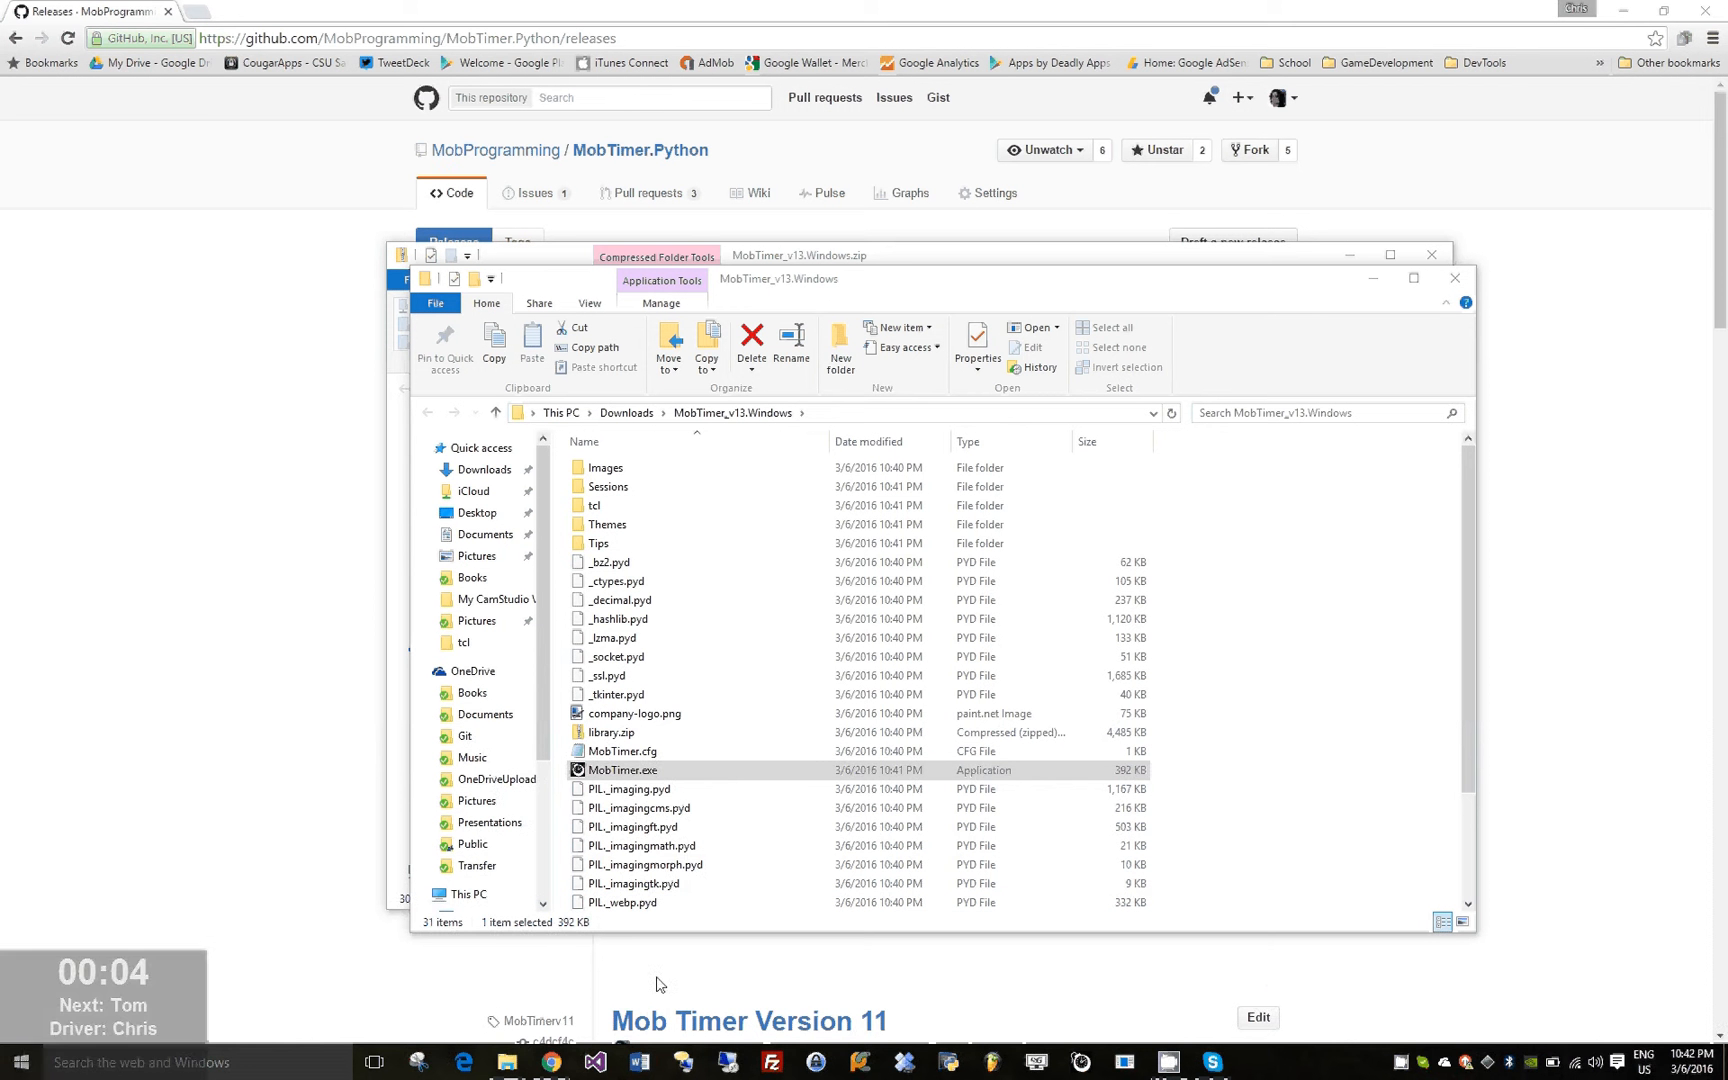
mouse_move(1446, 1012)
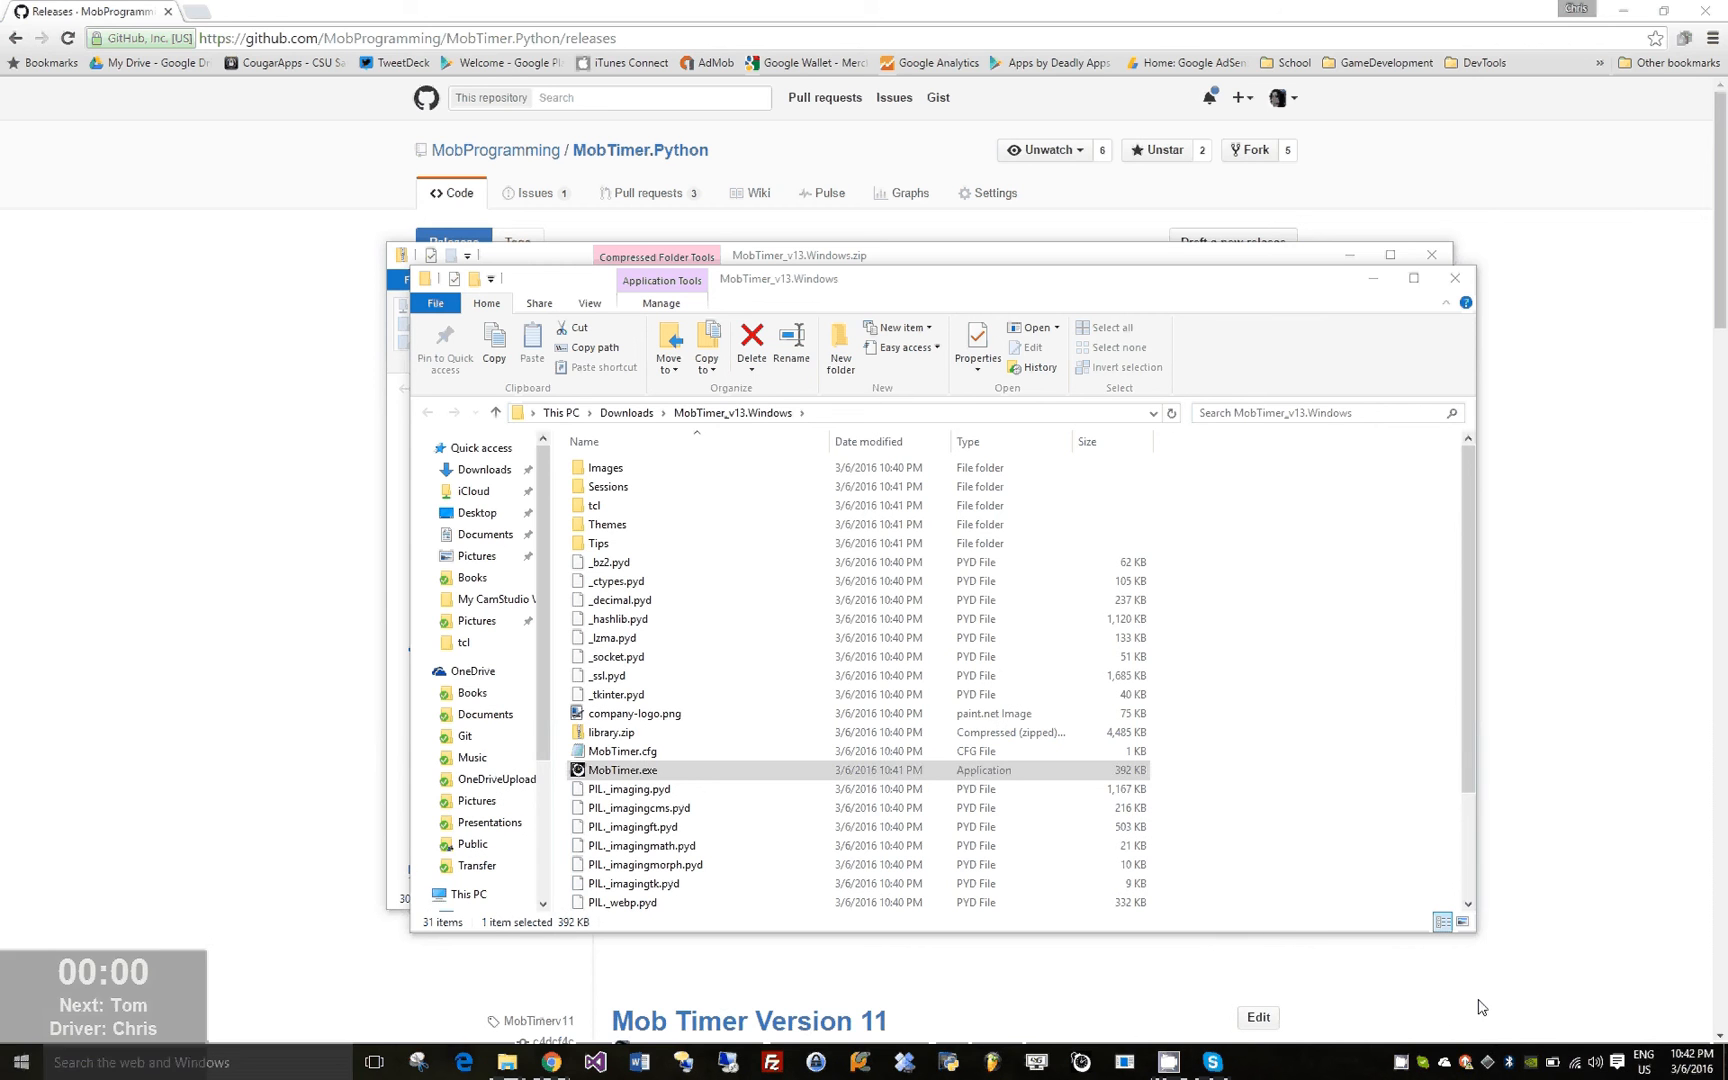
Continue mobbing through Tom's five-second turn, then return to Mob Setup & Time
double_click(624, 770)
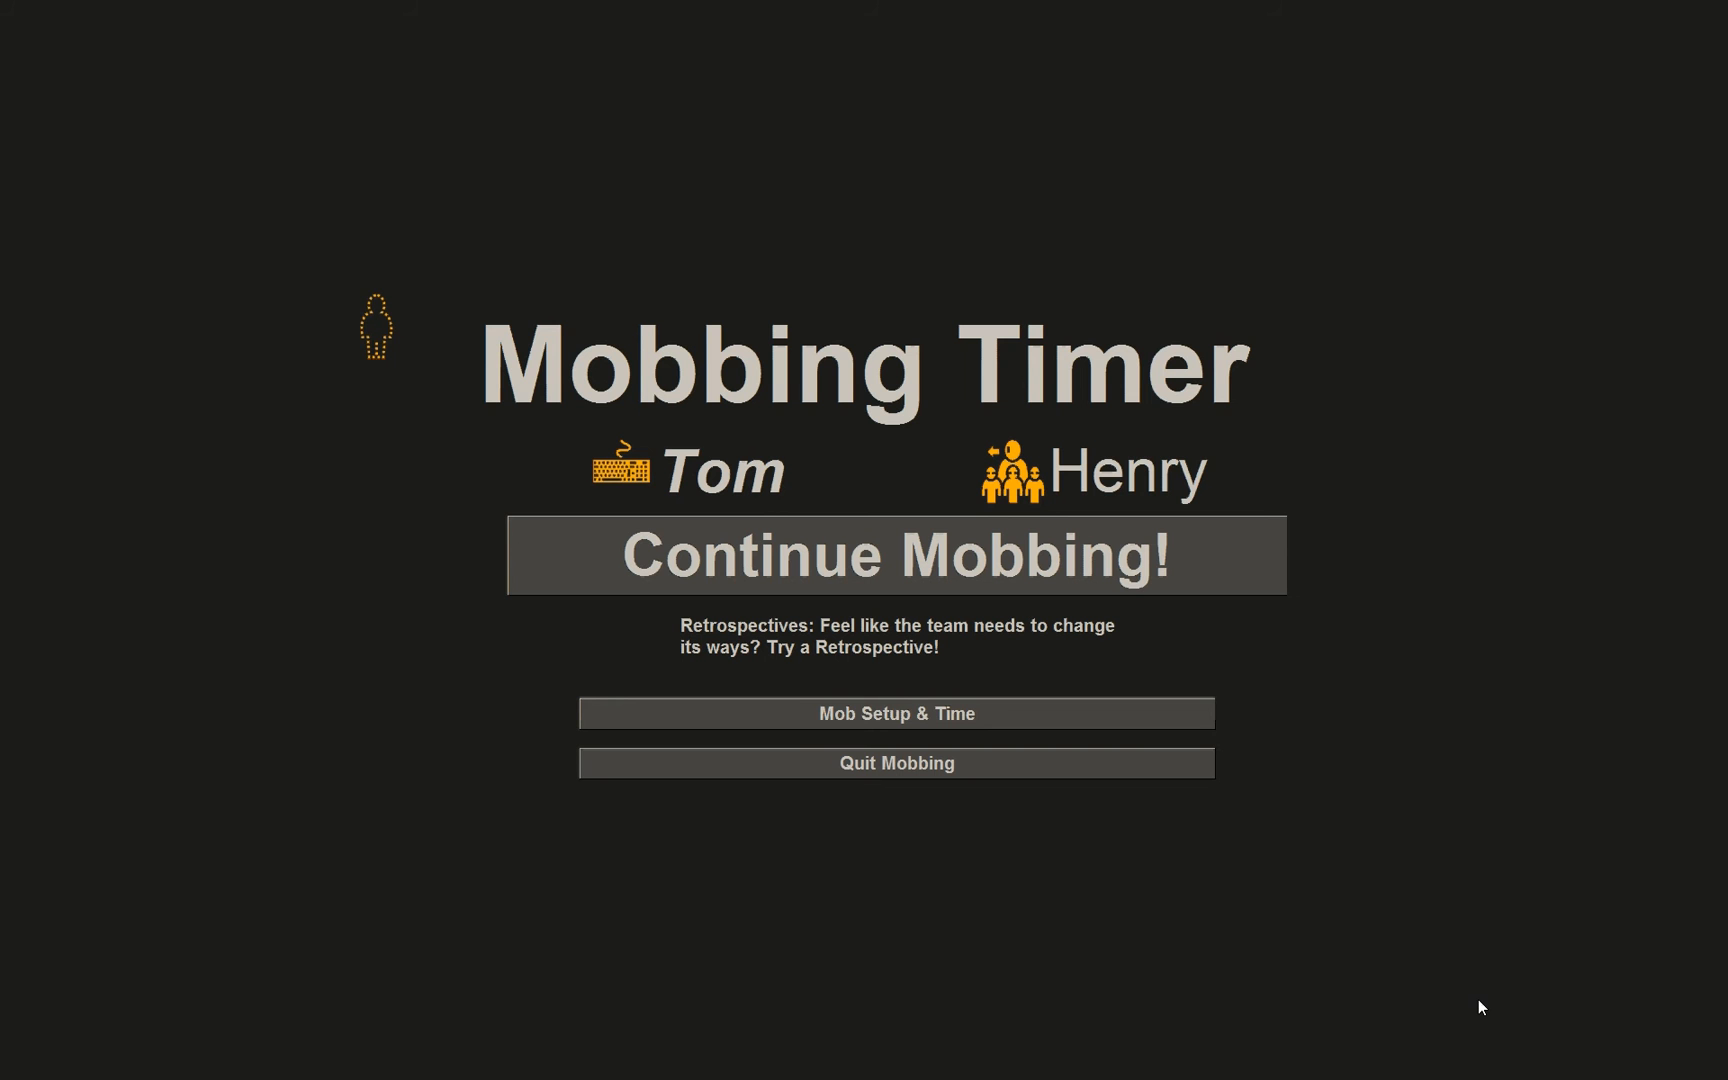
mouse_move(306, 396)
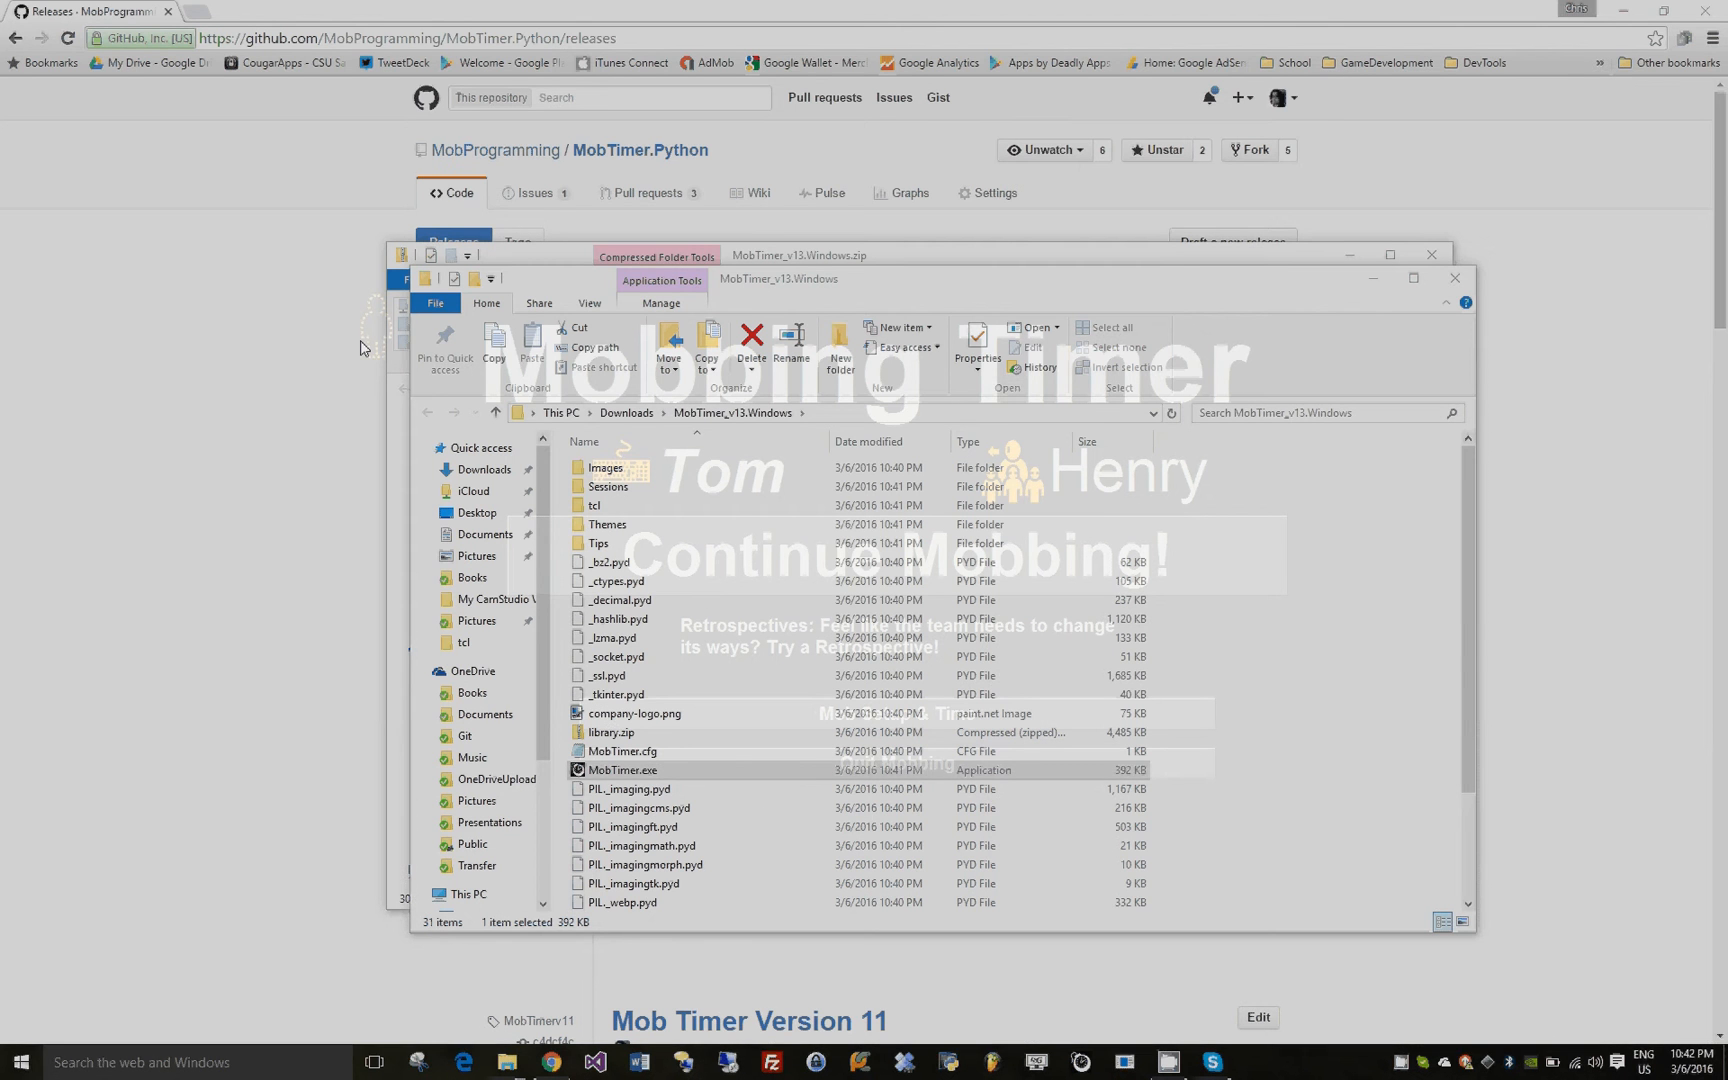
double_click(624, 770)
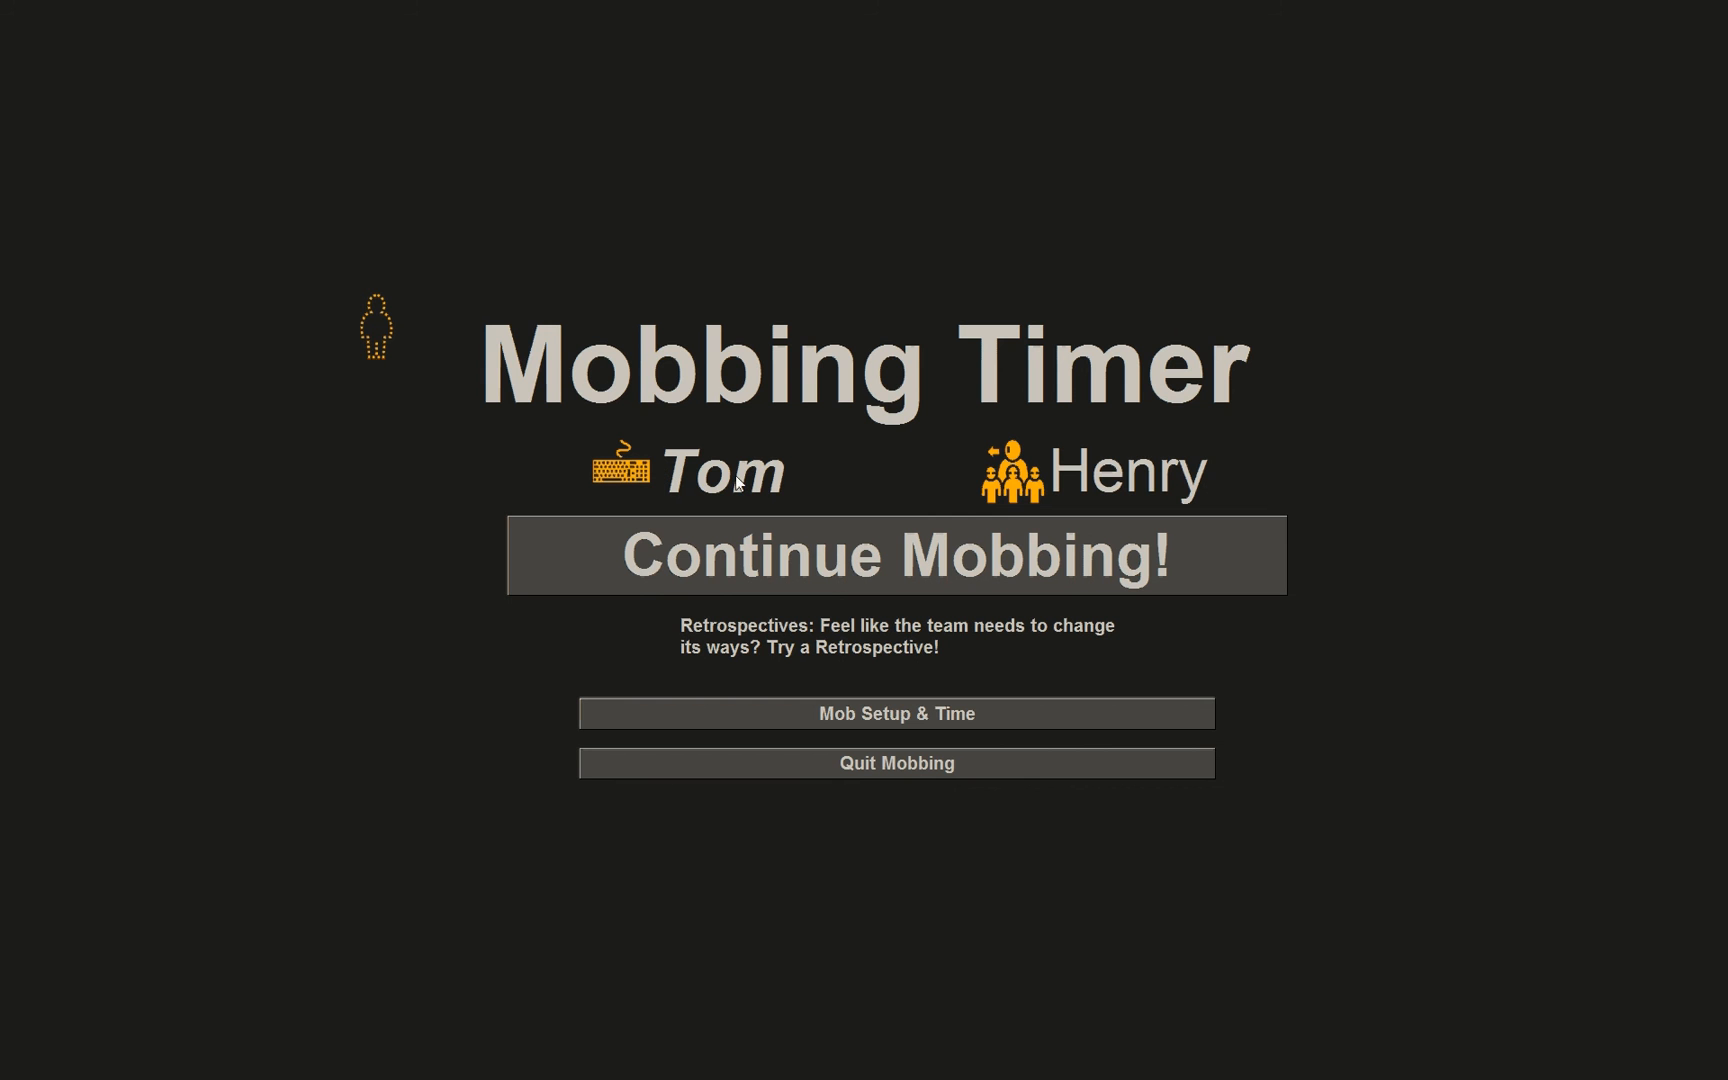
mouse_move(606, 668)
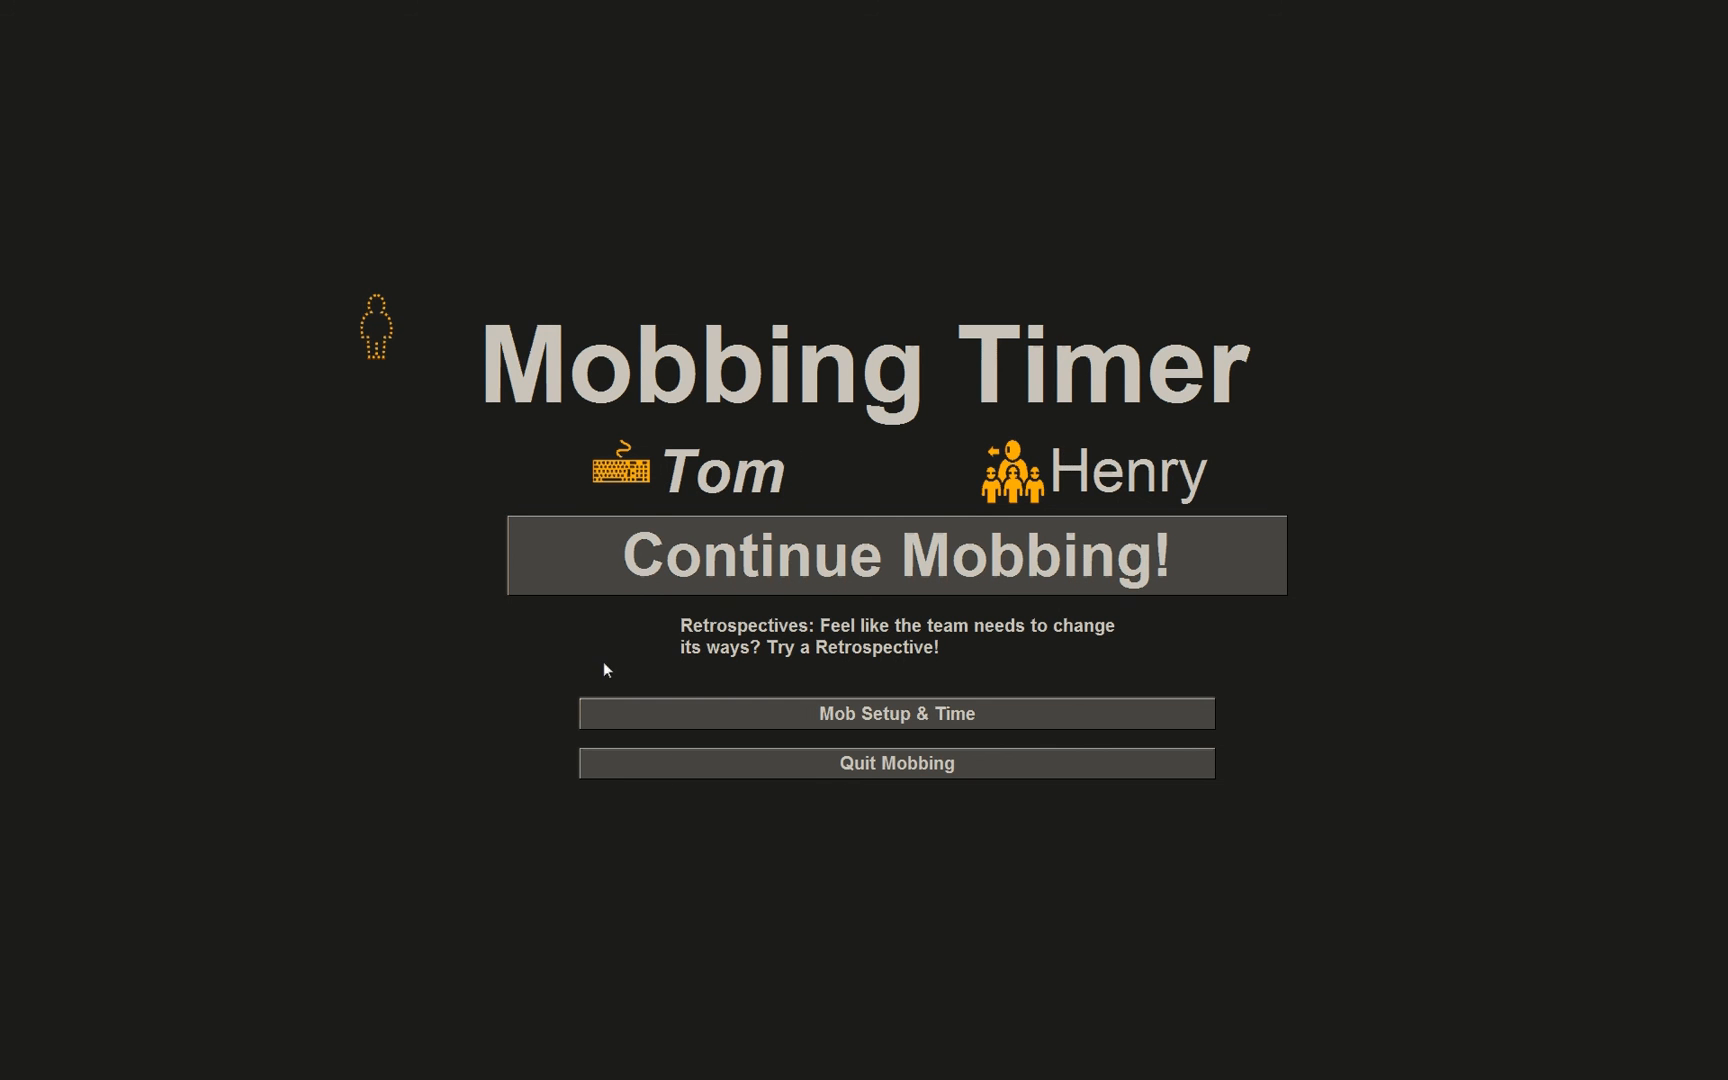
mouse_move(202, 668)
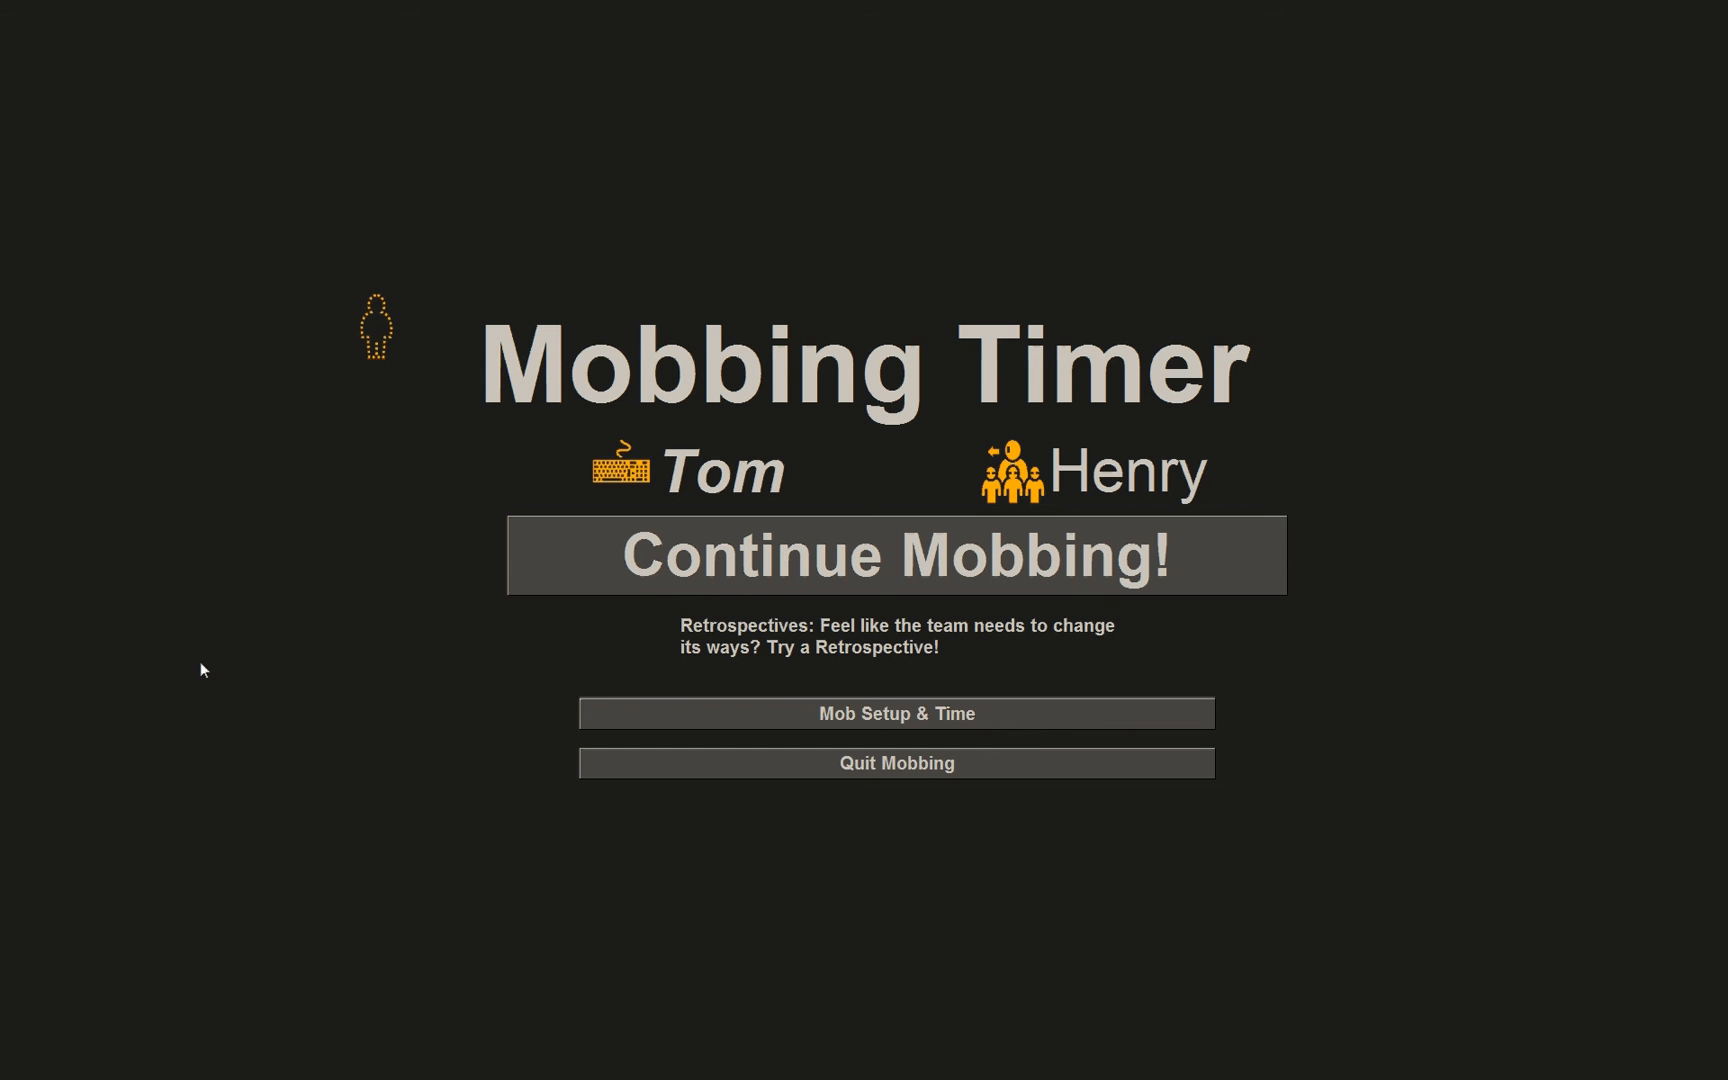
mouse_move(446, 518)
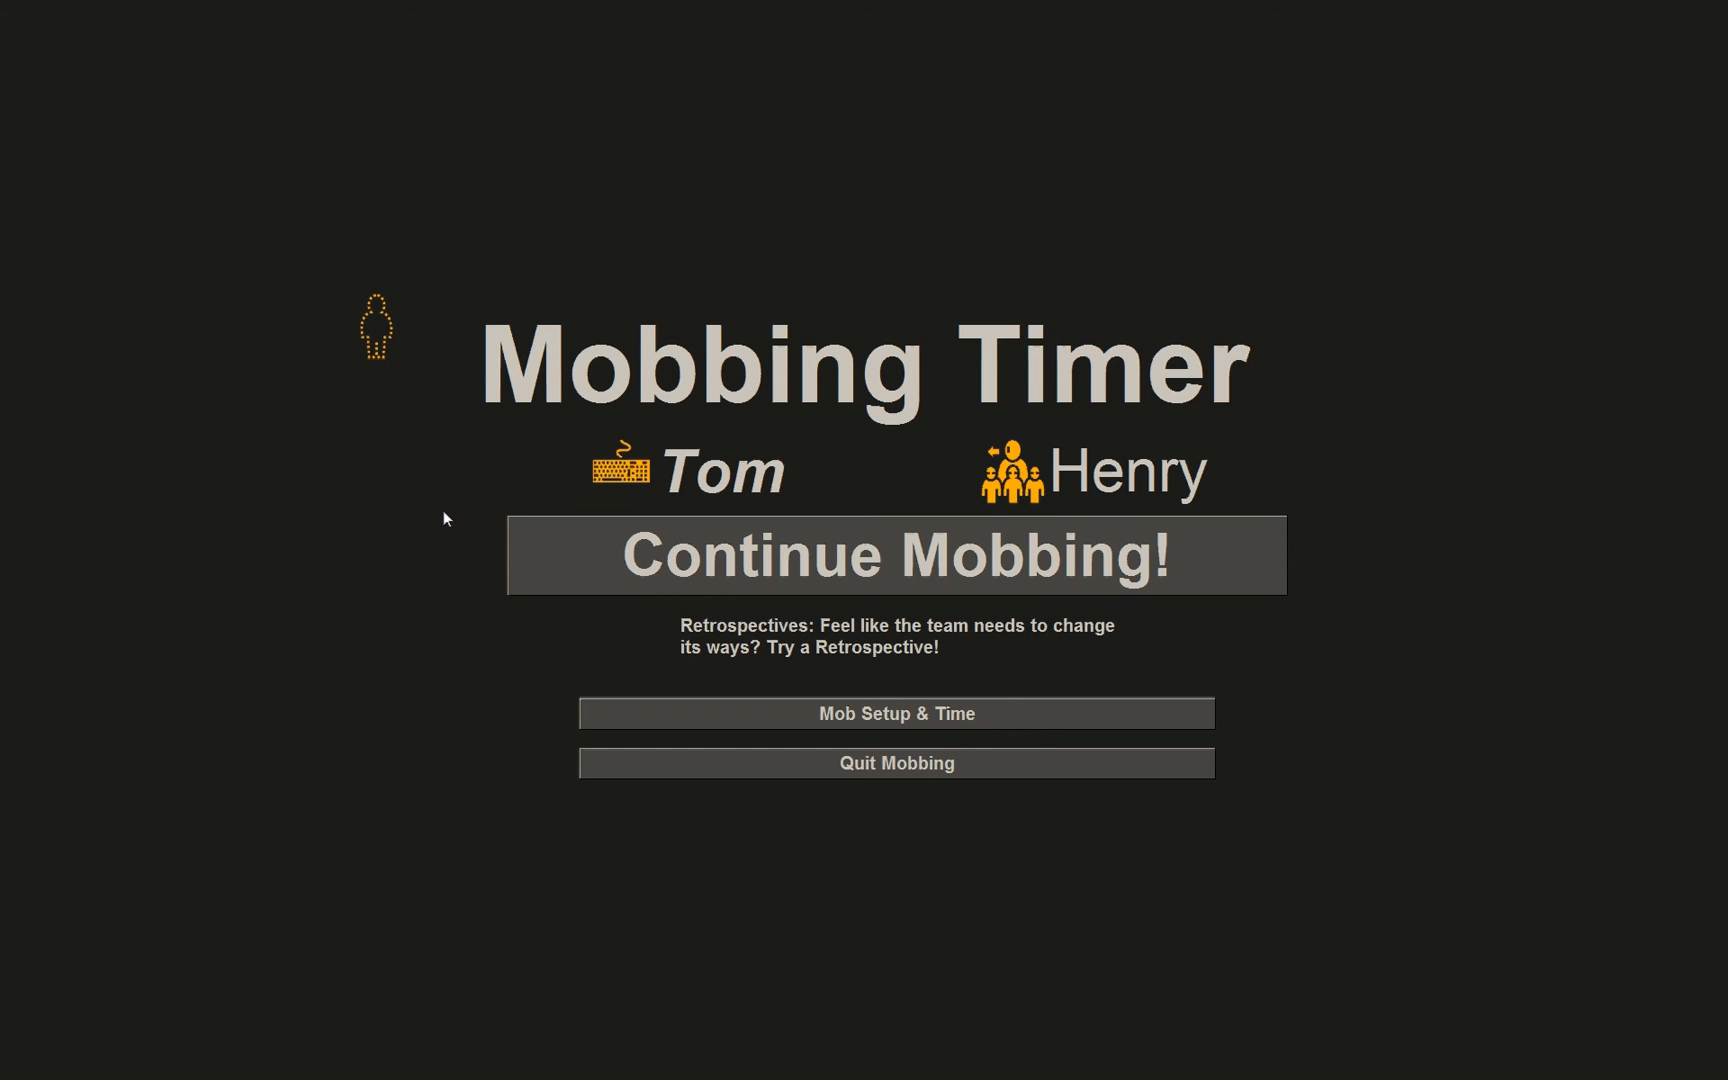
mouse_move(748, 650)
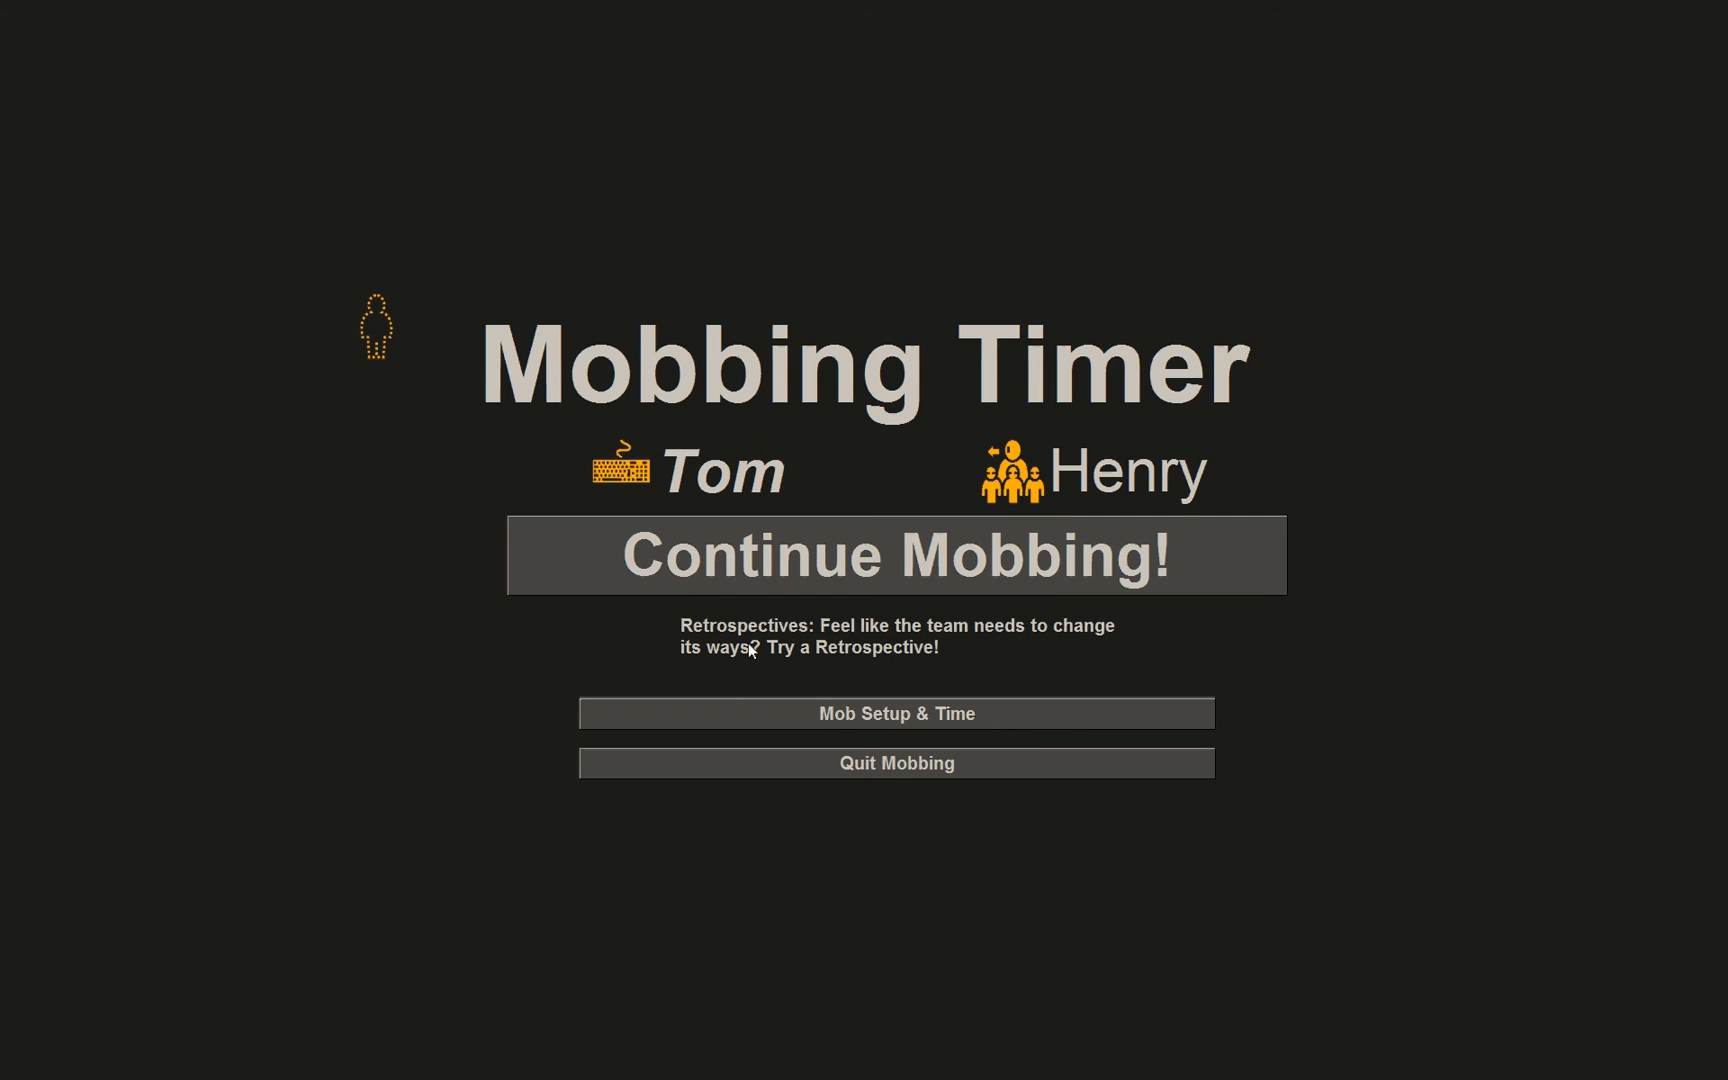
mouse_move(652, 630)
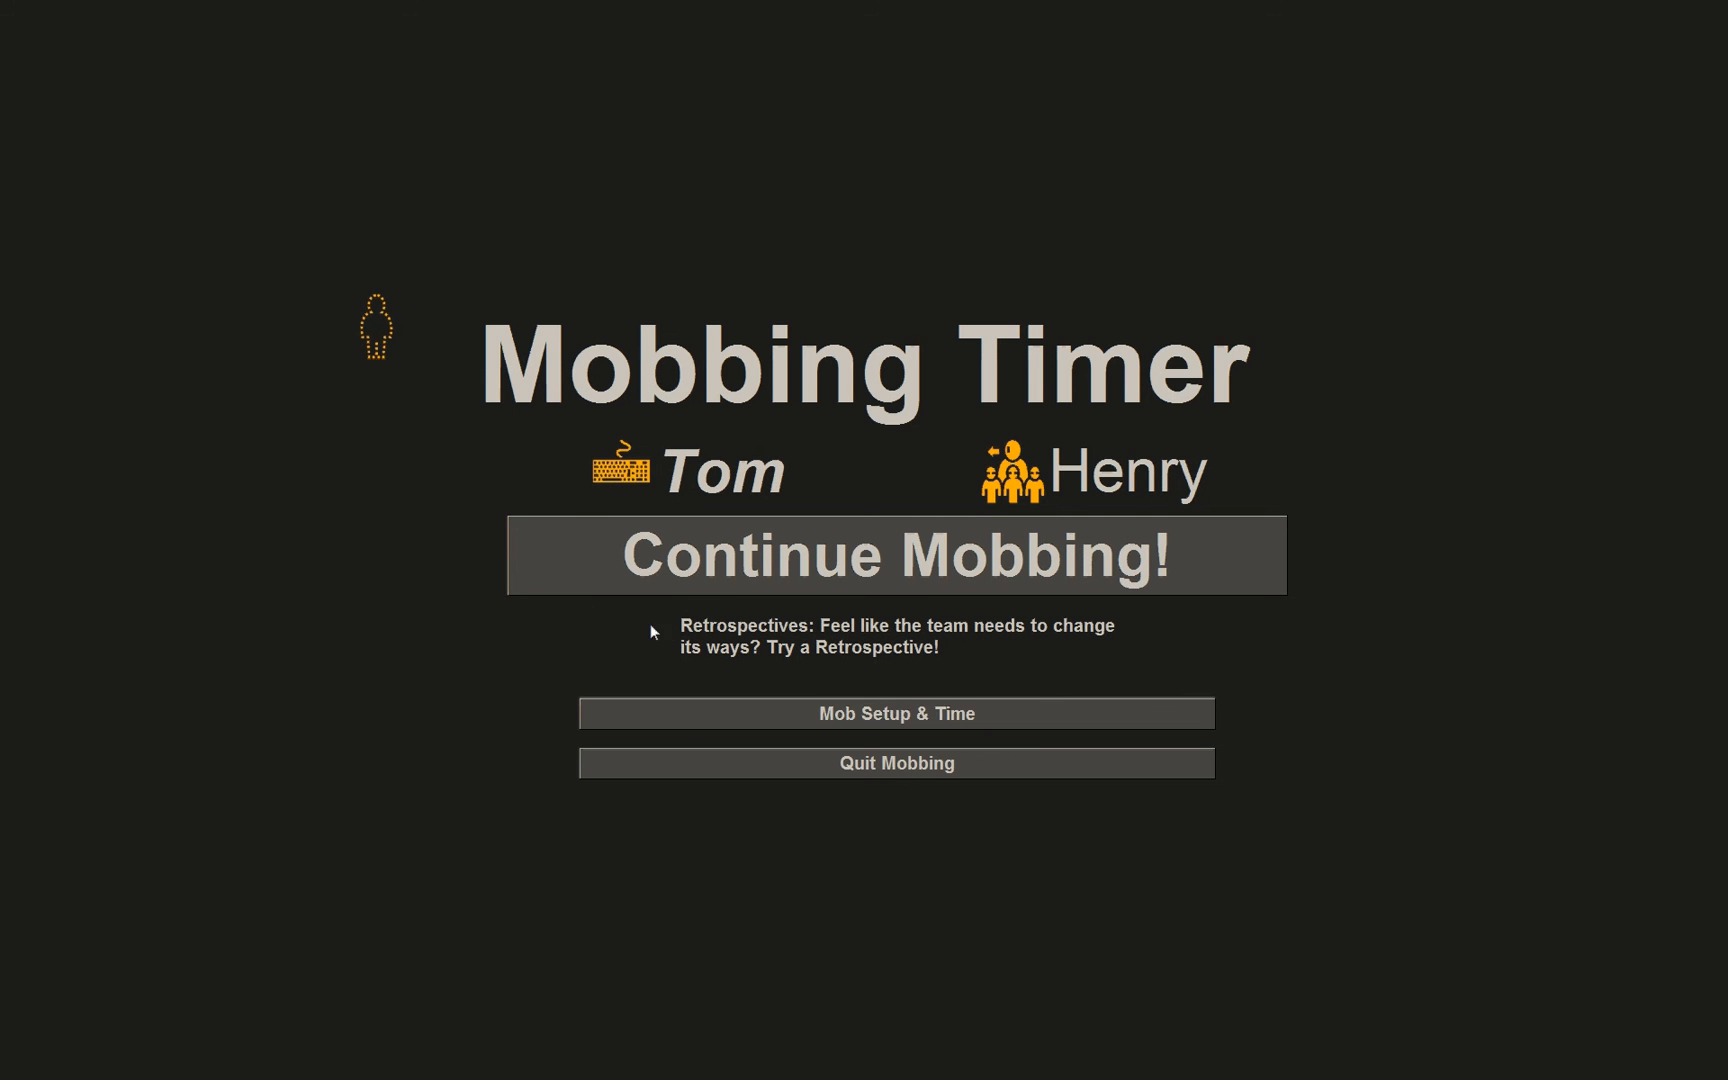
mouse_move(614, 734)
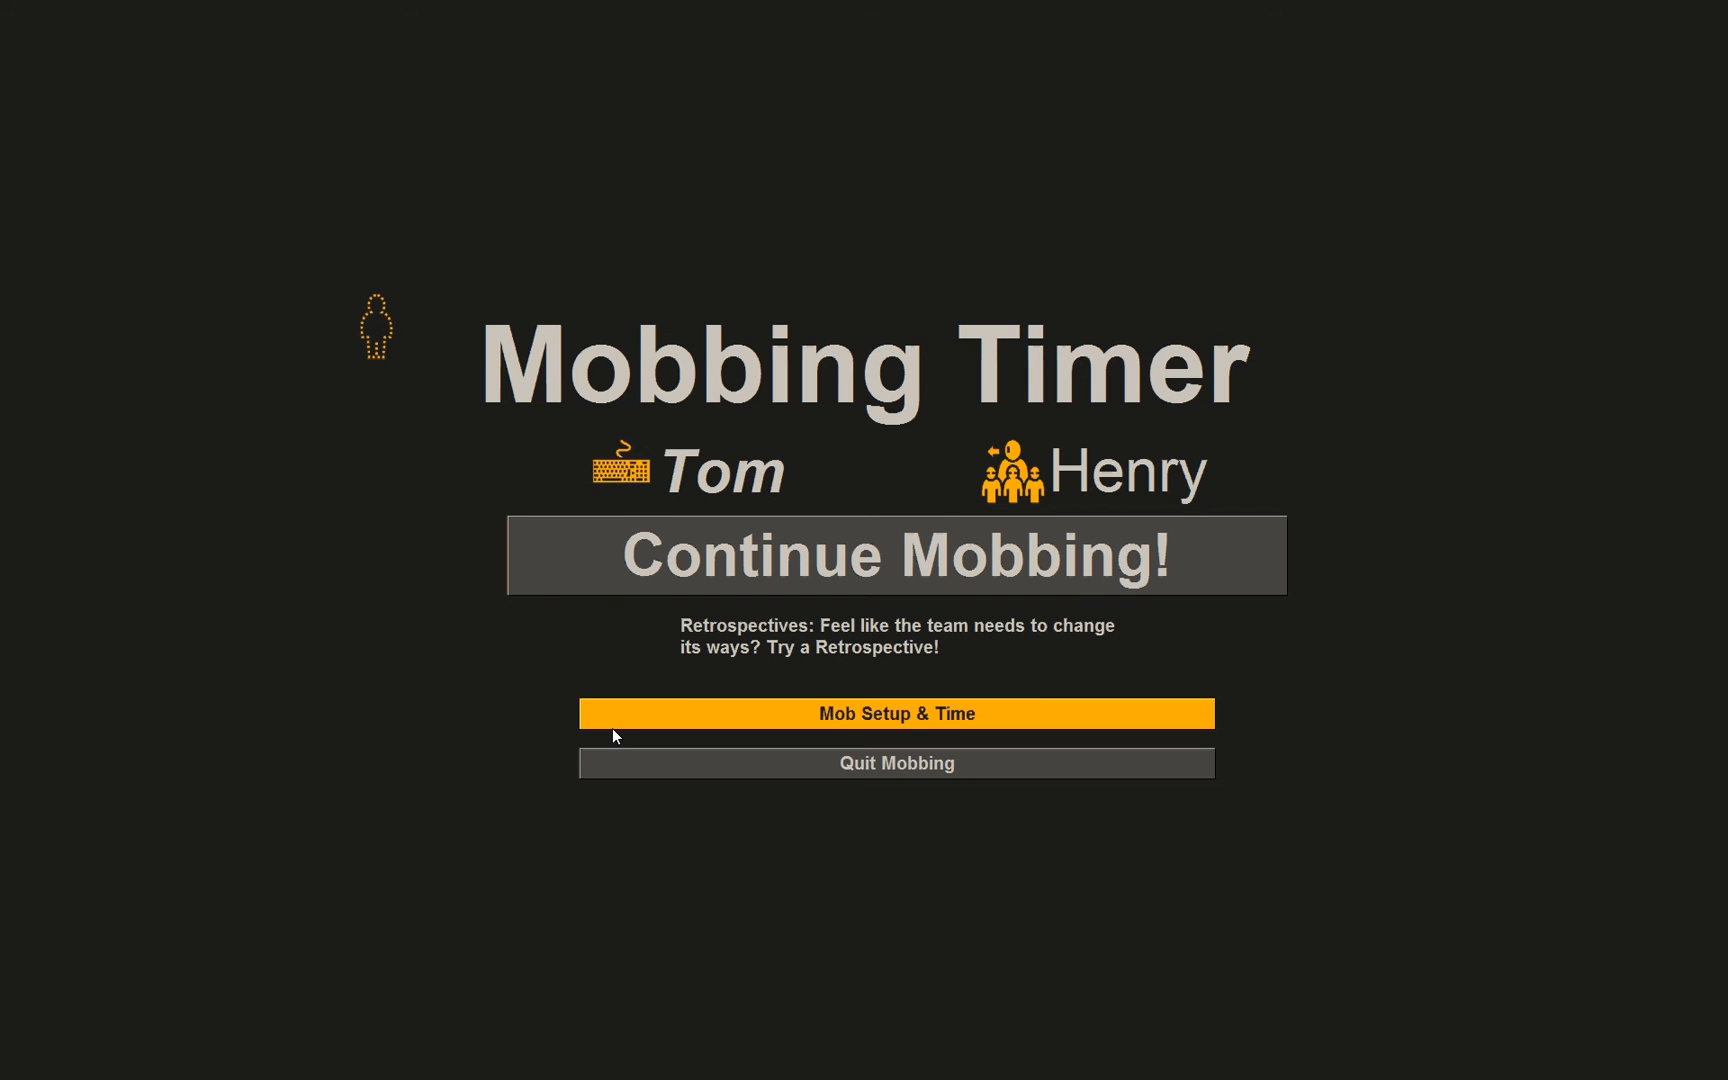
mouse_move(622, 572)
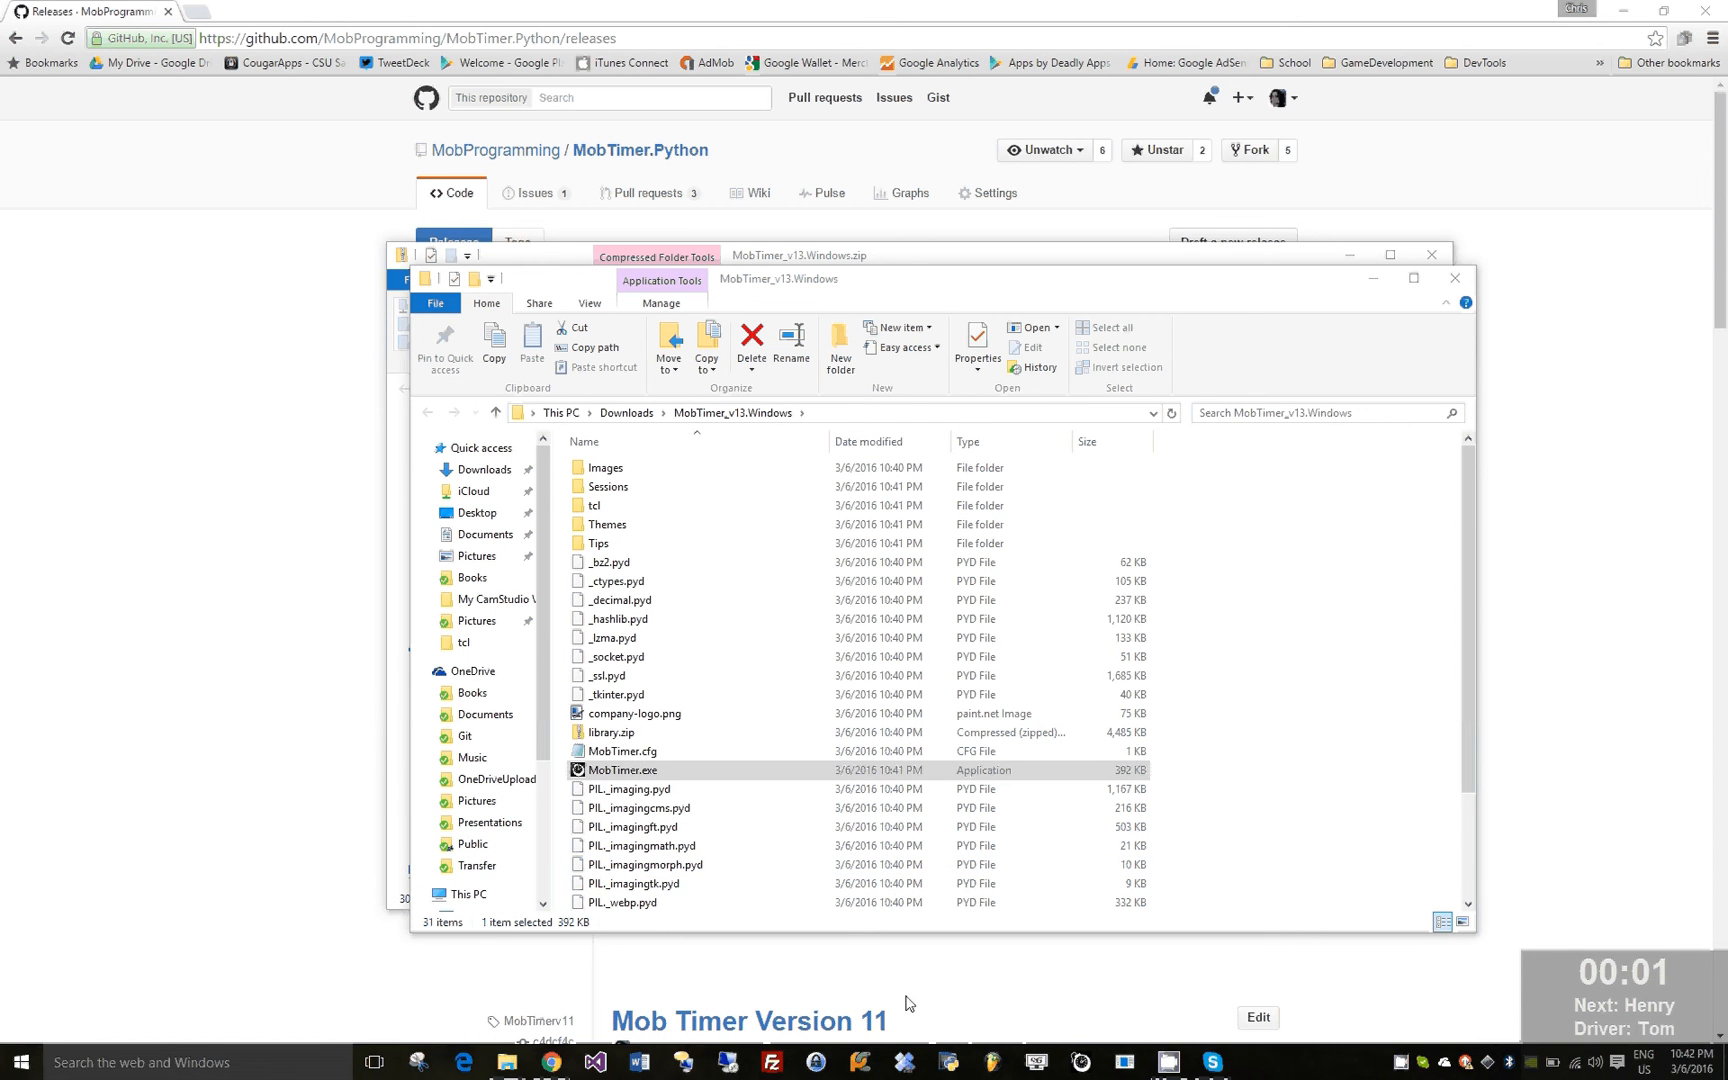
double_click(624, 770)
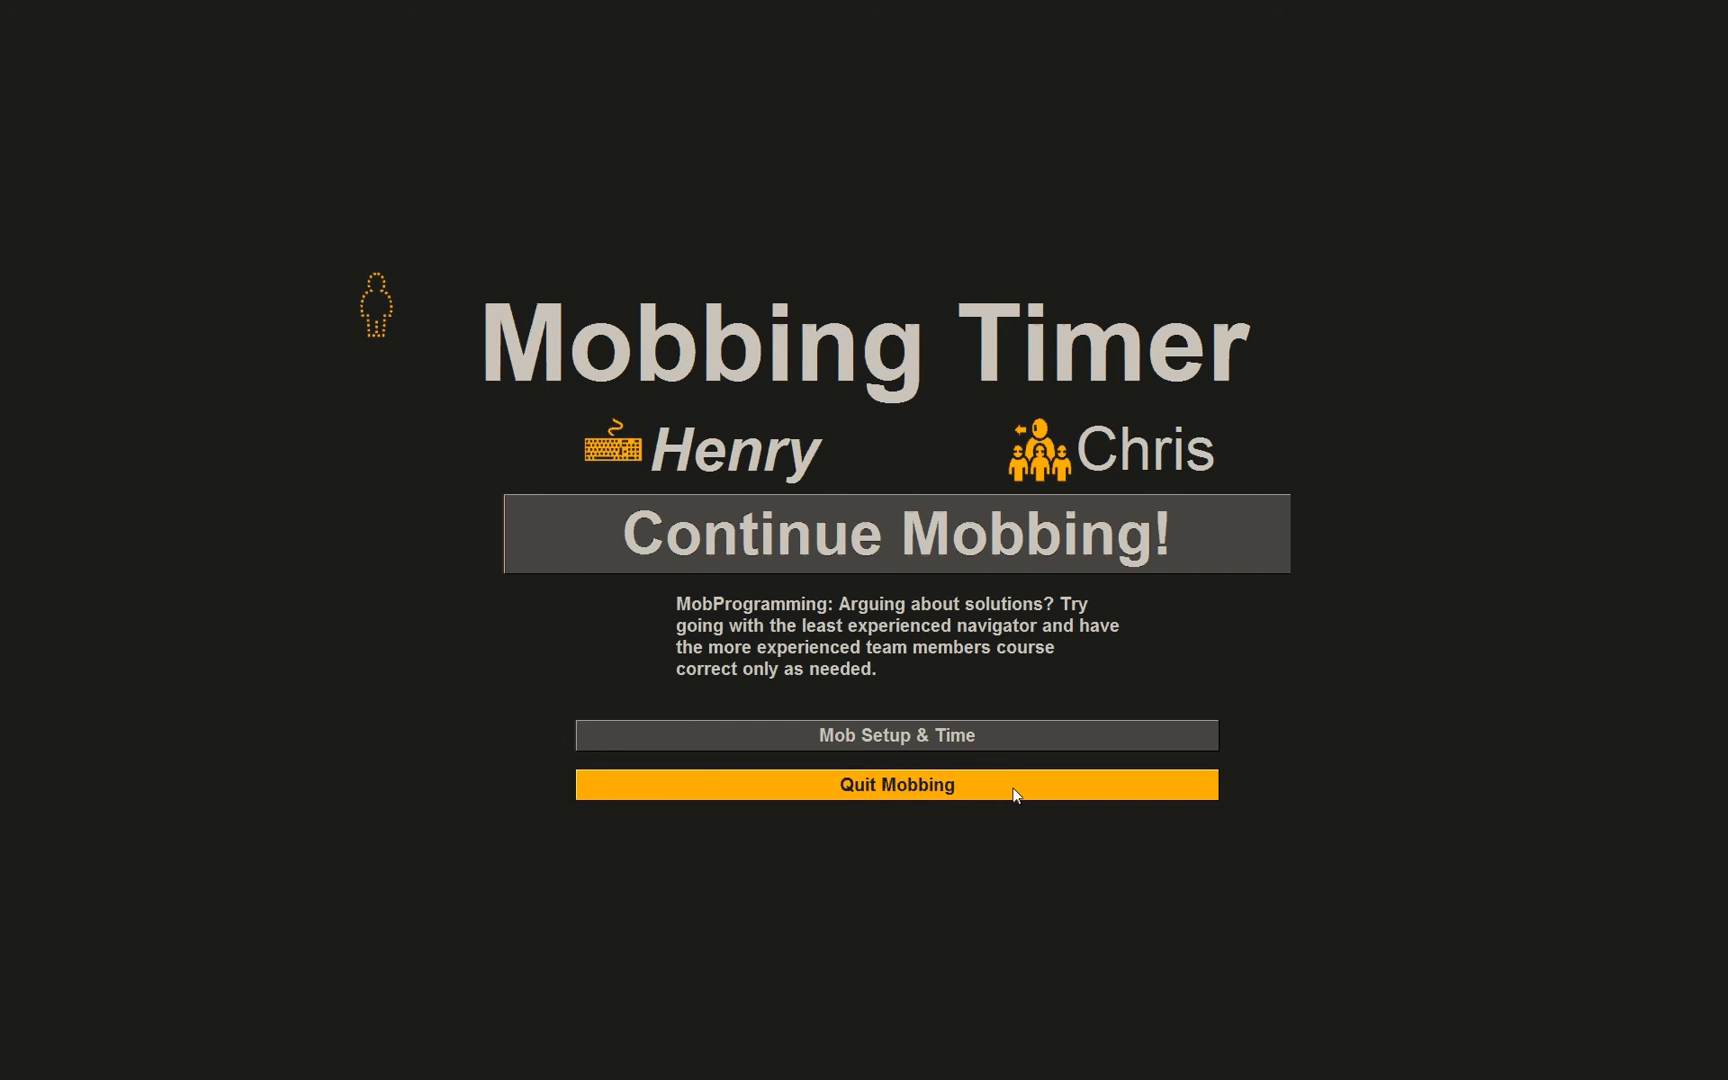
mouse_move(848, 688)
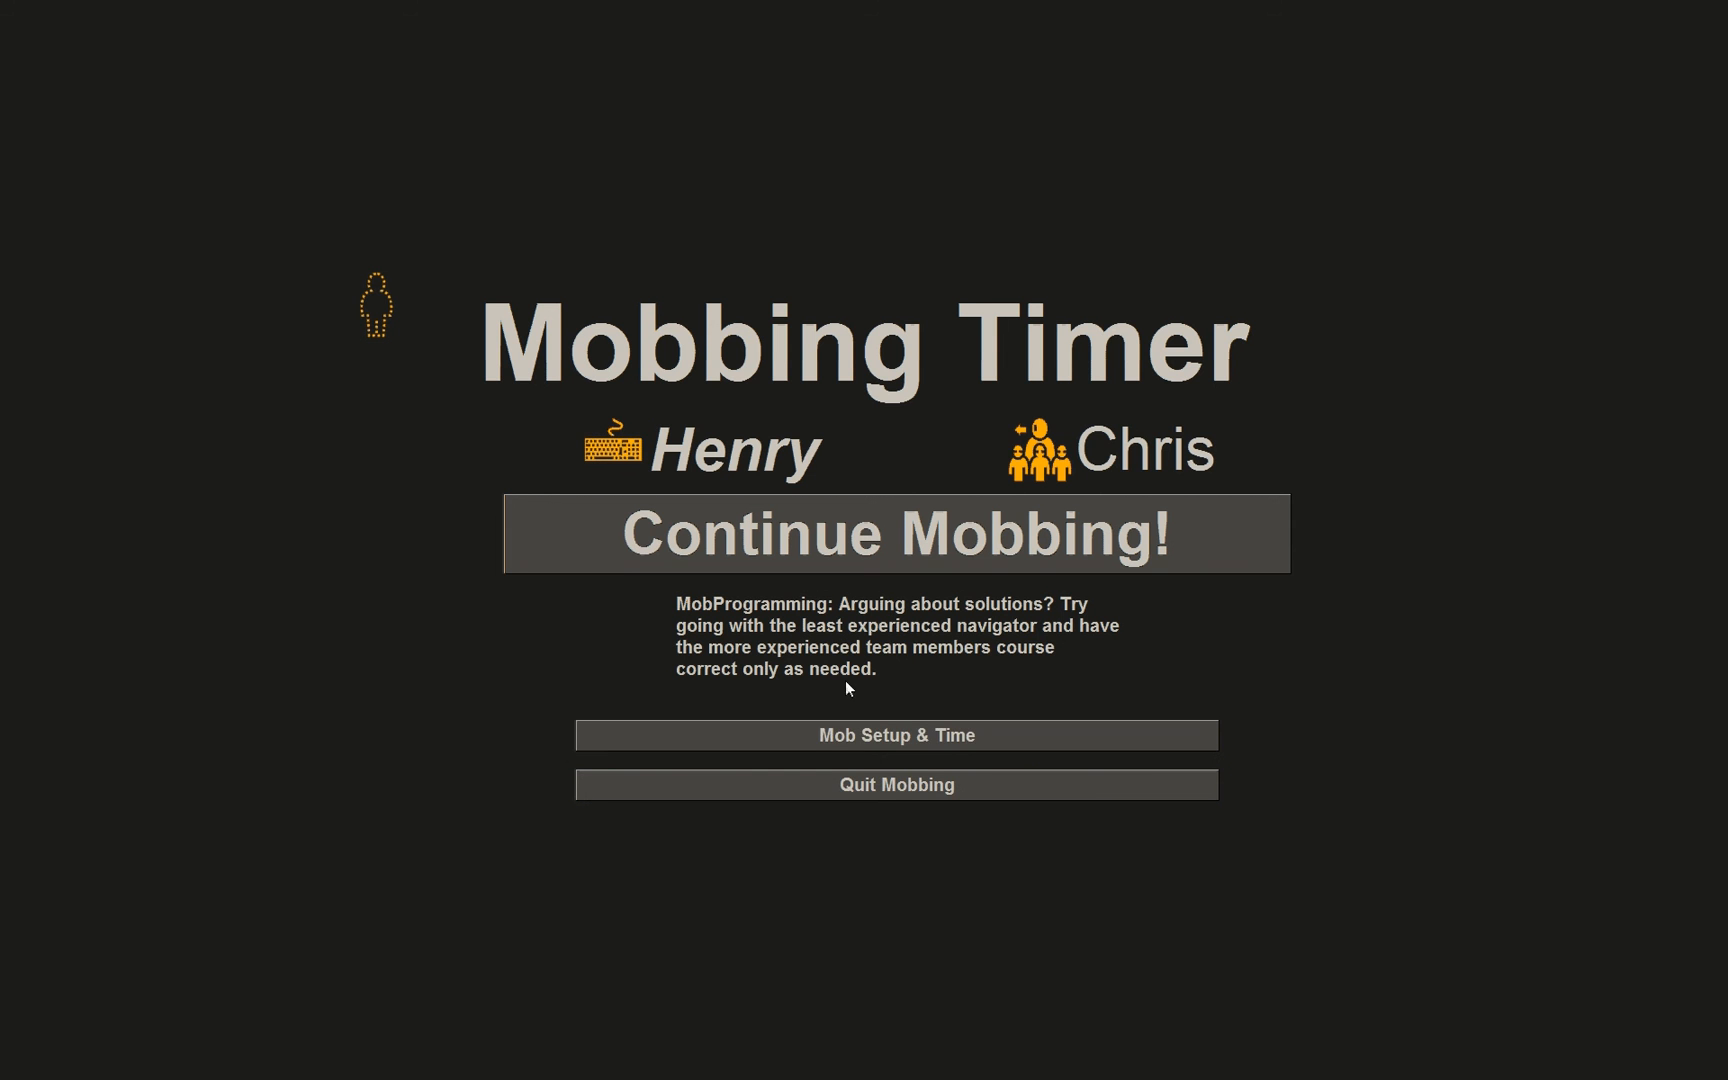
left_click(894, 736)
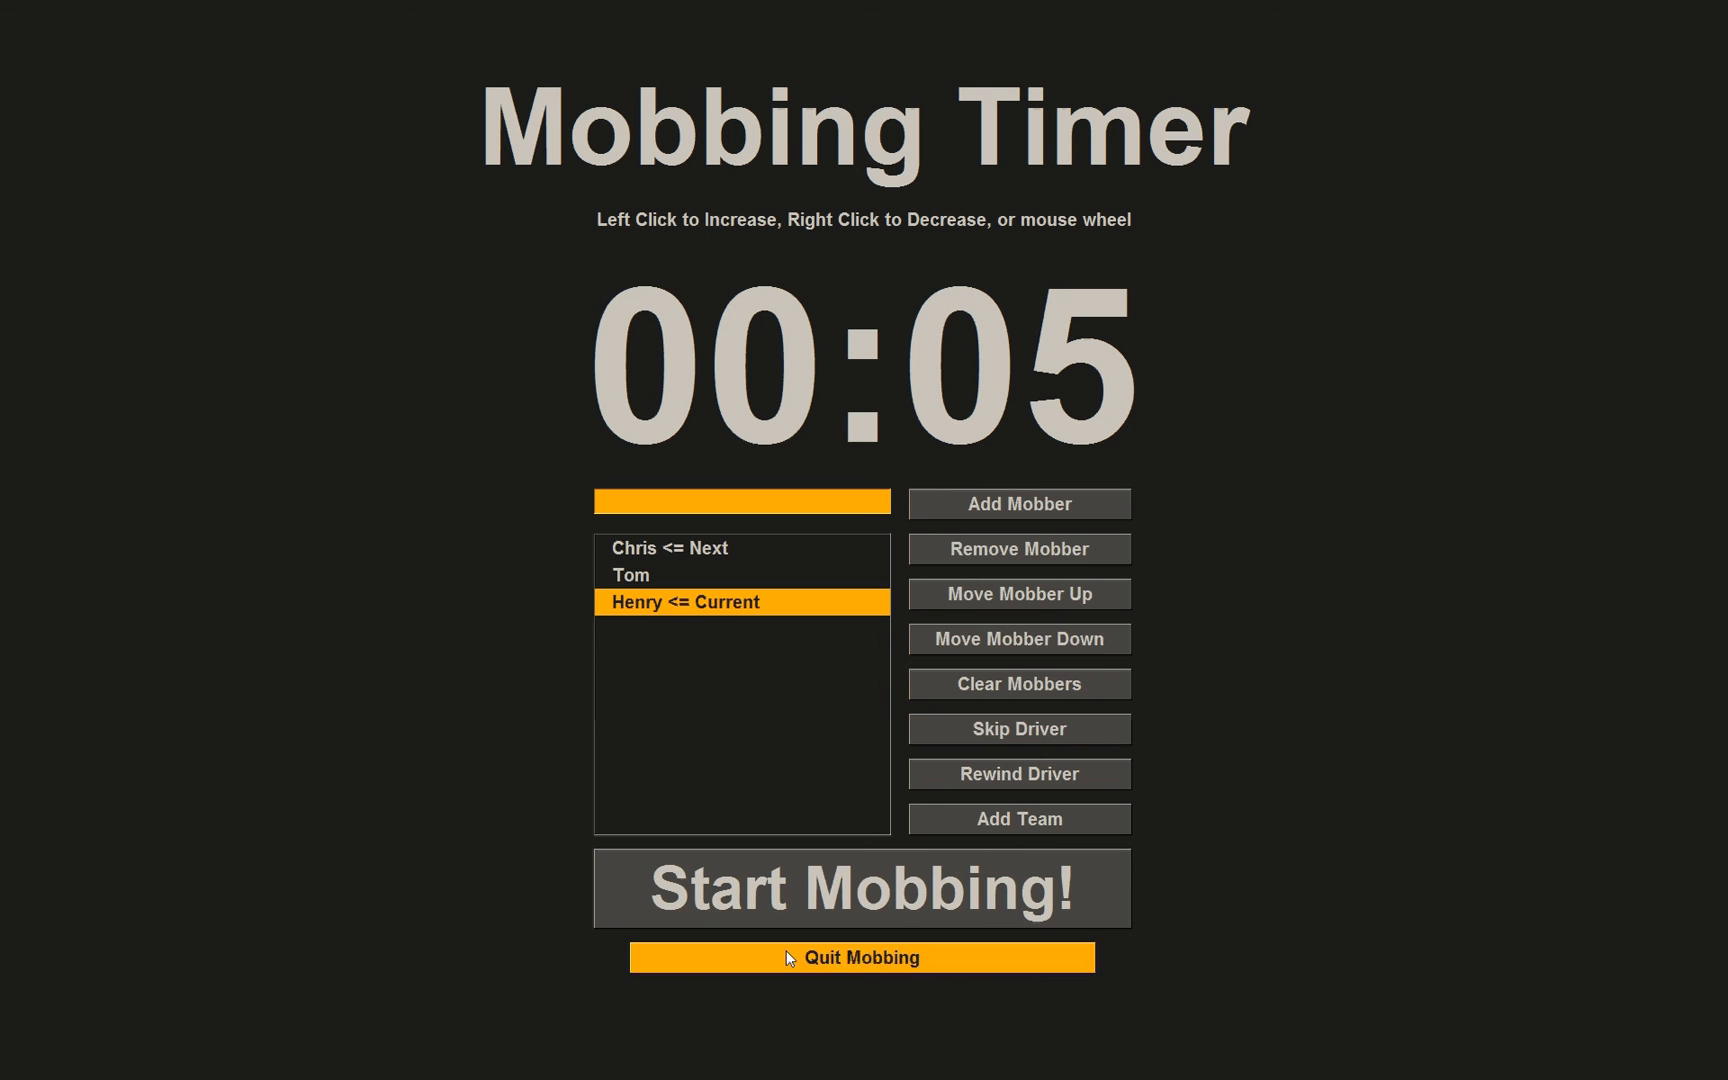
mouse_move(598, 984)
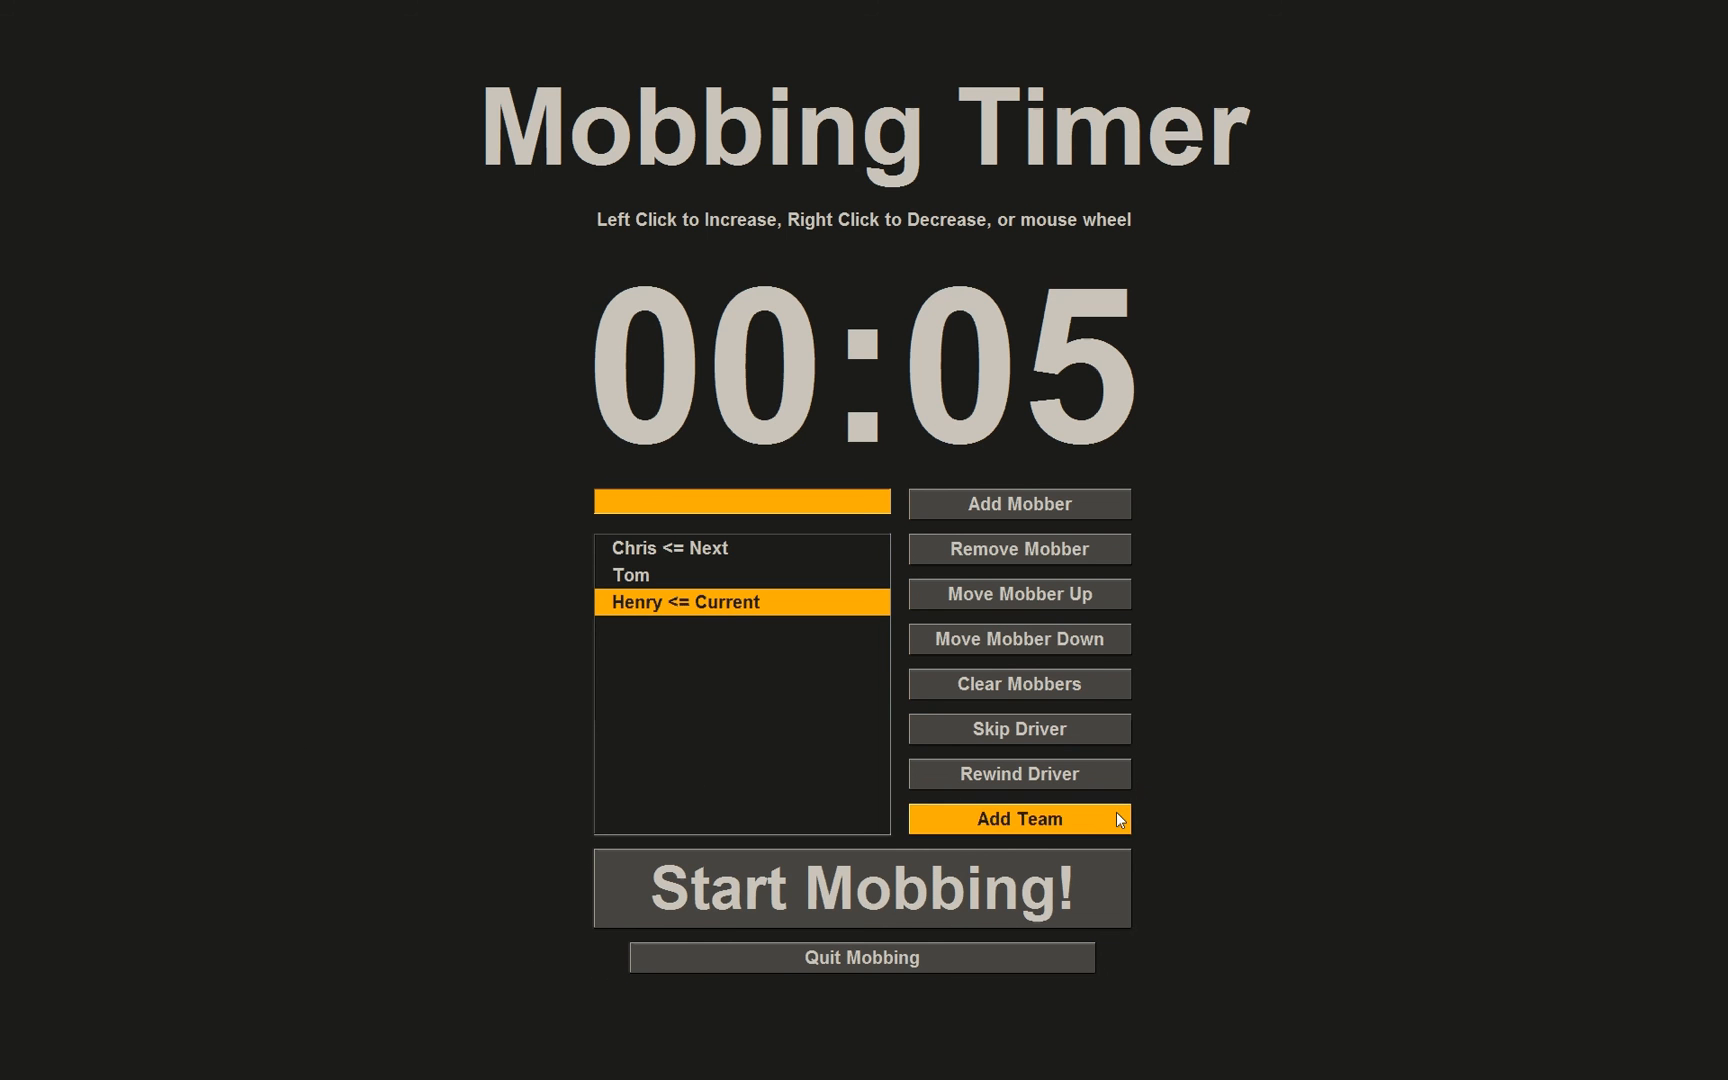
mouse_move(1084, 830)
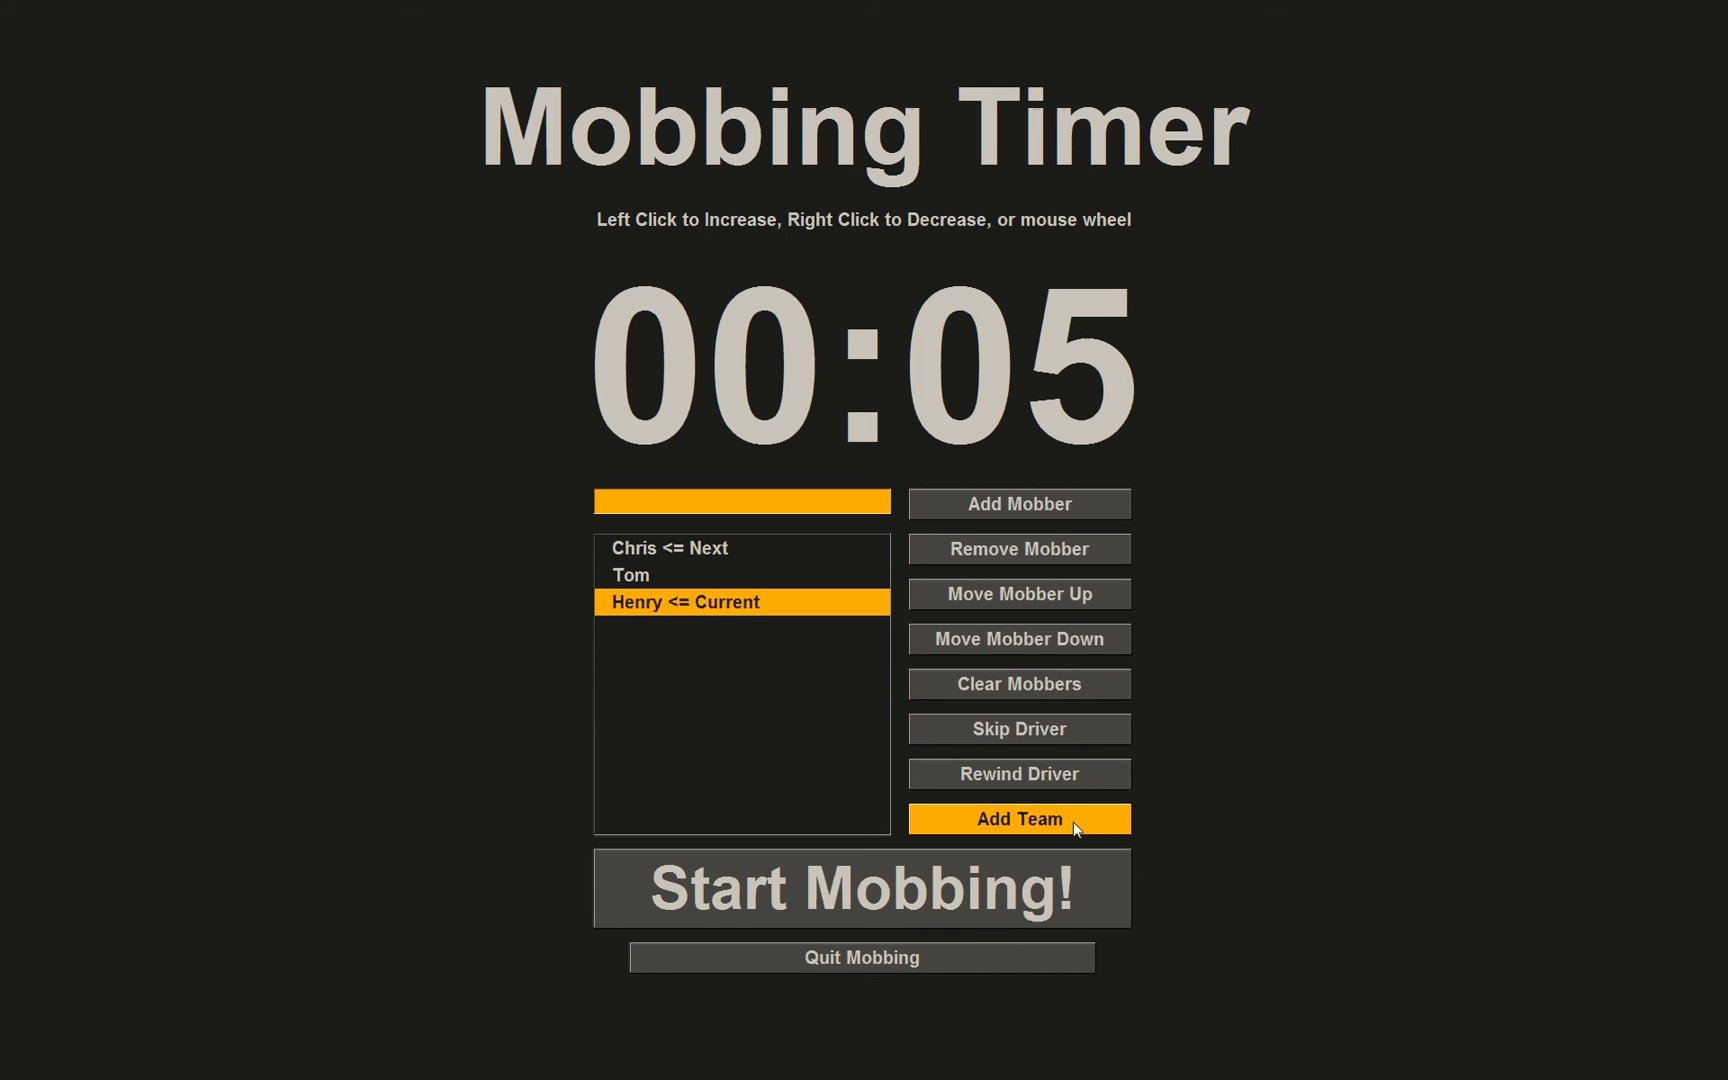
Load the team from MobTimer.cfg via Add Team, then quit mobbing to close the timer
left_click(1016, 818)
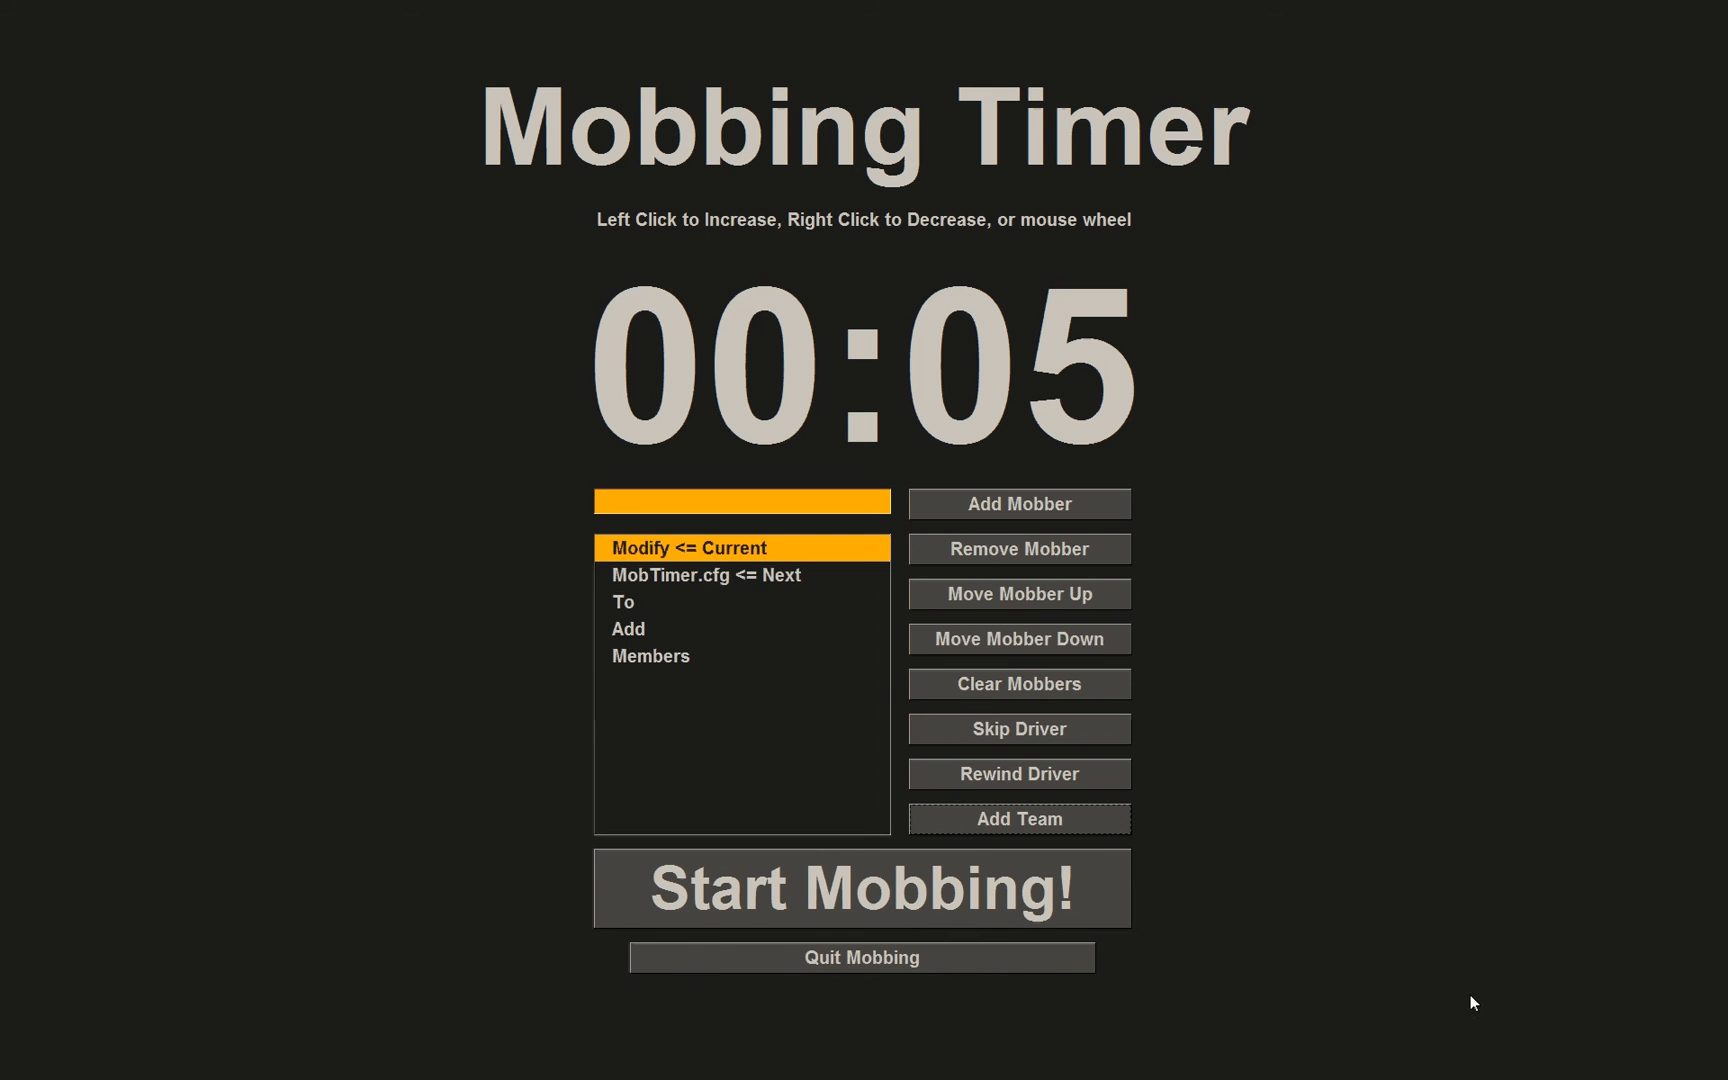
mouse_move(646, 580)
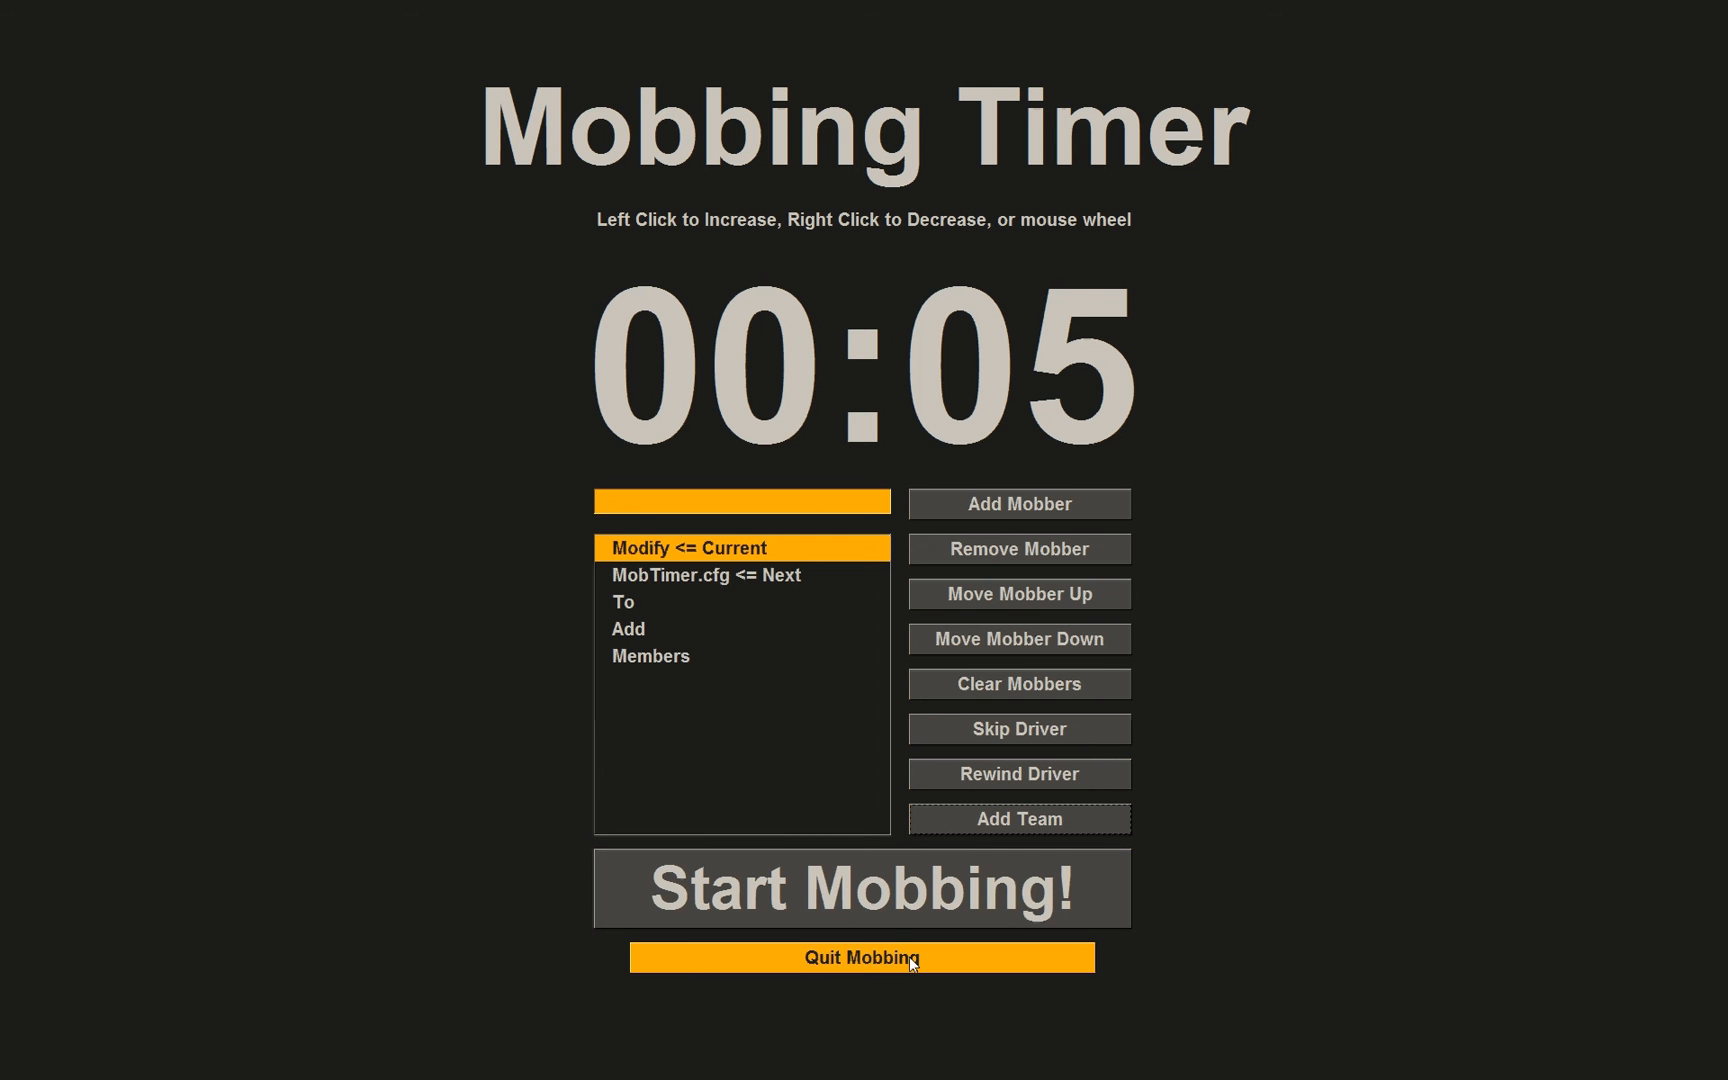
left_click(860, 956)
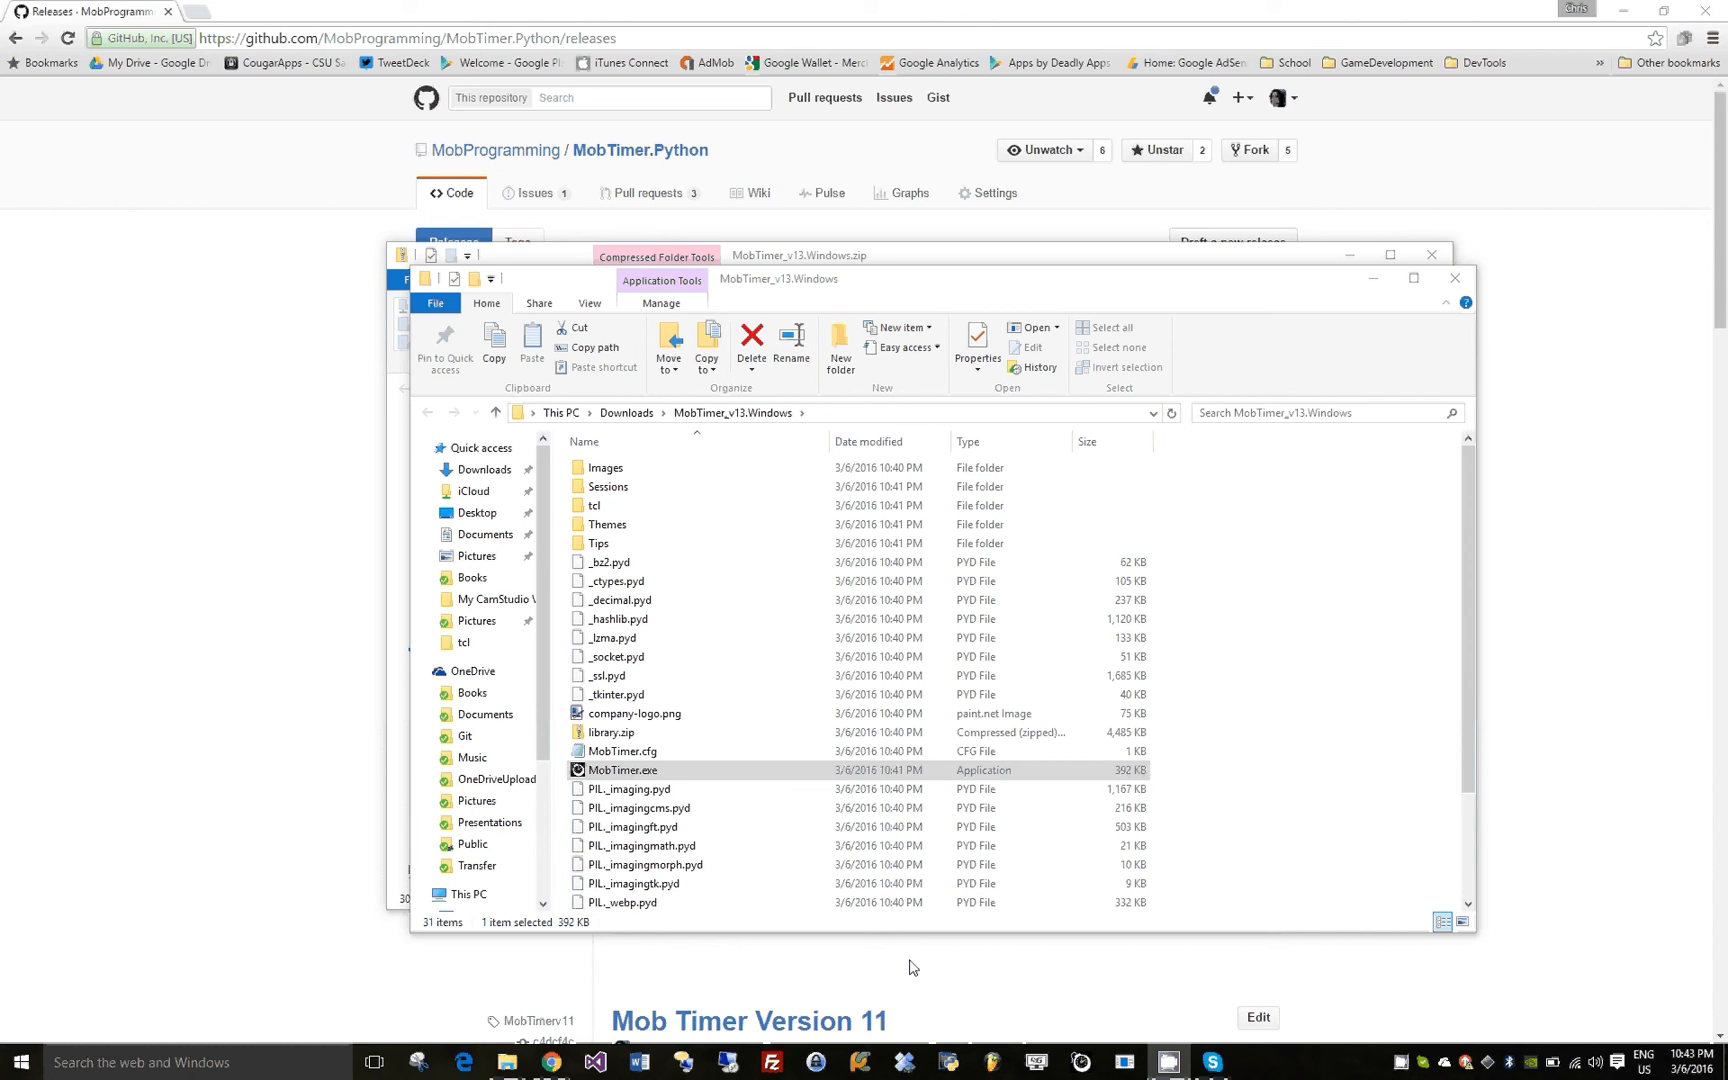
mouse_move(1138, 922)
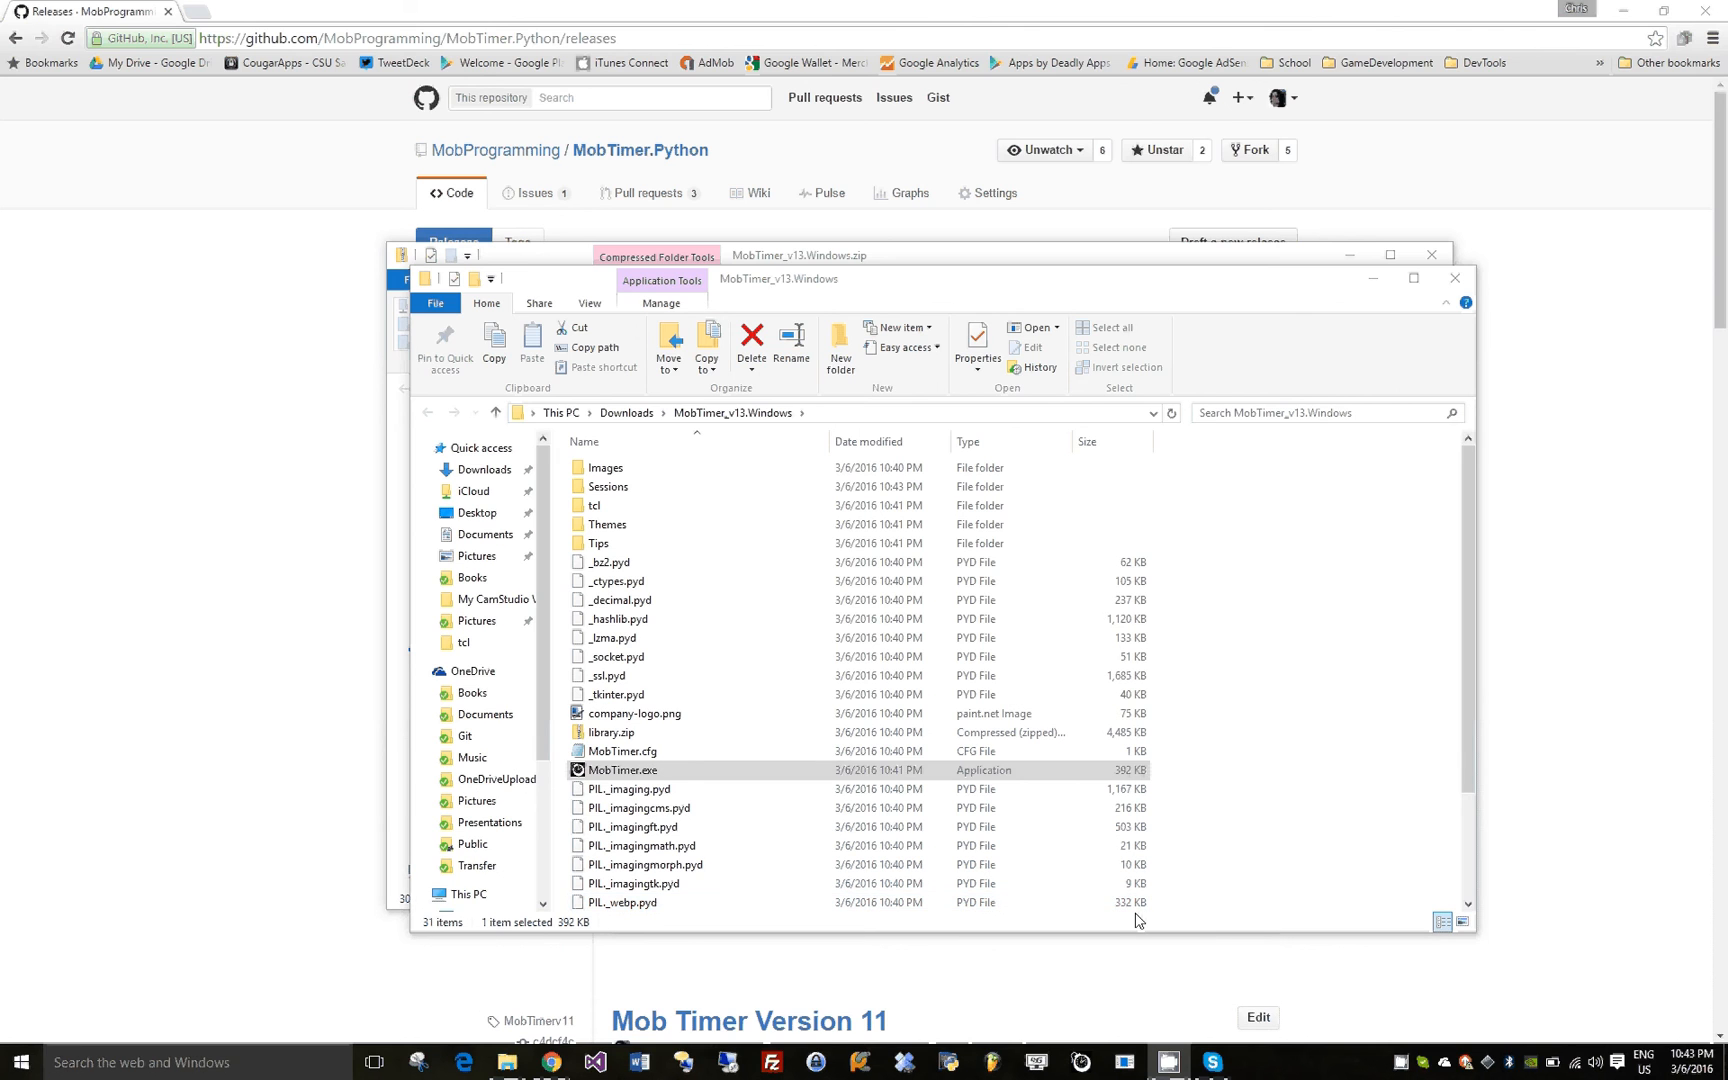